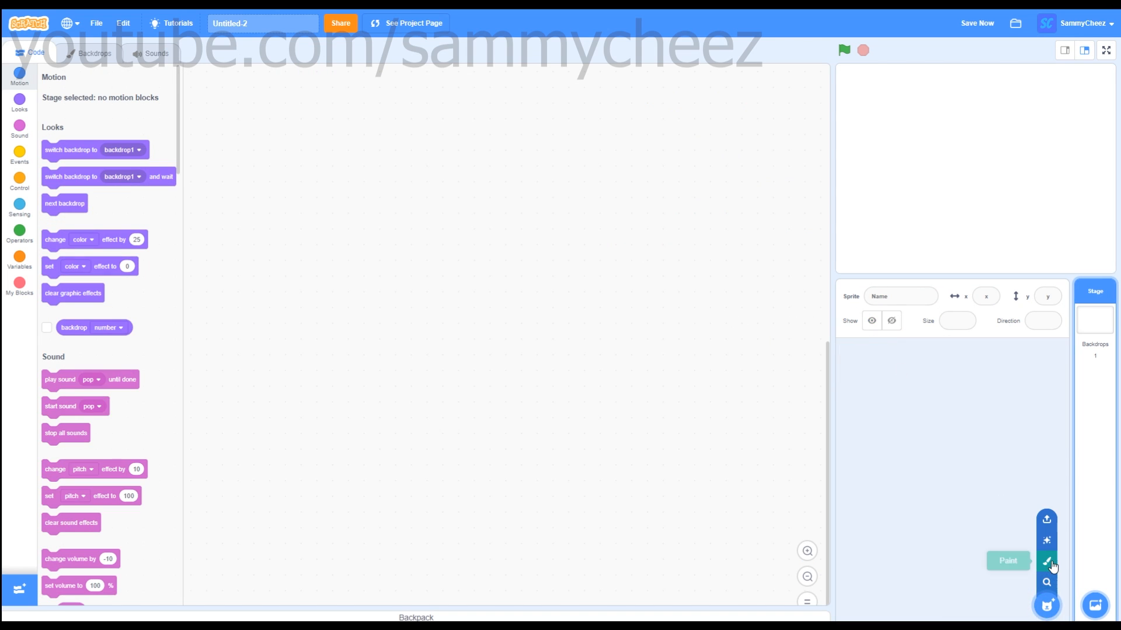
# Start painting a new sprite with a salmon-red fill colour.
pyautogui.click(1008, 560)
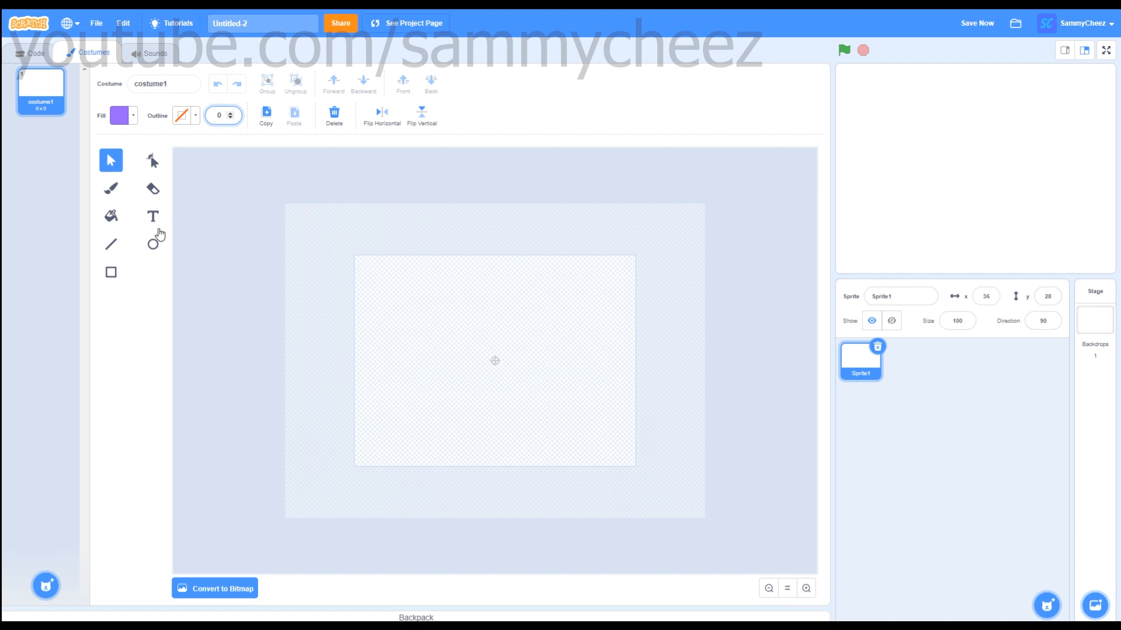
pyautogui.click(118, 115)
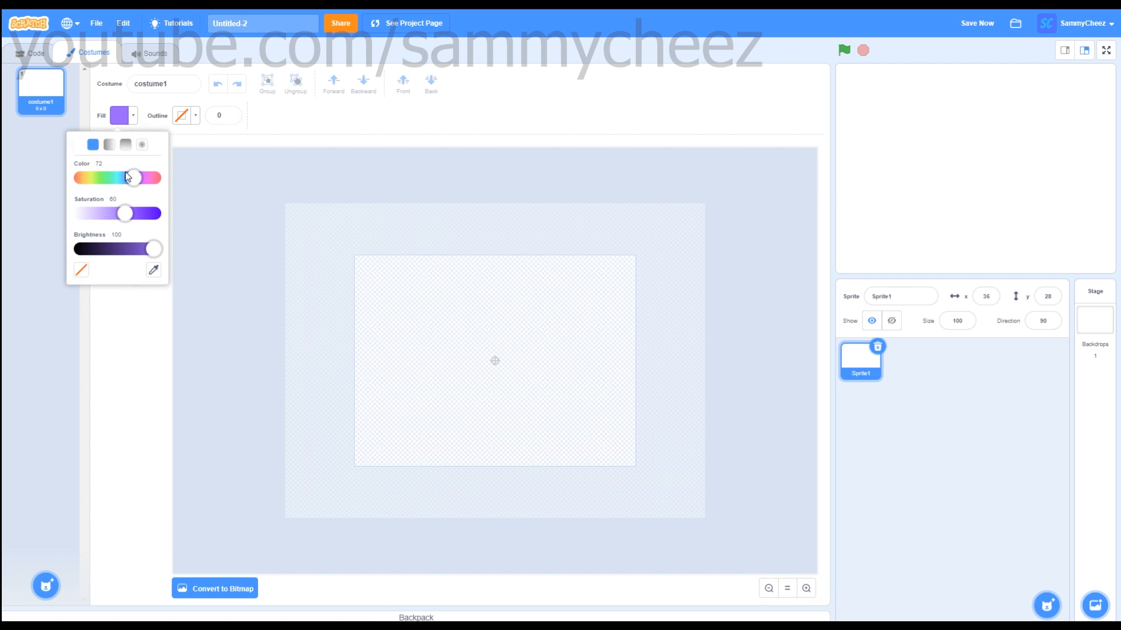
pyautogui.moveTo(130, 178); pyautogui.dragTo(81, 178)
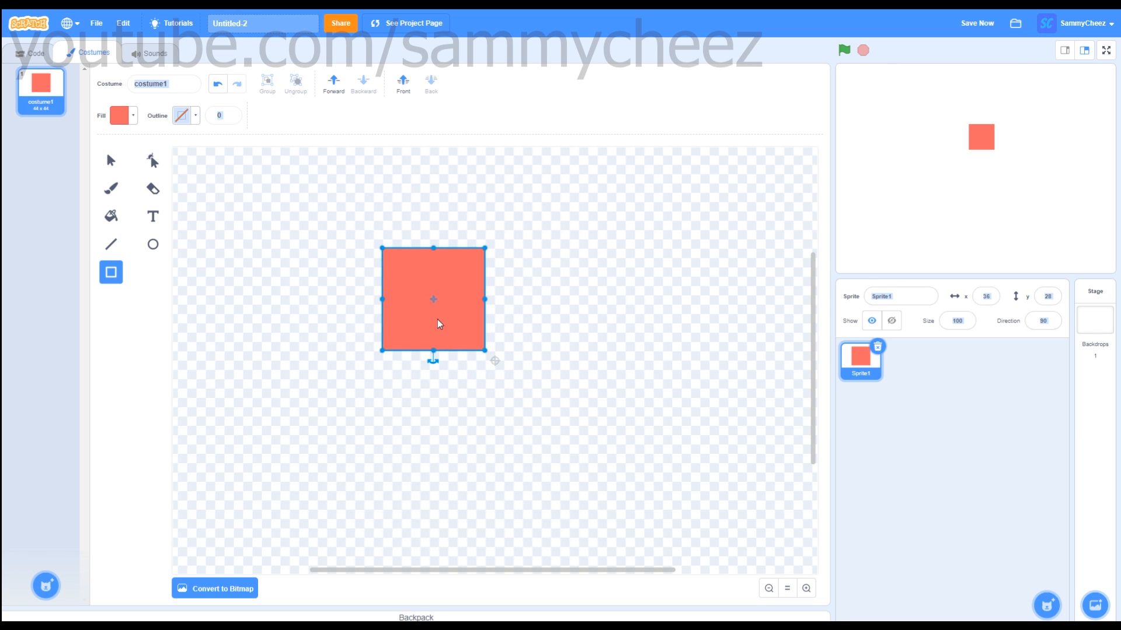
# Draw the red square, centre it on the canvas and size it small.
pyautogui.moveTo(432, 299); pyautogui.dragTo(495, 361)
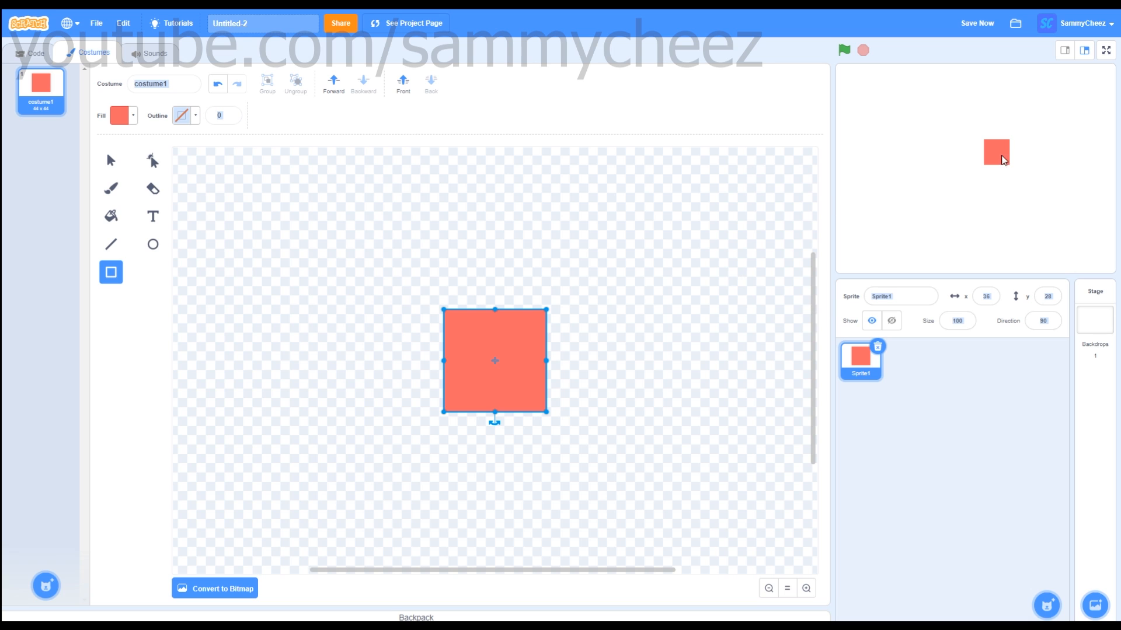
pyautogui.moveTo(546, 412); pyautogui.dragTo(508, 371)
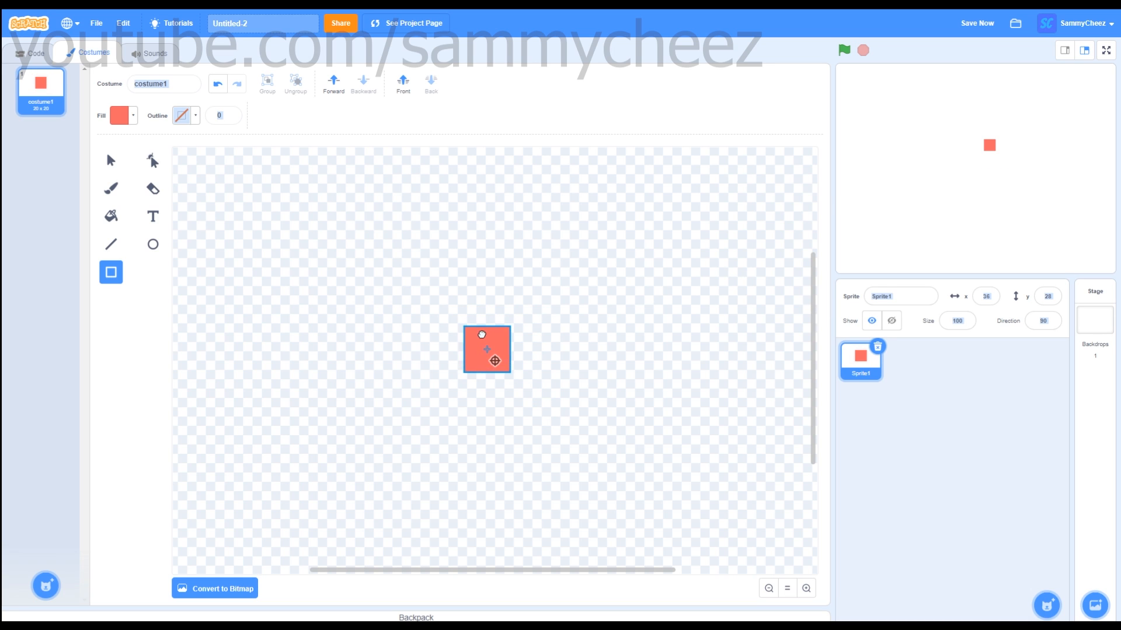
pyautogui.moveTo(486, 349); pyautogui.dragTo(495, 361)
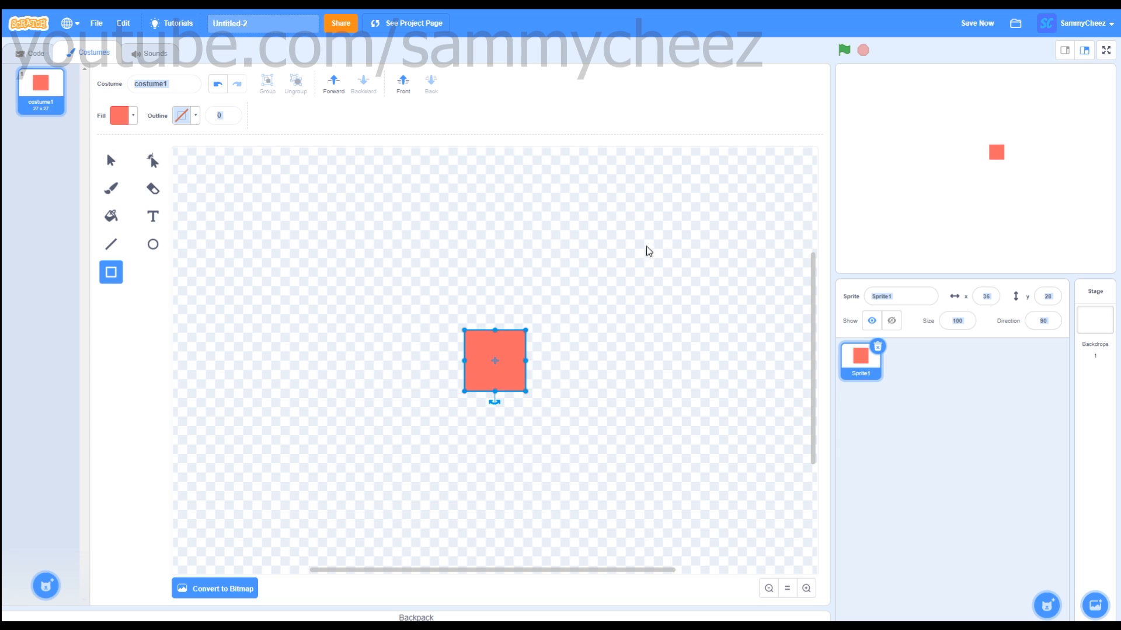
pyautogui.moveTo(384, 218)
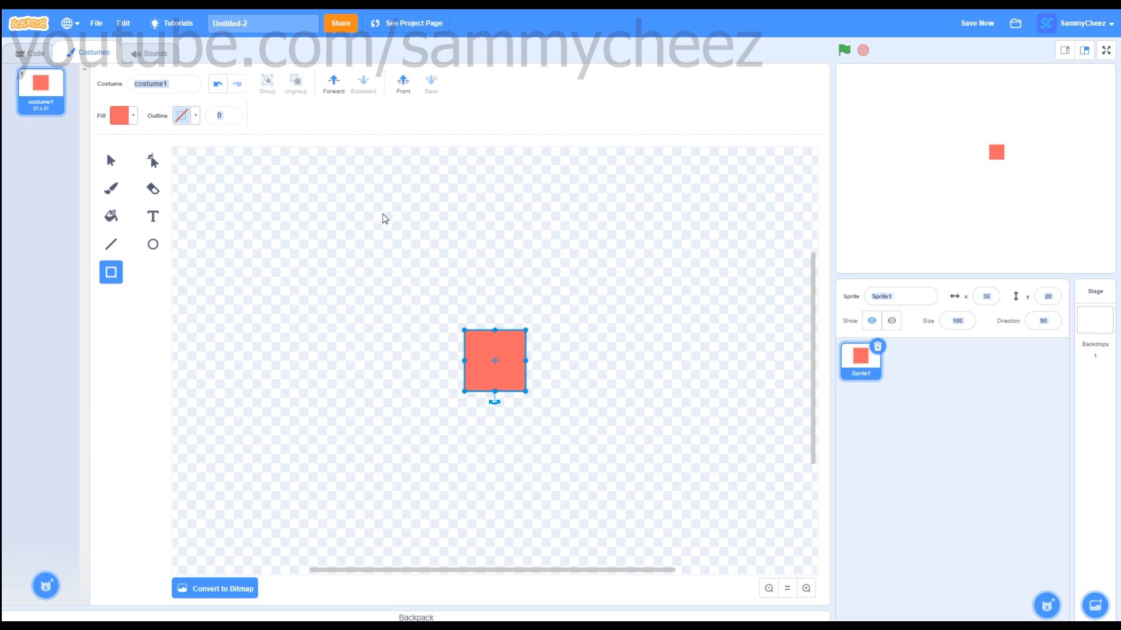
pyautogui.click(31, 53)
pyautogui.write('Start')
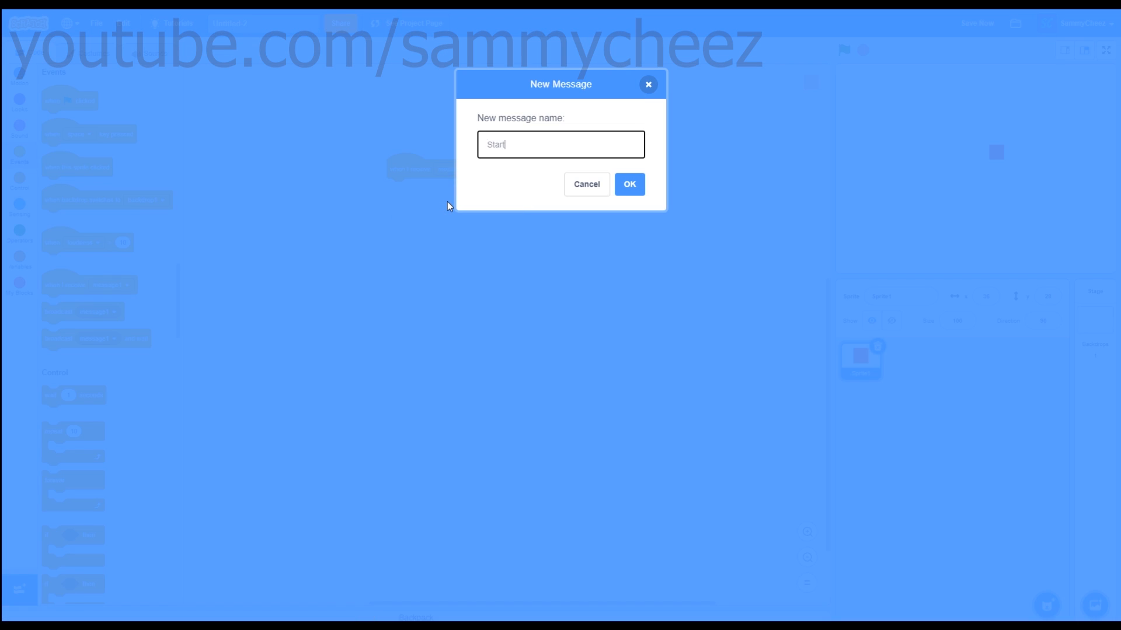
# On receiving Start, go to x:0 y:0 and show the sprite.
pyautogui.click(628, 184)
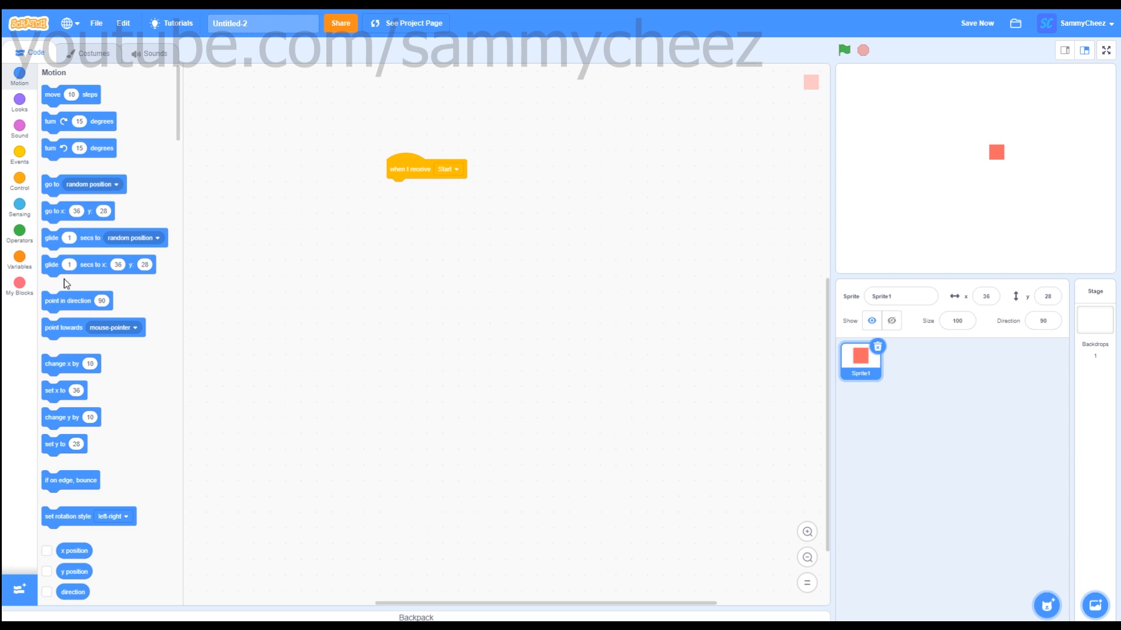
pyautogui.moveTo(58, 210); pyautogui.dragTo(346, 262)
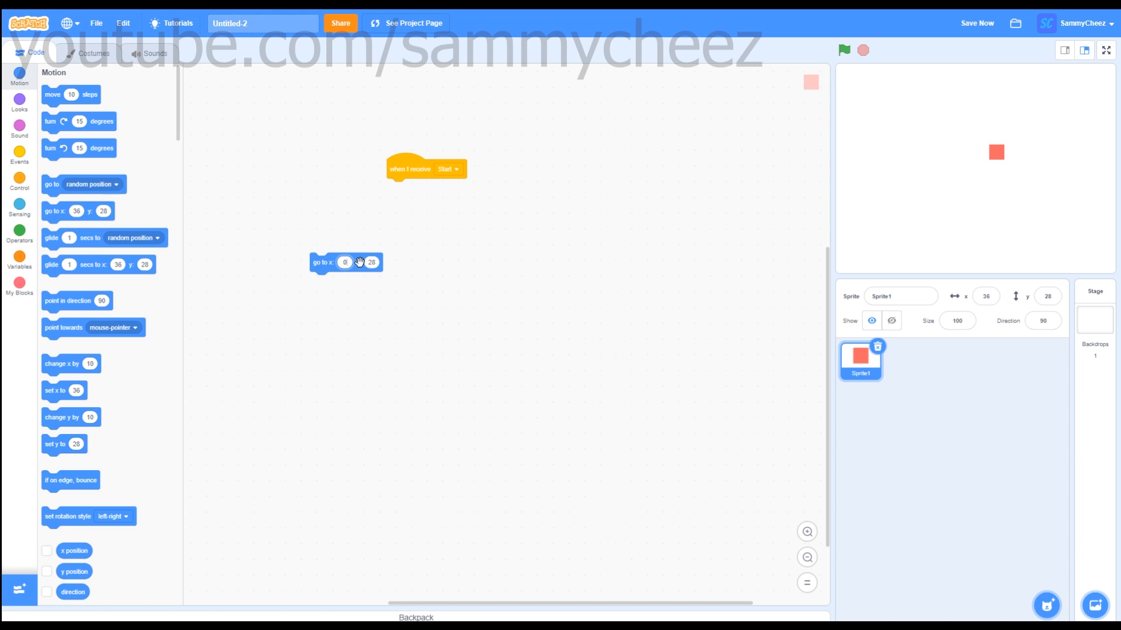
pyautogui.moveTo(345, 262); pyautogui.dragTo(384, 186)
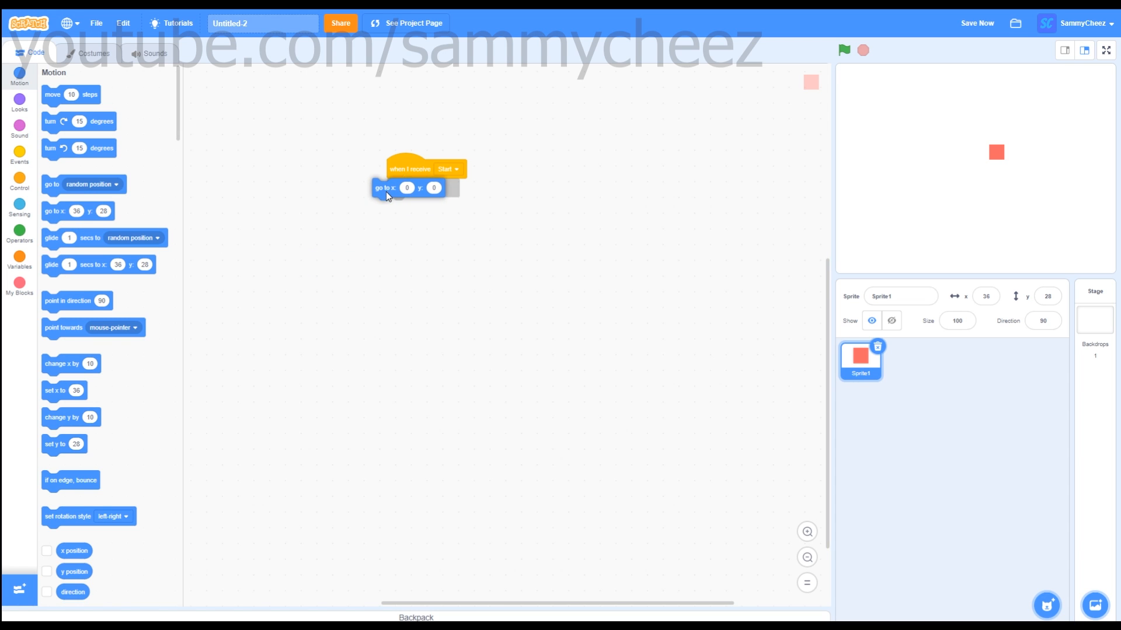
pyautogui.click(19, 100)
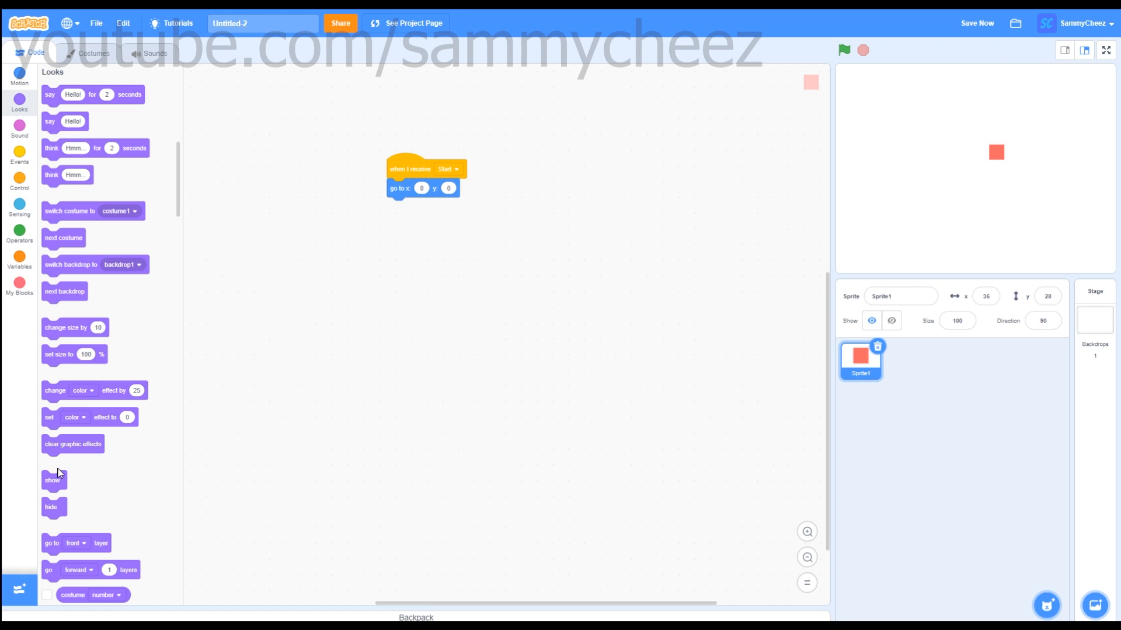
pyautogui.moveTo(53, 480); pyautogui.dragTo(447, 290)
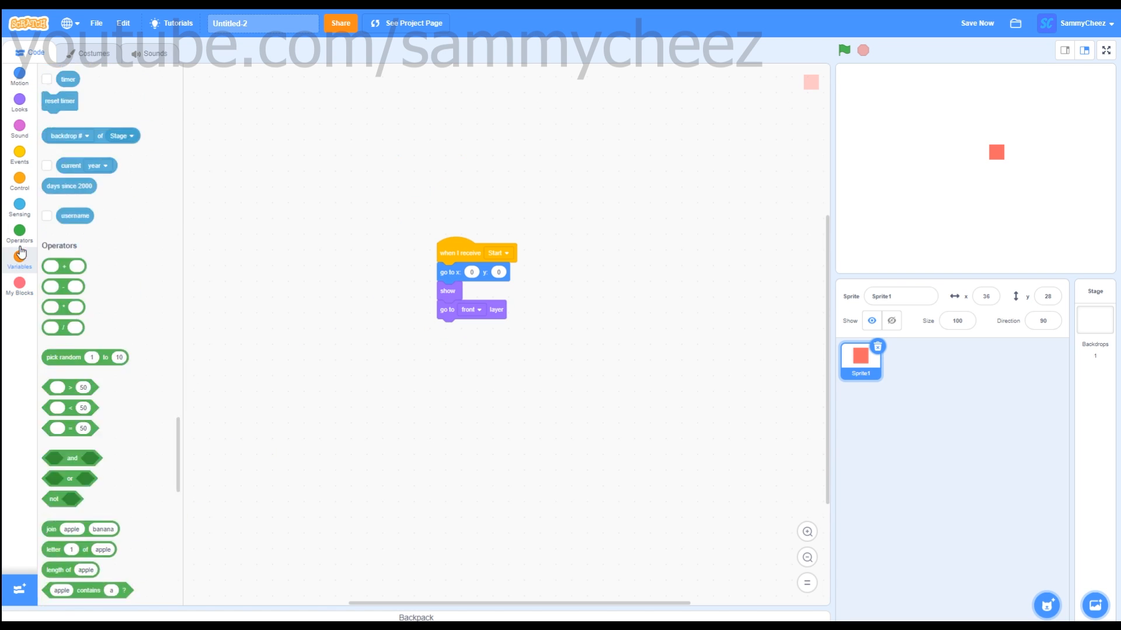
# Create Scroll Y, set Scroll X and Scroll Y to 0 in the script, and rename the sprite Player.
pyautogui.write('s')
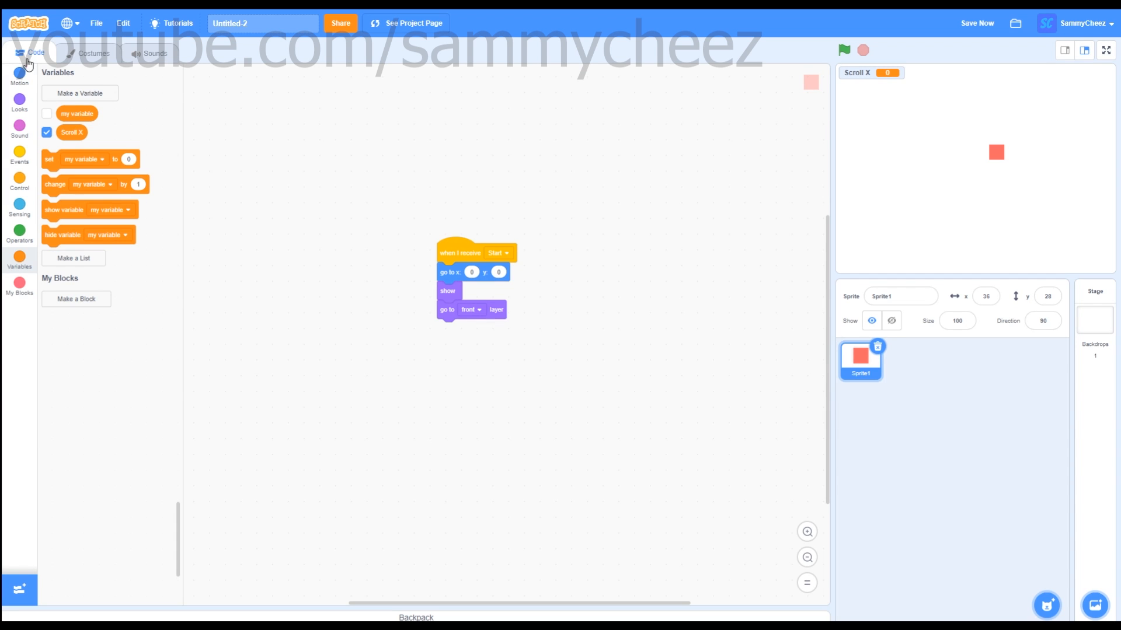
pyautogui.click(80, 94)
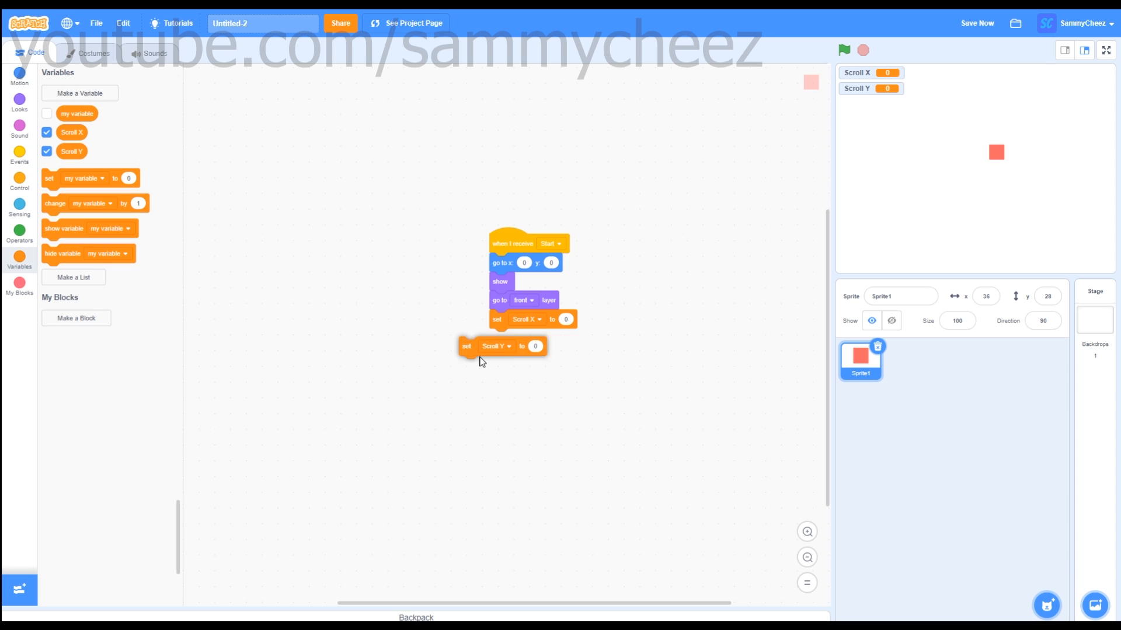
pyautogui.moveTo(467, 346); pyautogui.dragTo(496, 337)
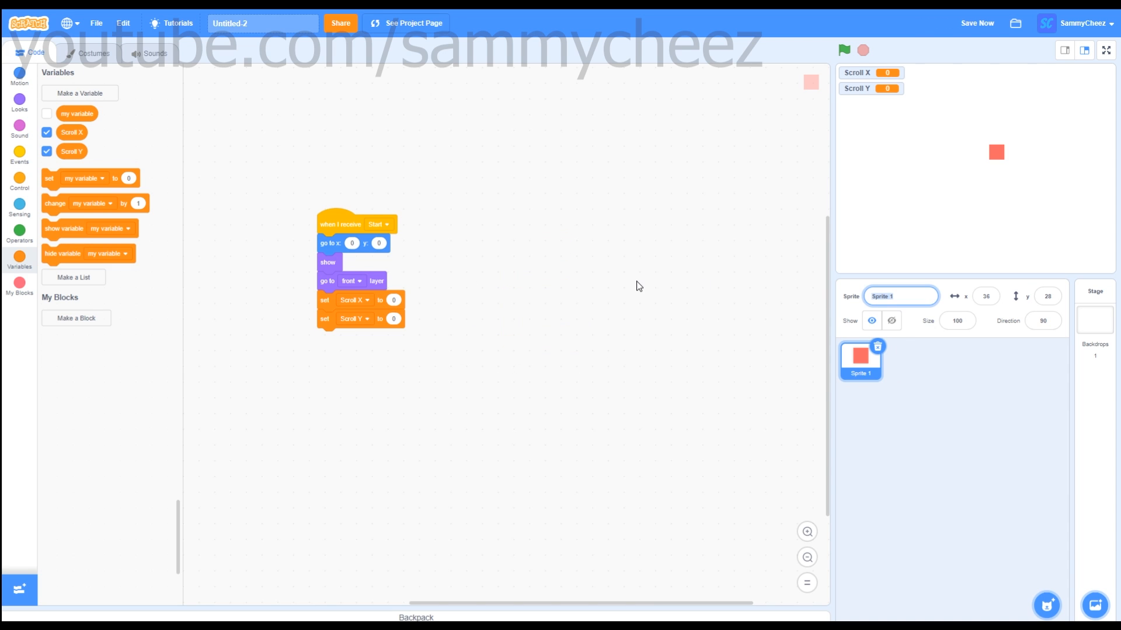
pyautogui.write('Player')
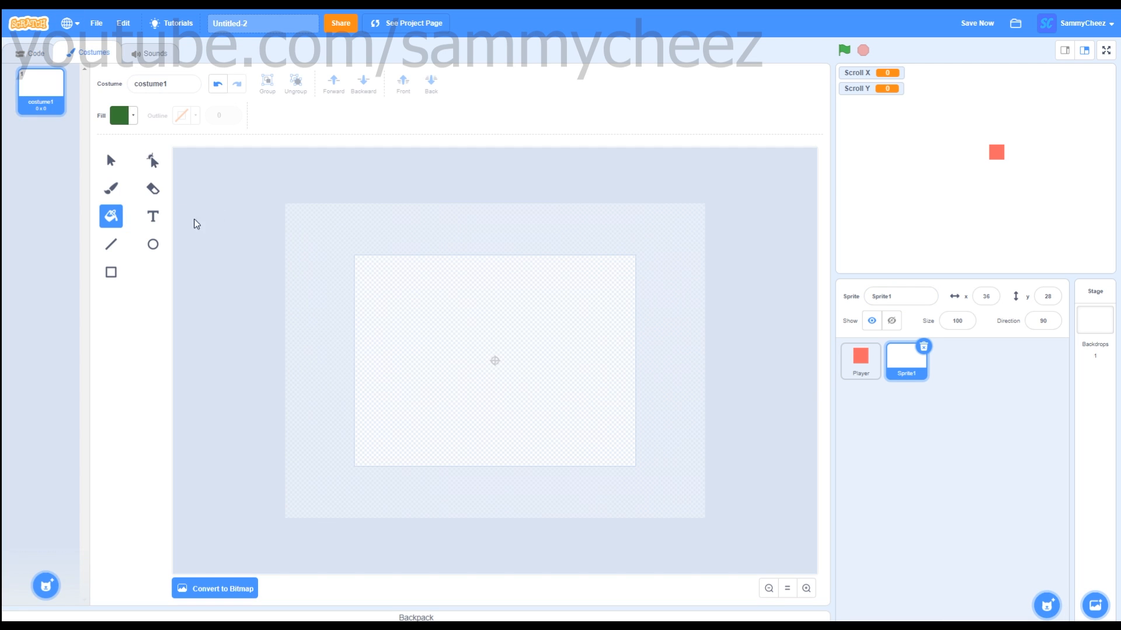
# Flood the second sprite's costume with solid green and convert it back to vector.
pyautogui.click(120, 116)
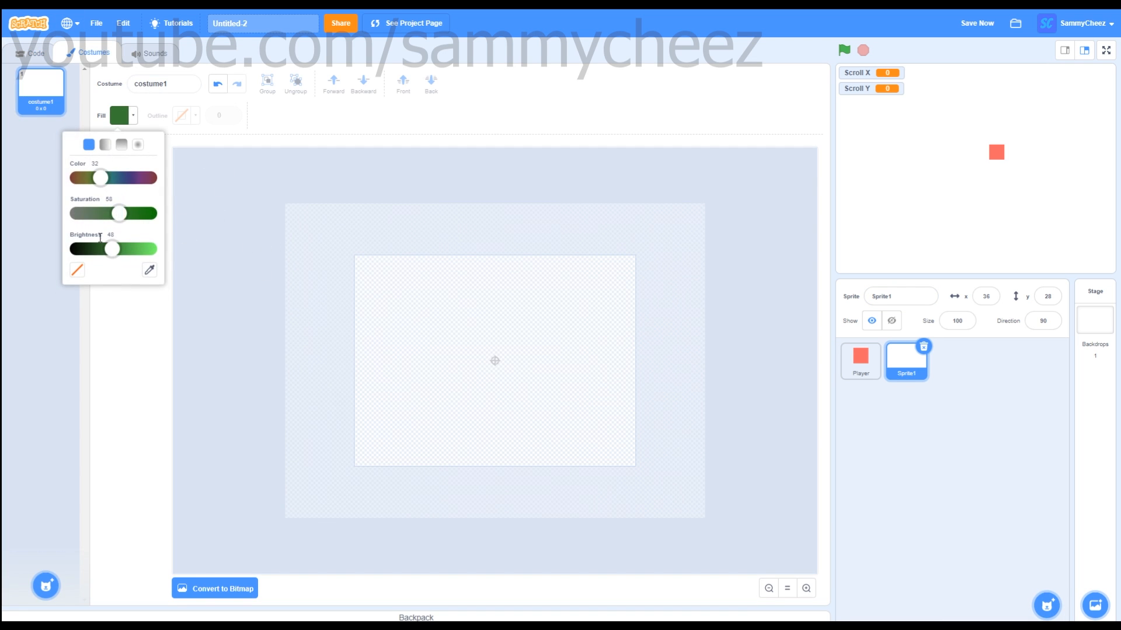
pyautogui.moveTo(110, 249); pyautogui.dragTo(122, 249)
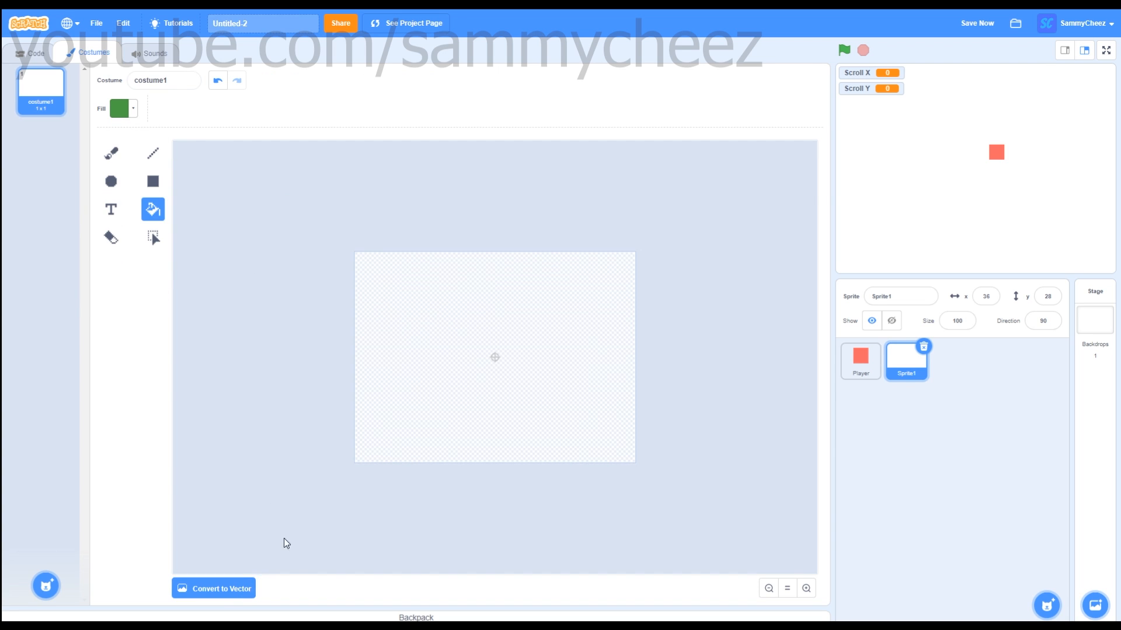
pyautogui.click(495, 357)
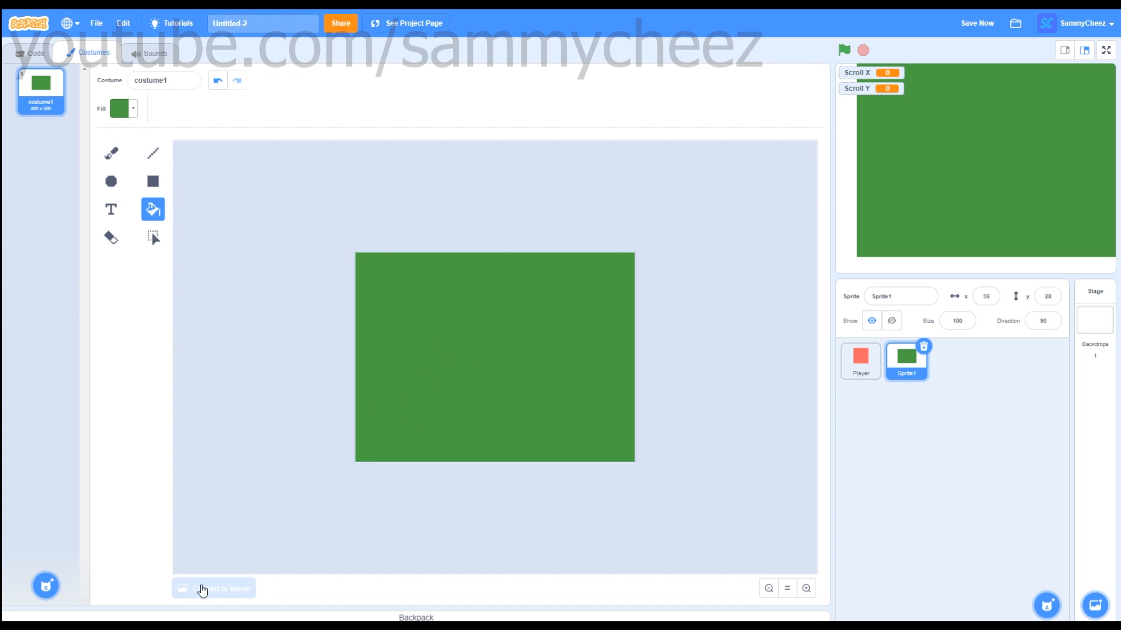
pyautogui.click(212, 588)
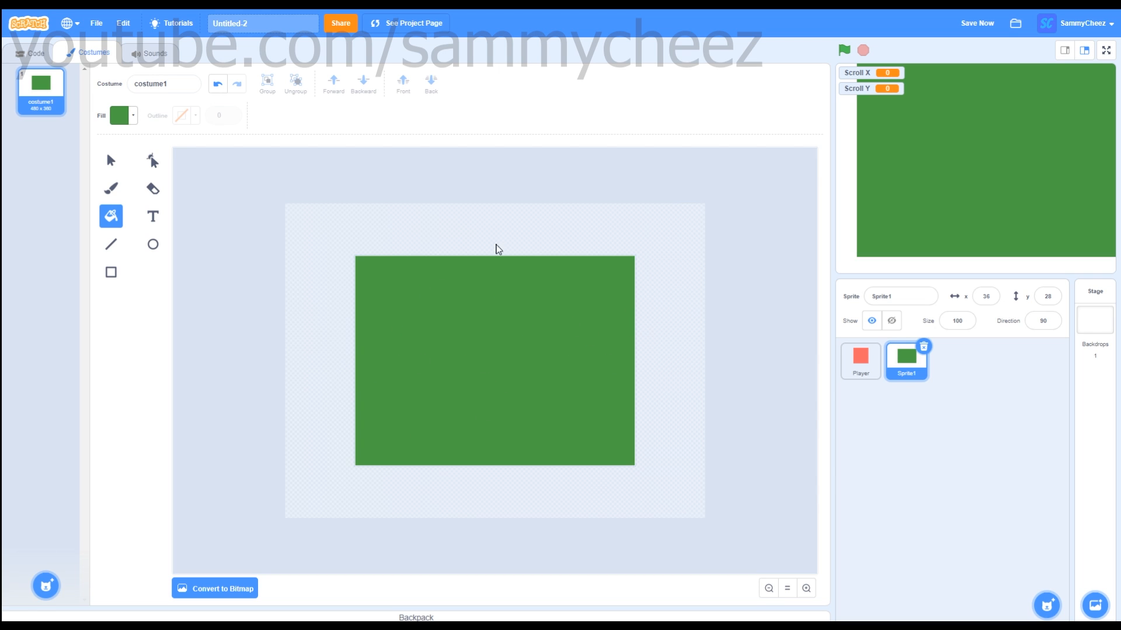
pyautogui.click(32, 53)
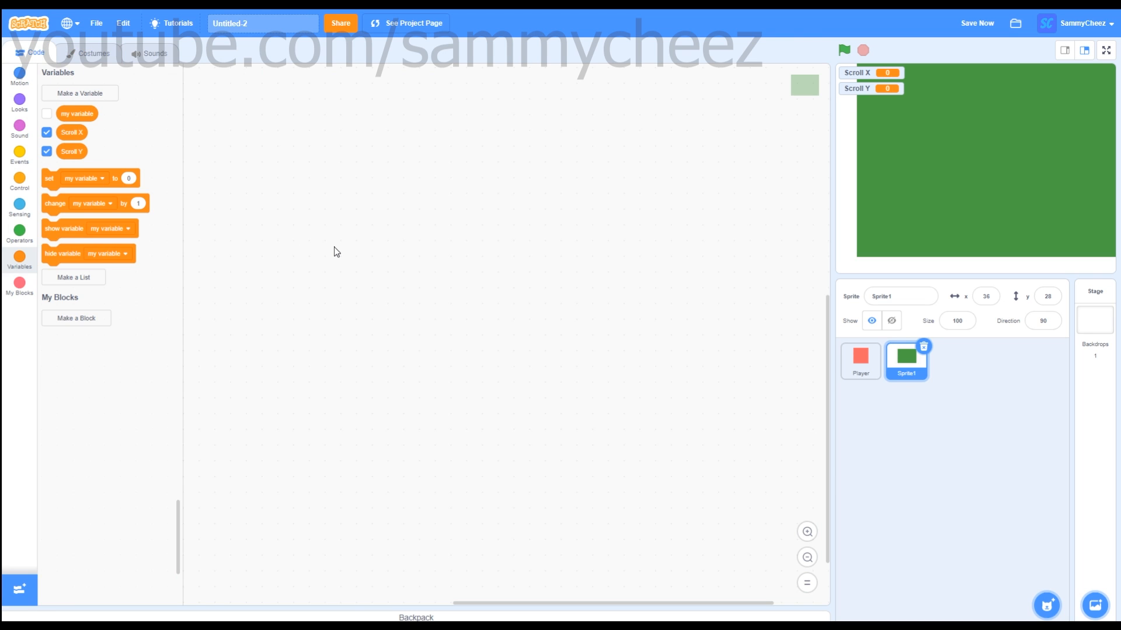
# Under the green flag, set size to 500% and broadcast Start.
pyautogui.click(20, 152)
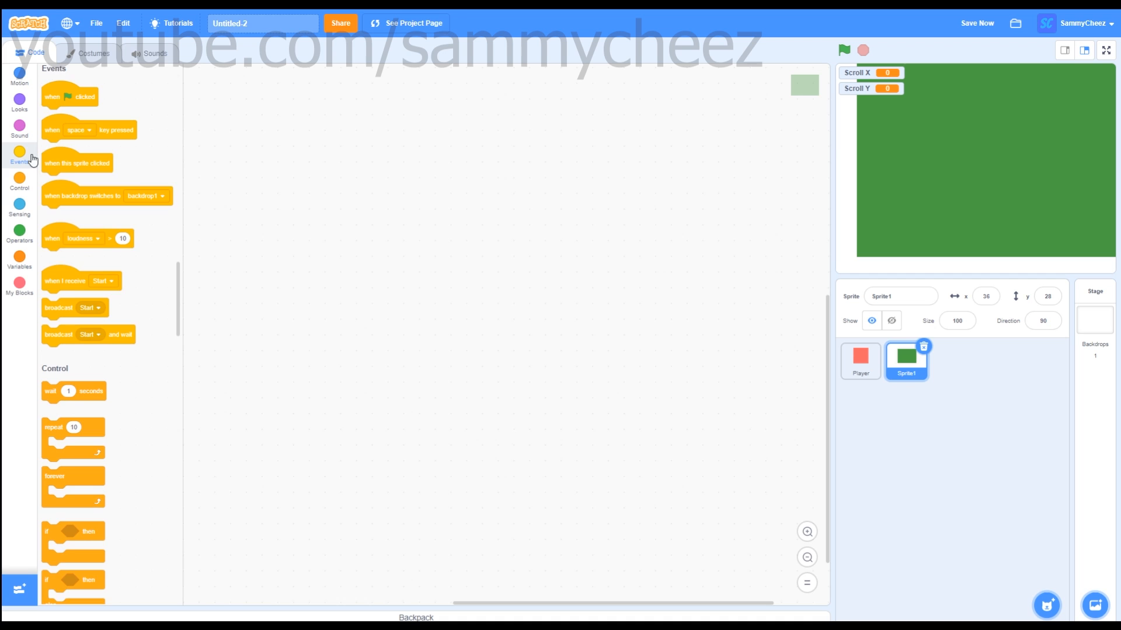
pyautogui.click(20, 104)
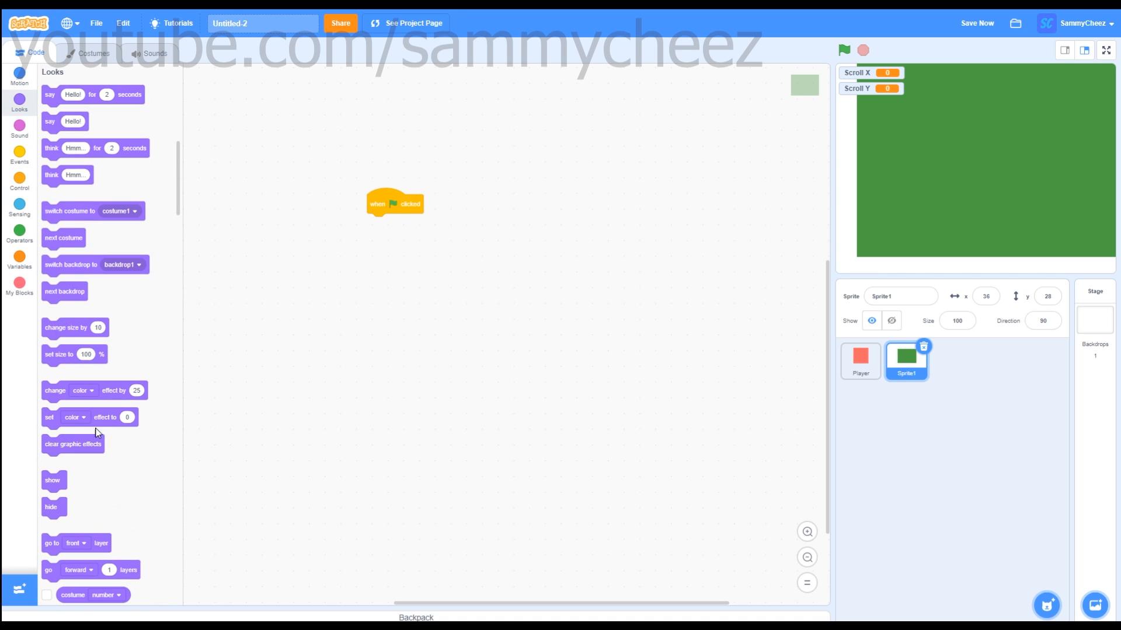
pyautogui.moveTo(75, 353); pyautogui.dragTo(278, 339)
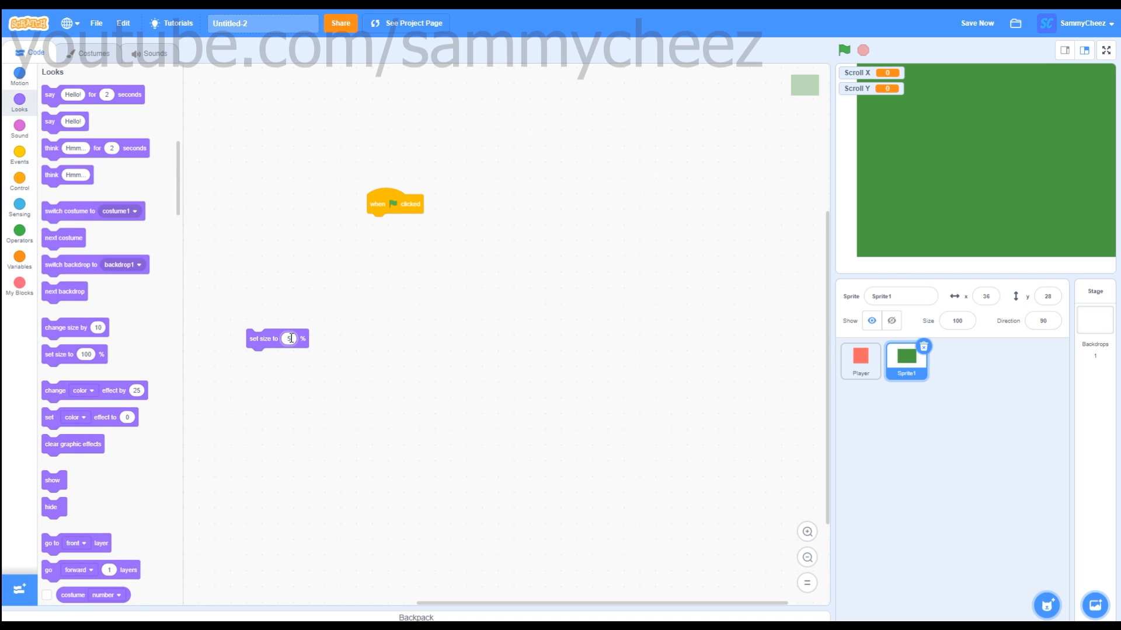
pyautogui.moveTo(265, 339); pyautogui.dragTo(386, 222)
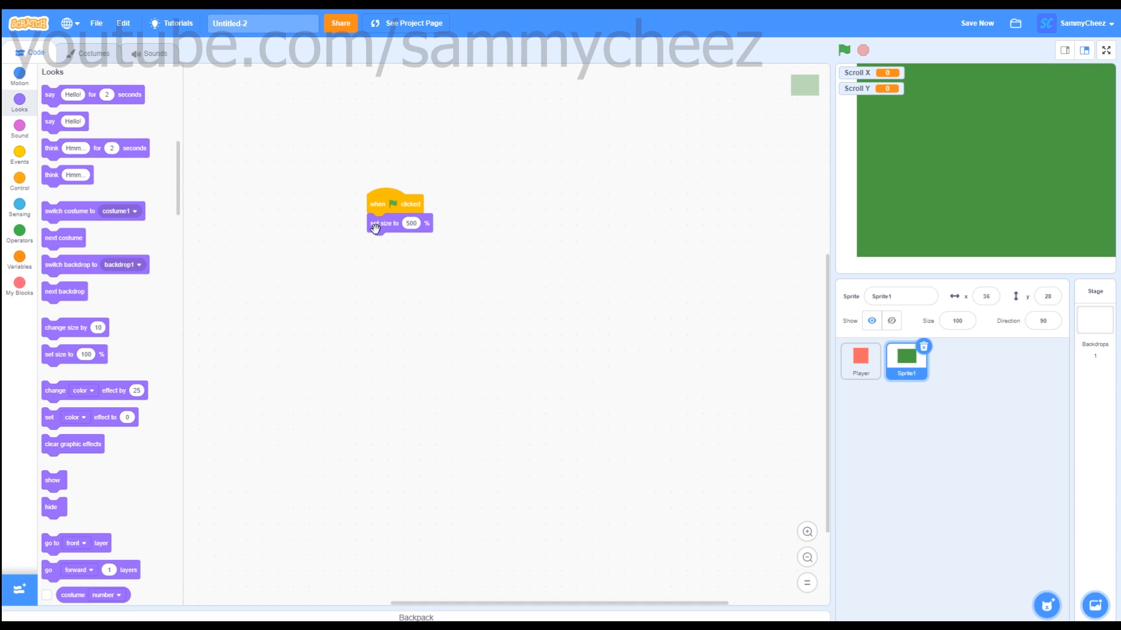
pyautogui.click(20, 154)
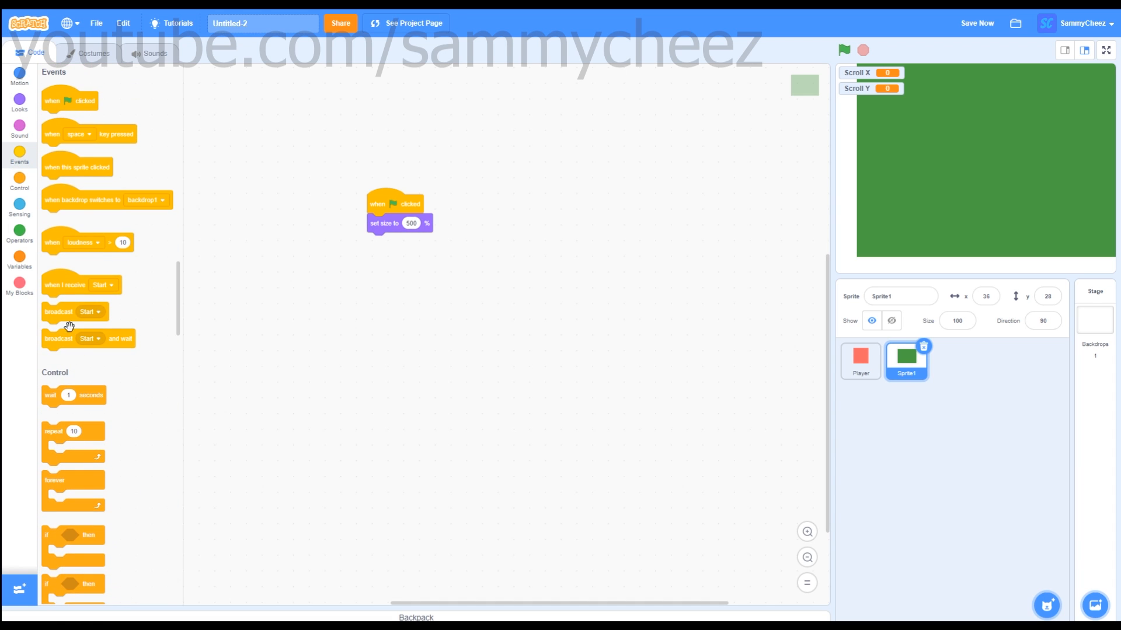
pyautogui.moveTo(70, 311); pyautogui.dragTo(384, 242)
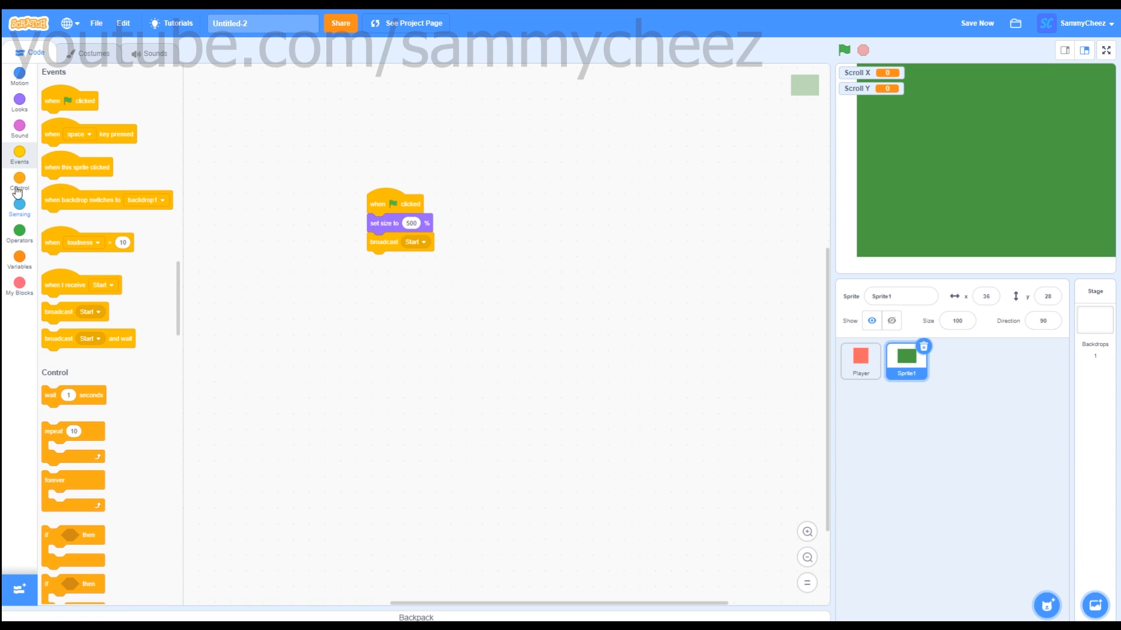
# Add a forever loop setting x to 0 minus Scroll X and y to 0 minus Scroll Y.
pyautogui.scroll(-3)
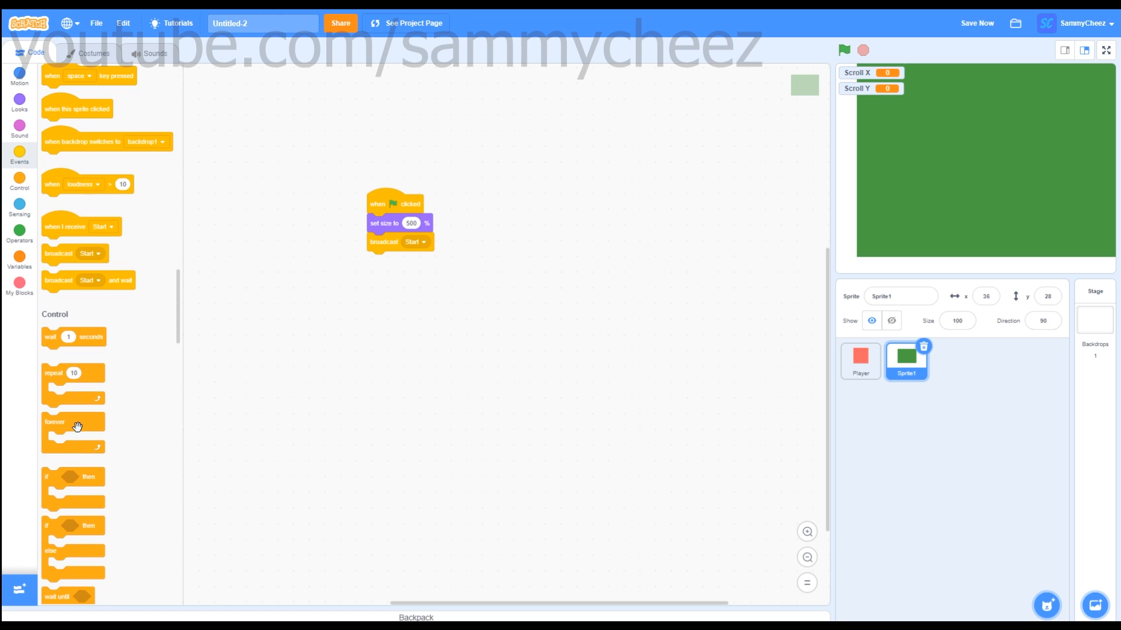
pyautogui.moveTo(73, 422); pyautogui.dragTo(398, 297)
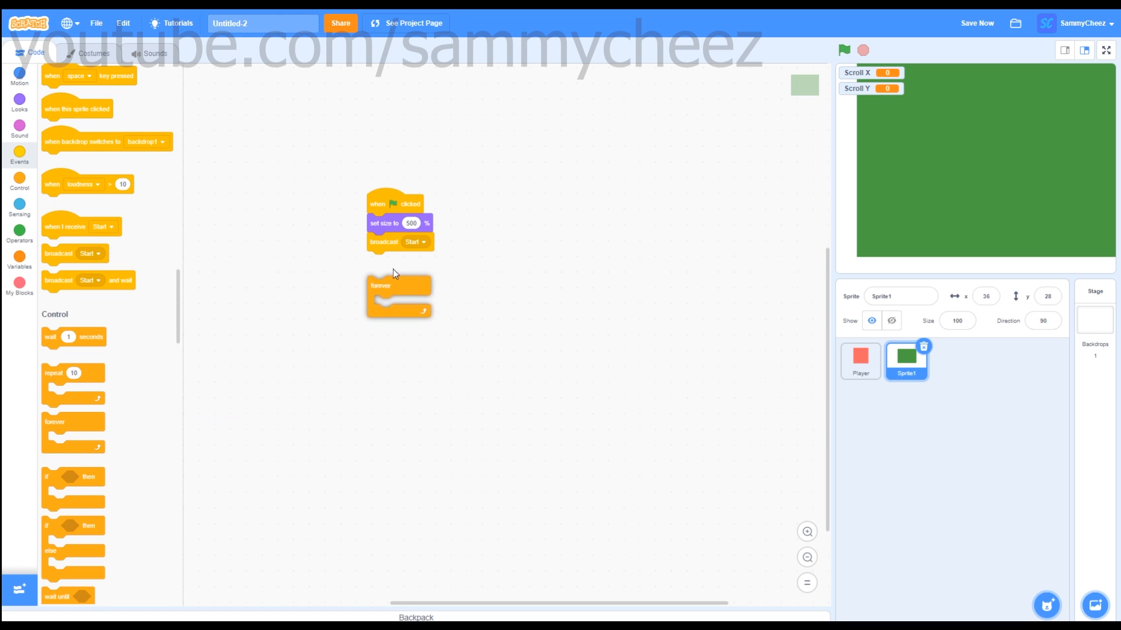
pyautogui.click(20, 75)
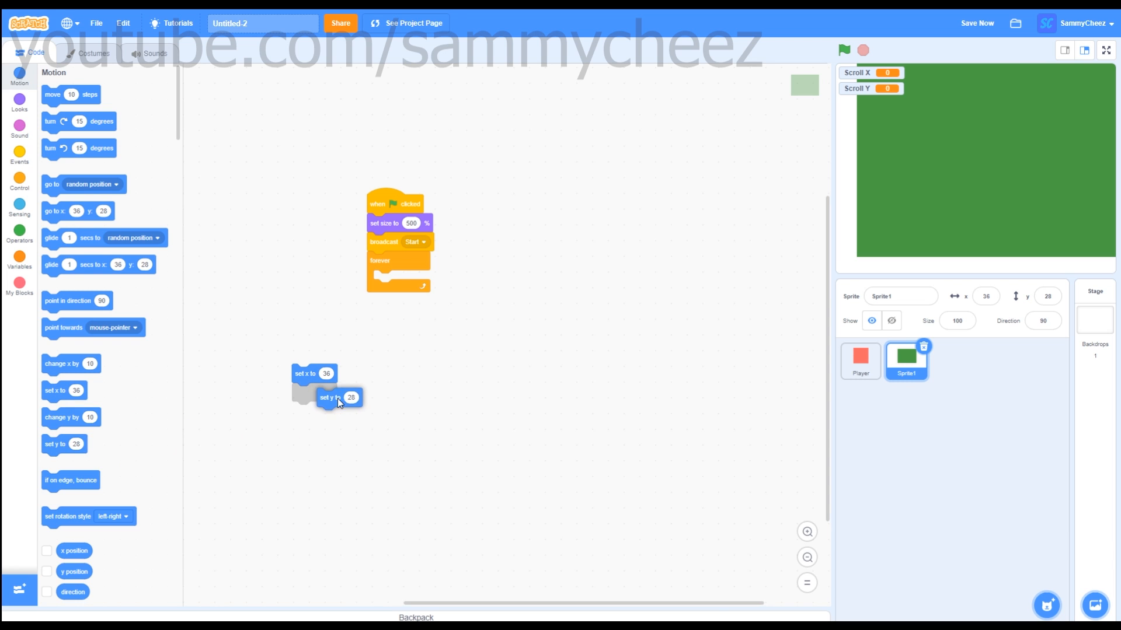
pyautogui.moveTo(314, 373); pyautogui.dragTo(393, 279)
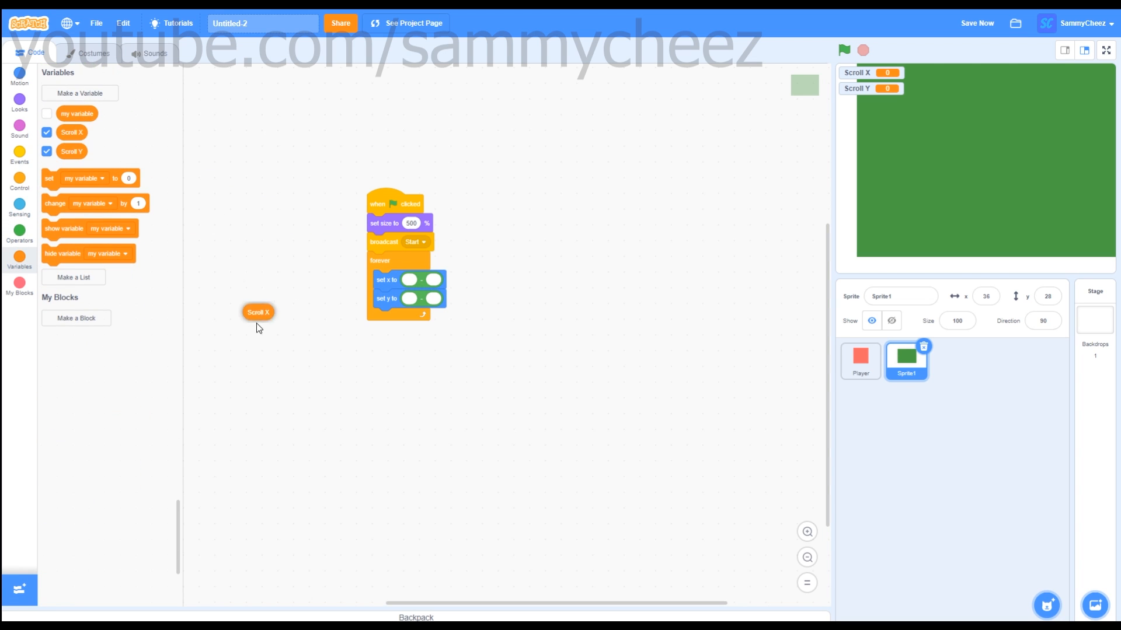
pyautogui.moveTo(257, 312); pyautogui.dragTo(435, 282)
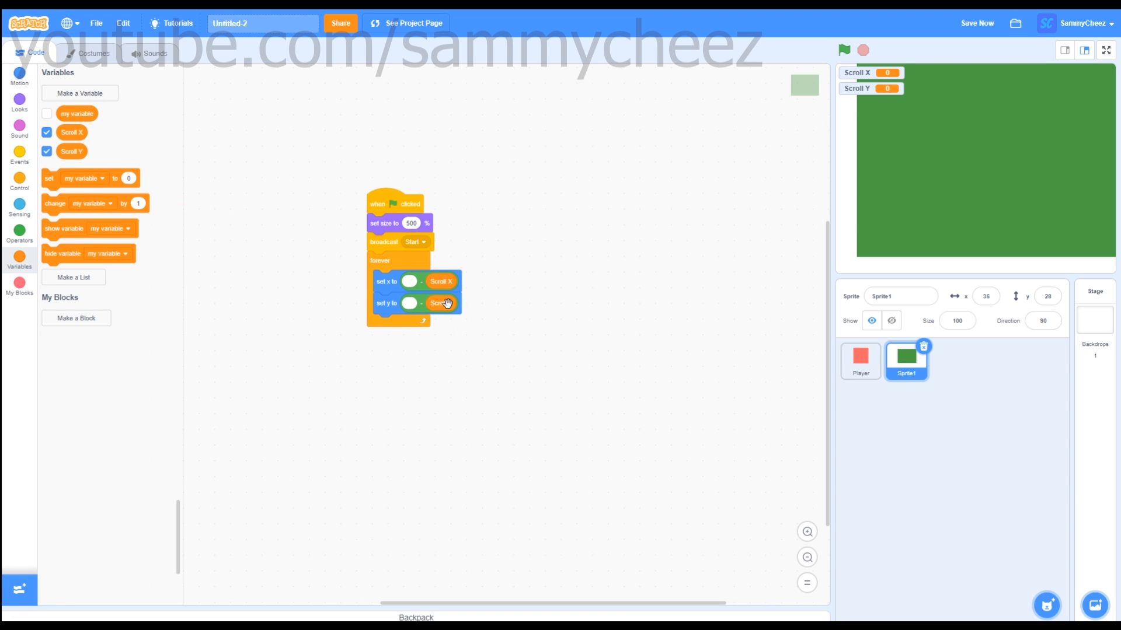
pyautogui.moveTo(444, 319)
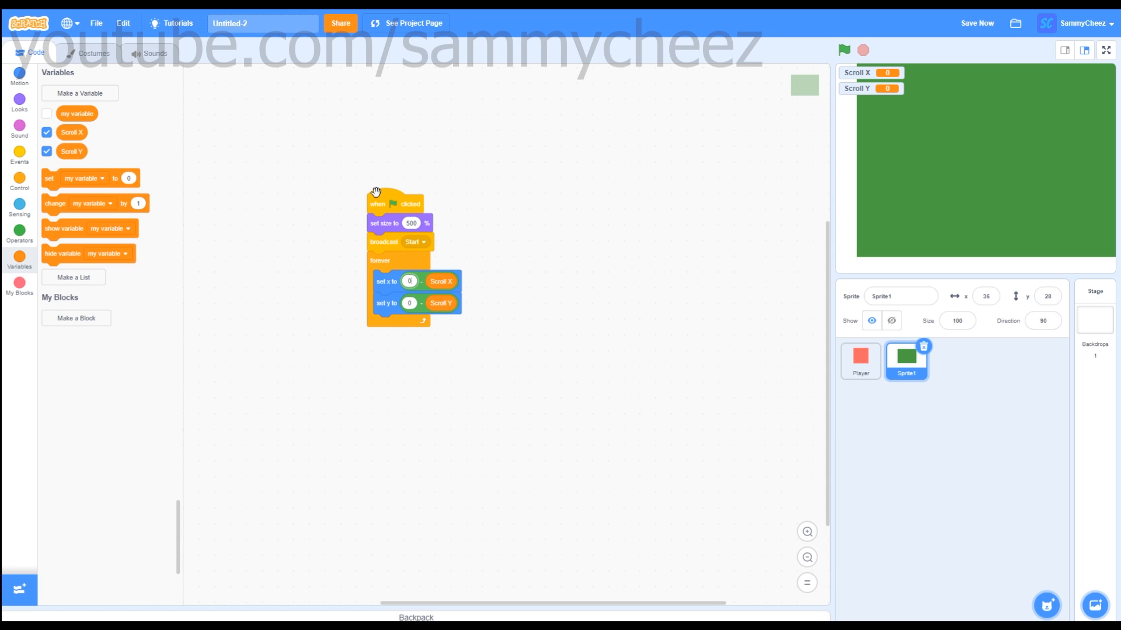
pyautogui.moveTo(377, 203); pyautogui.dragTo(276, 166)
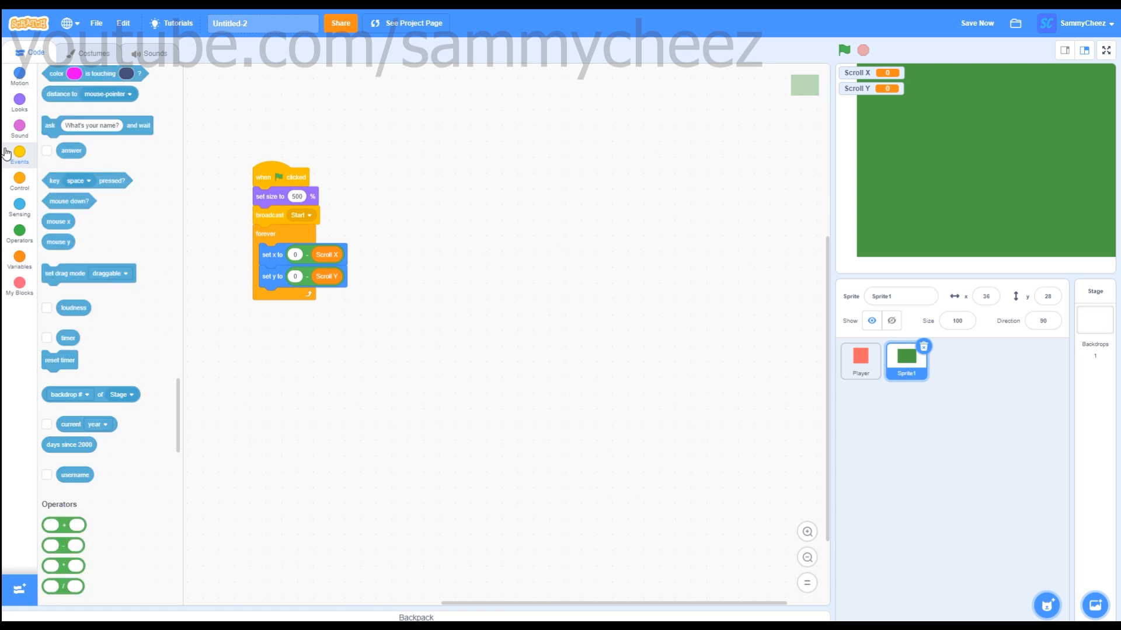
# Build a Start-triggered forever loop with four if blocks sensing up, down, right and left arrow keys.
pyautogui.click(20, 153)
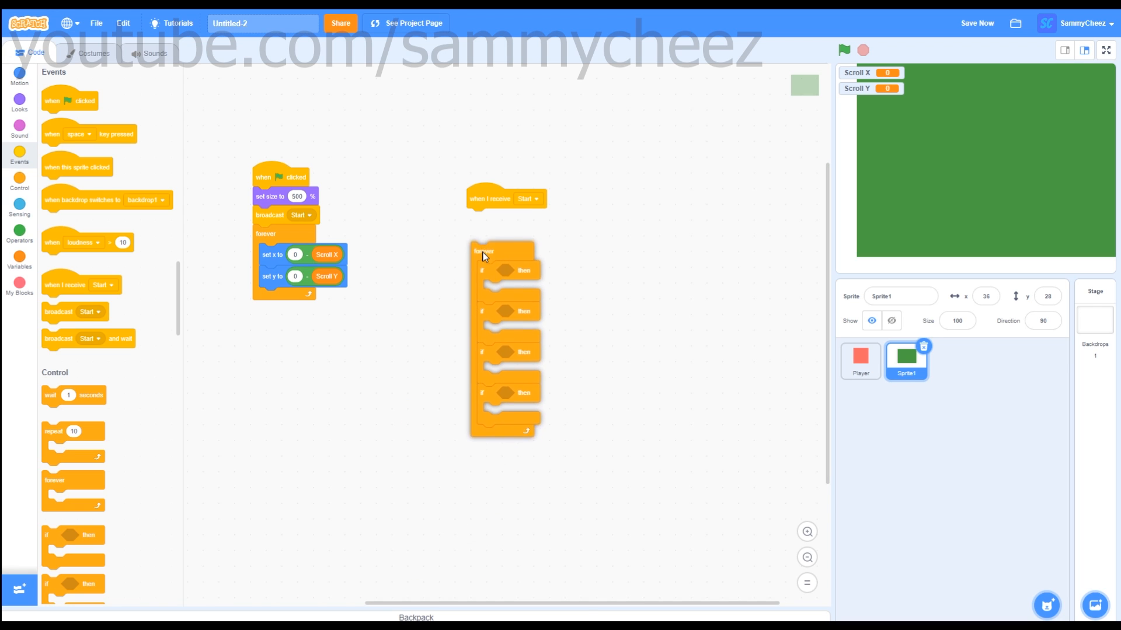
pyautogui.click(20, 253)
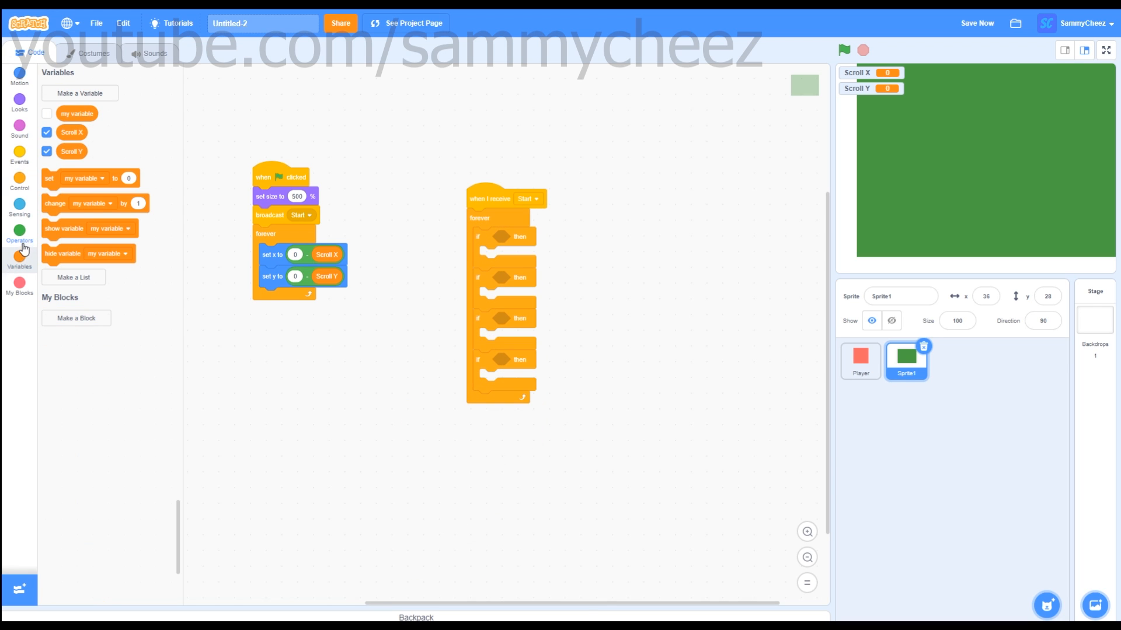
pyautogui.click(20, 208)
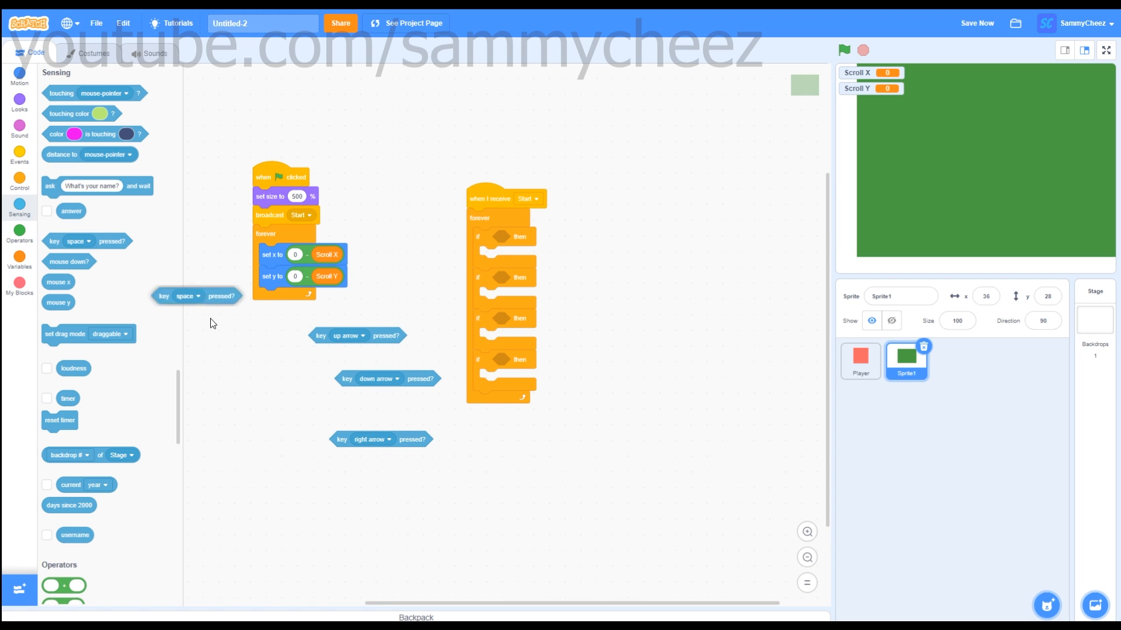
pyautogui.click(375, 491)
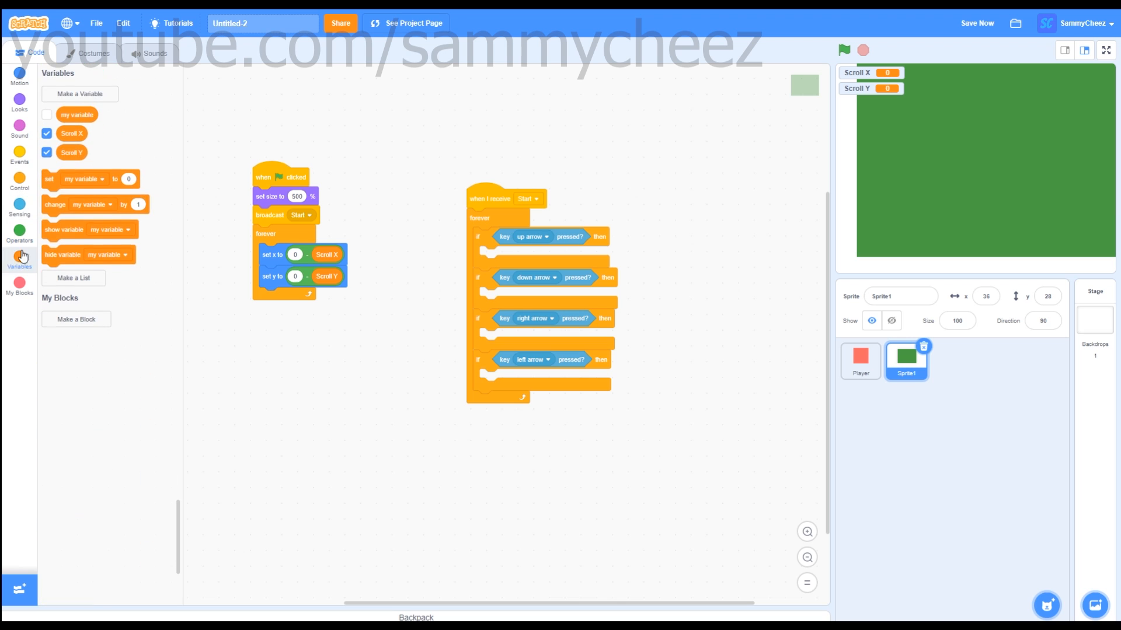
# Change Scroll X under the left and right checks and Scroll Y under up and down, with positive and negative steps.
pyautogui.click(314, 393)
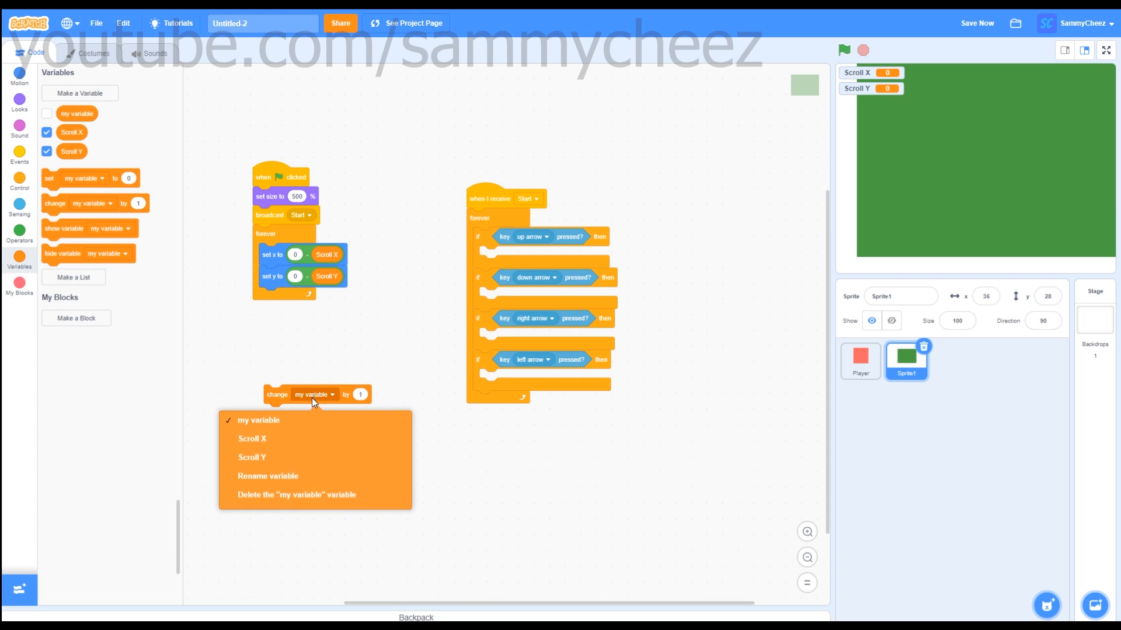
pyautogui.click(252, 439)
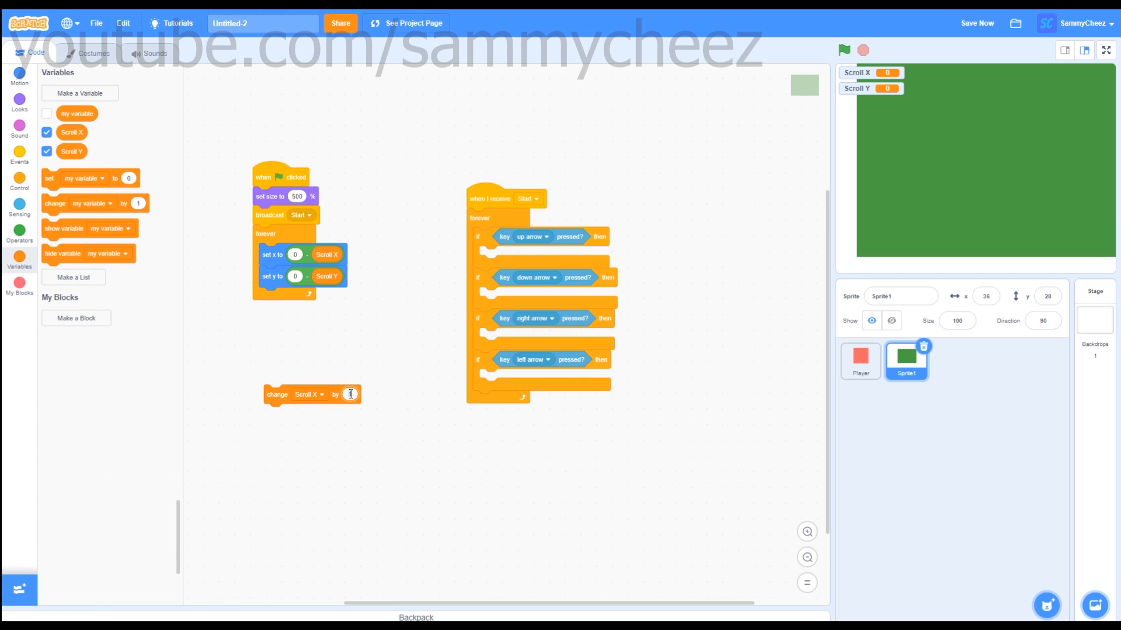
pyautogui.moveTo(313, 393); pyautogui.dragTo(561, 355)
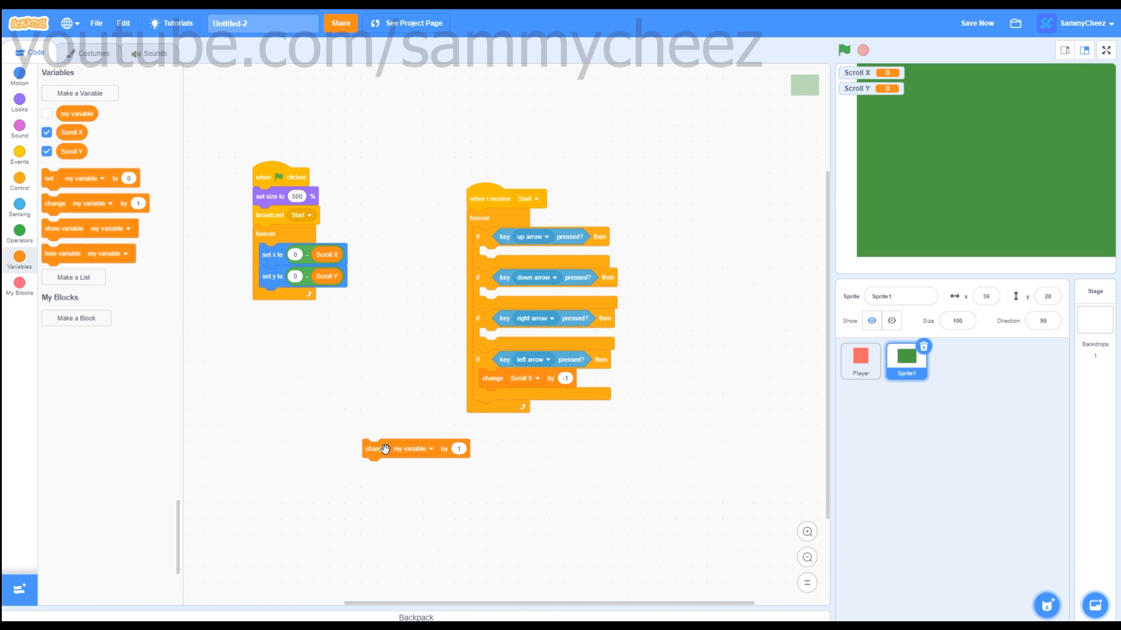
pyautogui.moveTo(387, 448); pyautogui.dragTo(485, 386)
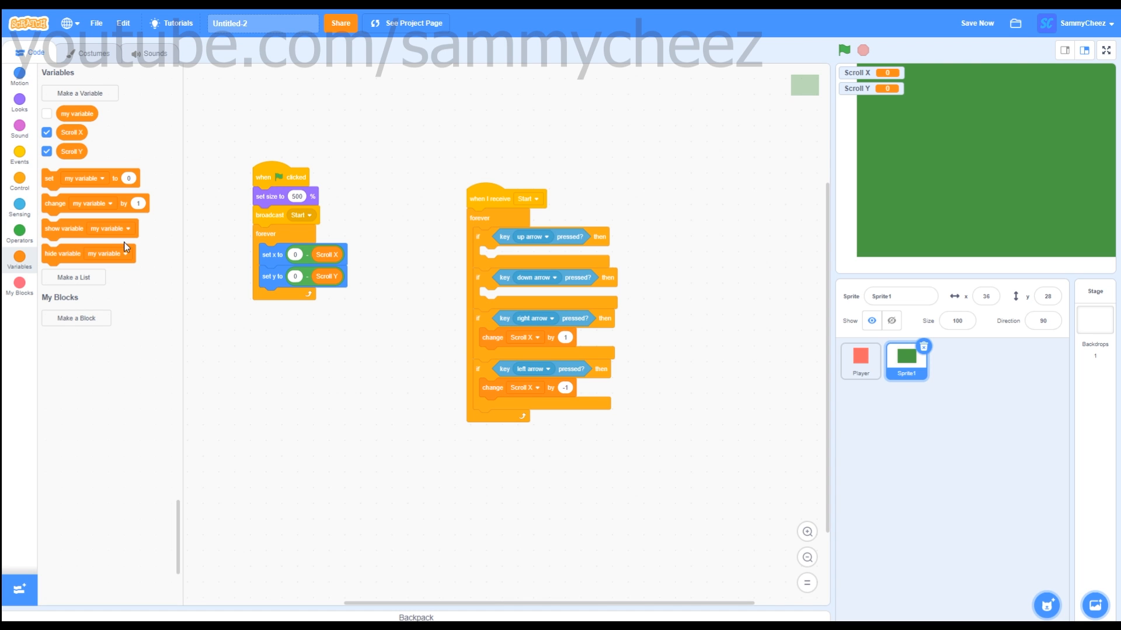
pyautogui.click(318, 377)
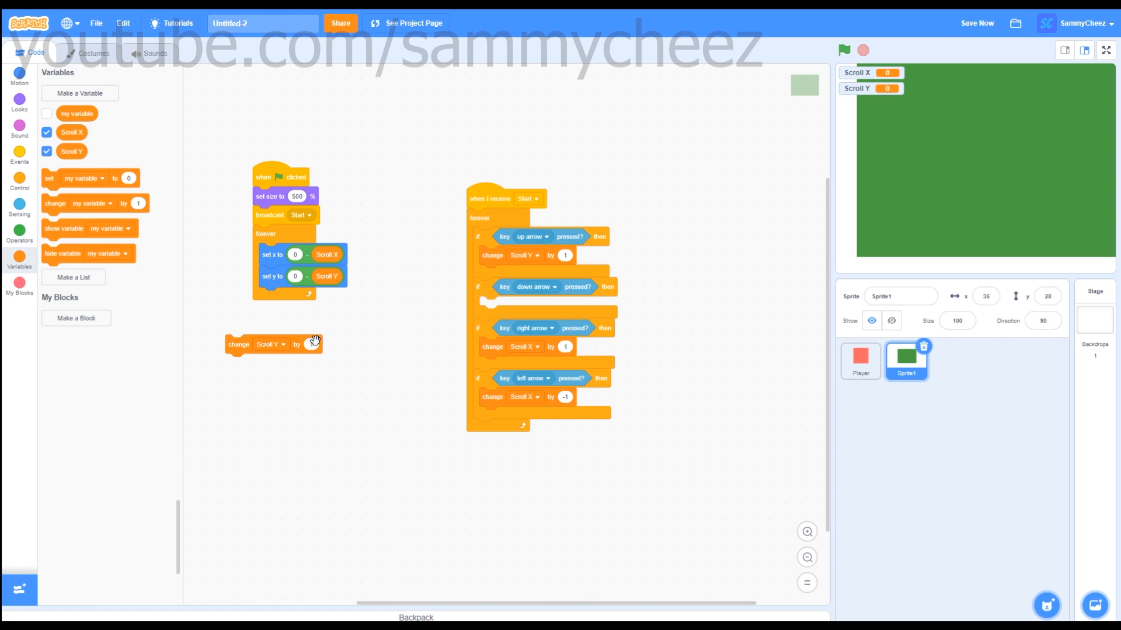
pyautogui.write('-1')
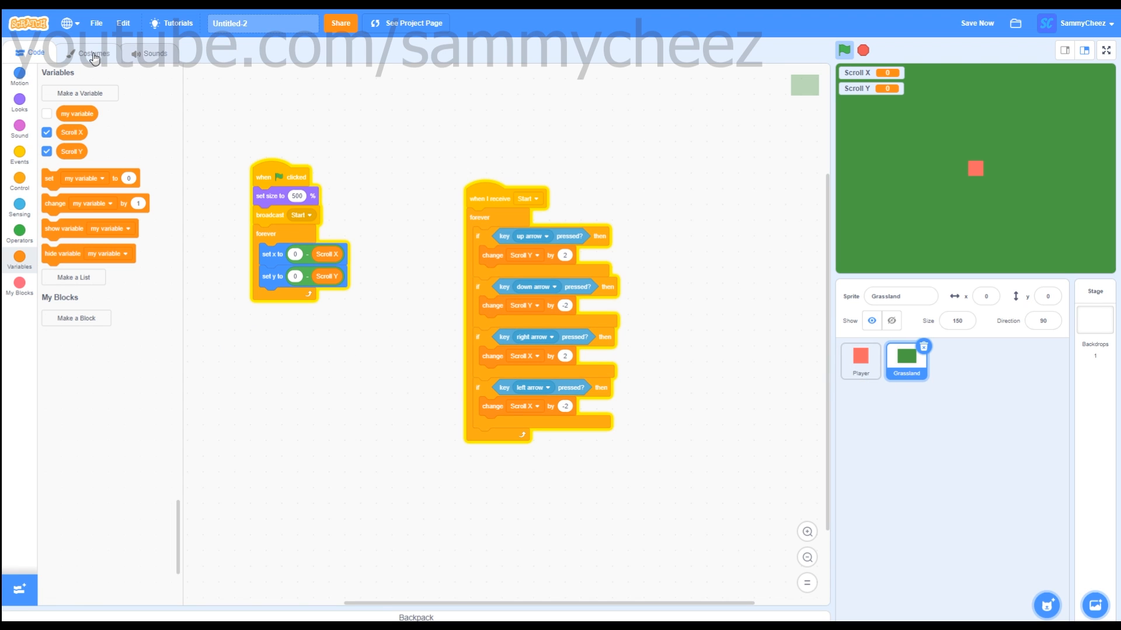
# Draw yellow marker rectangles at the Grassland costume's corners and centre, then test arrow-key scrolling.
pyautogui.click(93, 53)
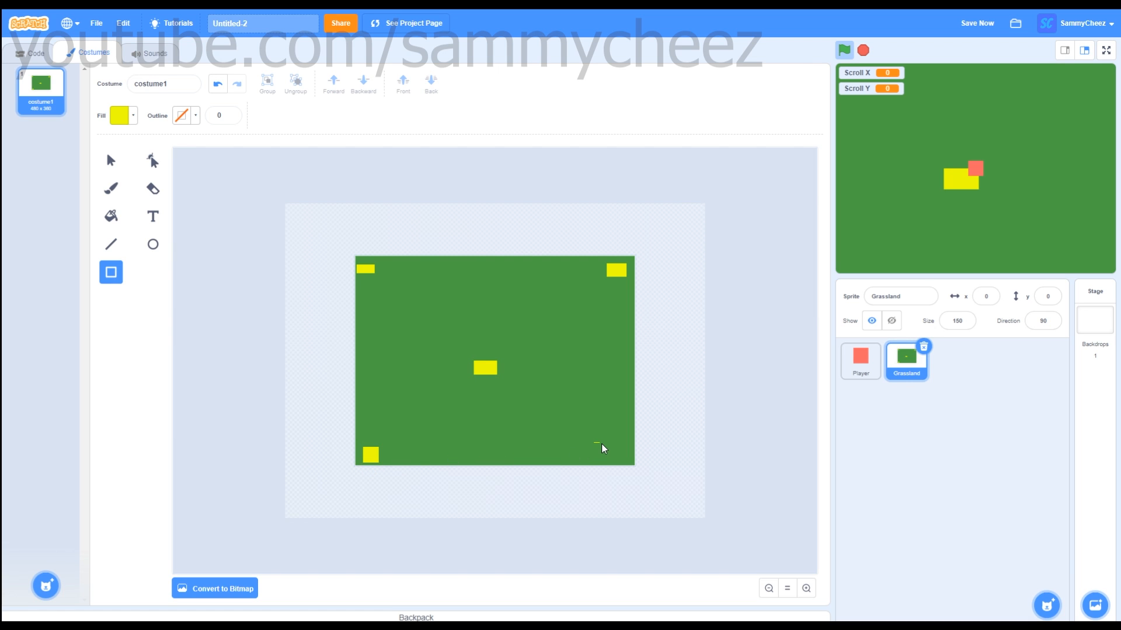
pyautogui.click(31, 52)
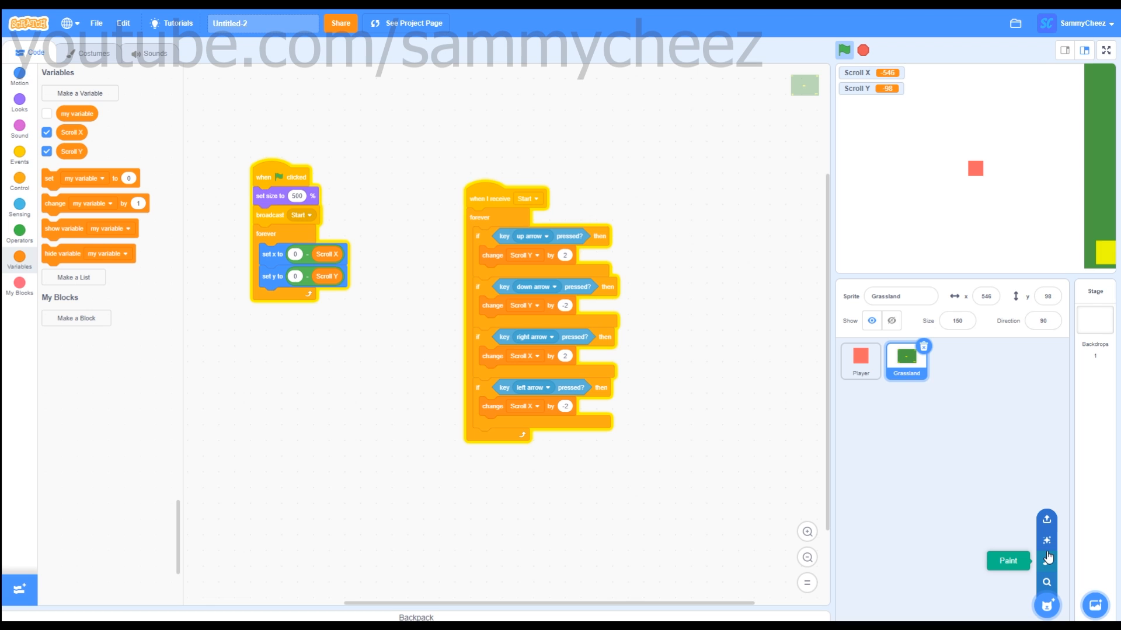
# Paint a new sprite with a thick black-outlined rectangle and no fill.
pyautogui.click(1007, 560)
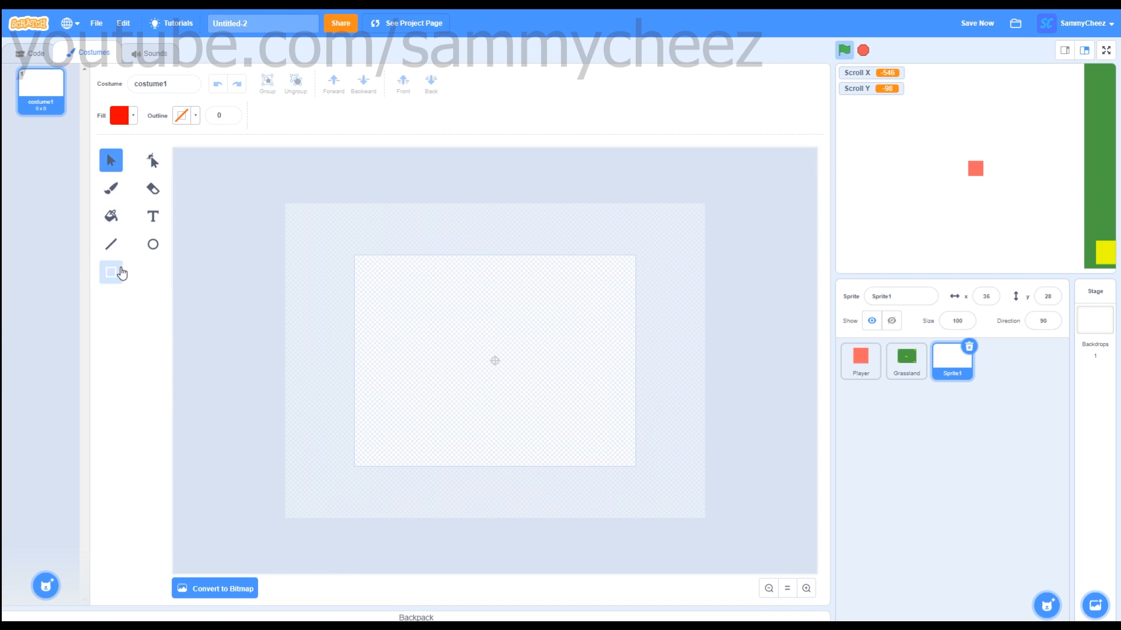
pyautogui.click(118, 115)
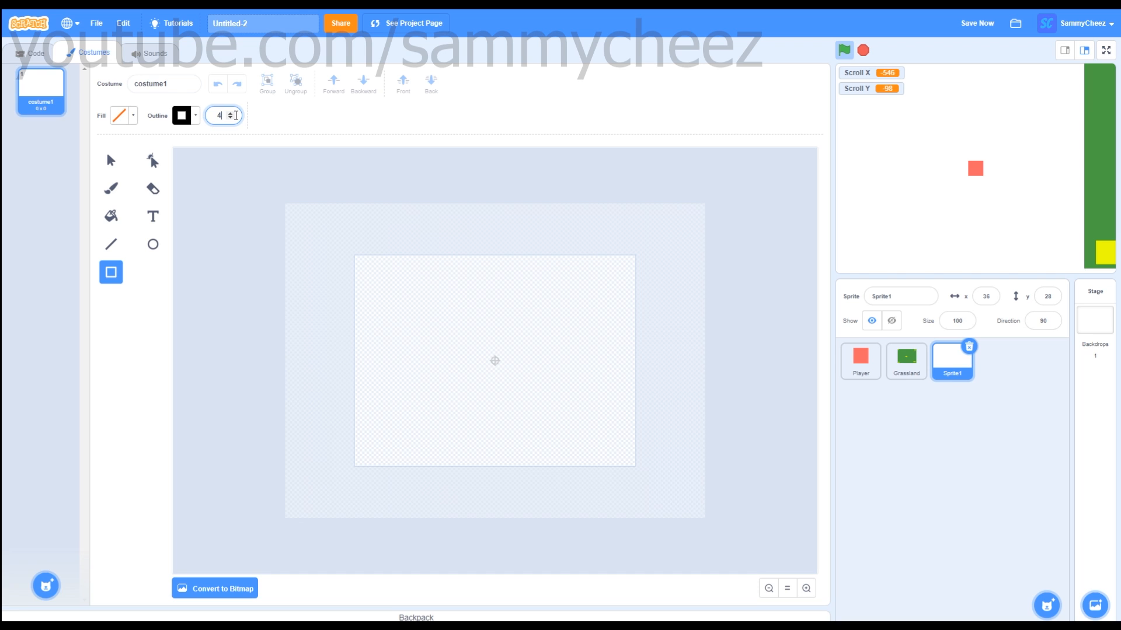
pyautogui.write('0')
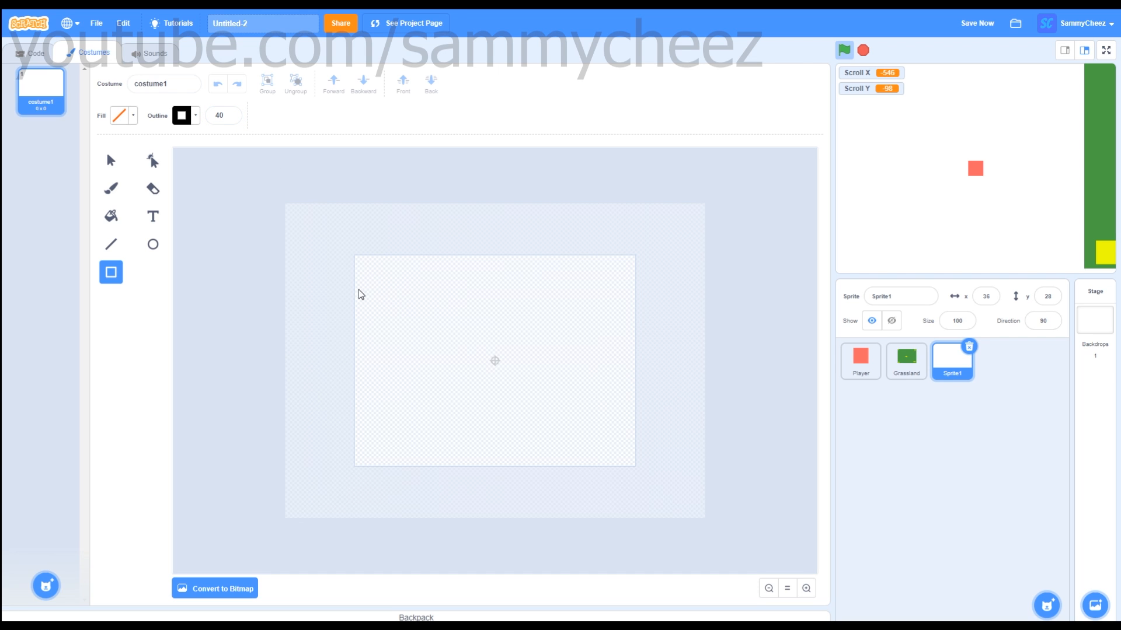
pyautogui.moveTo(379, 274); pyautogui.dragTo(508, 390)
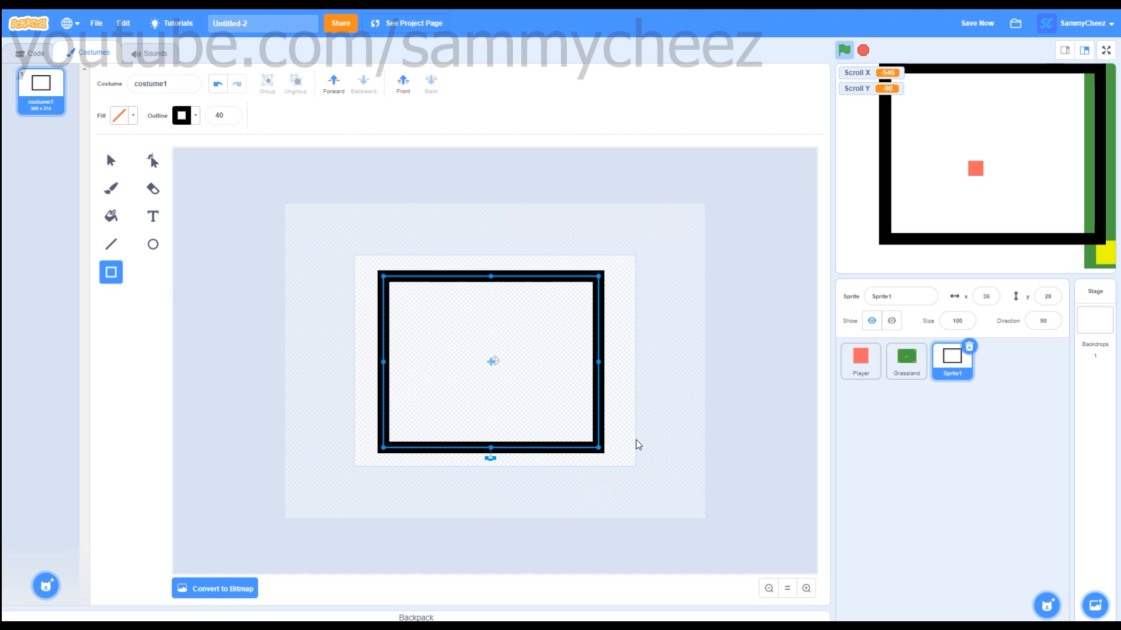
# Stretch the frame's top, left, bottom and right edges out to the canvas edges.
pyautogui.moveTo(491, 276); pyautogui.dragTo(493, 260)
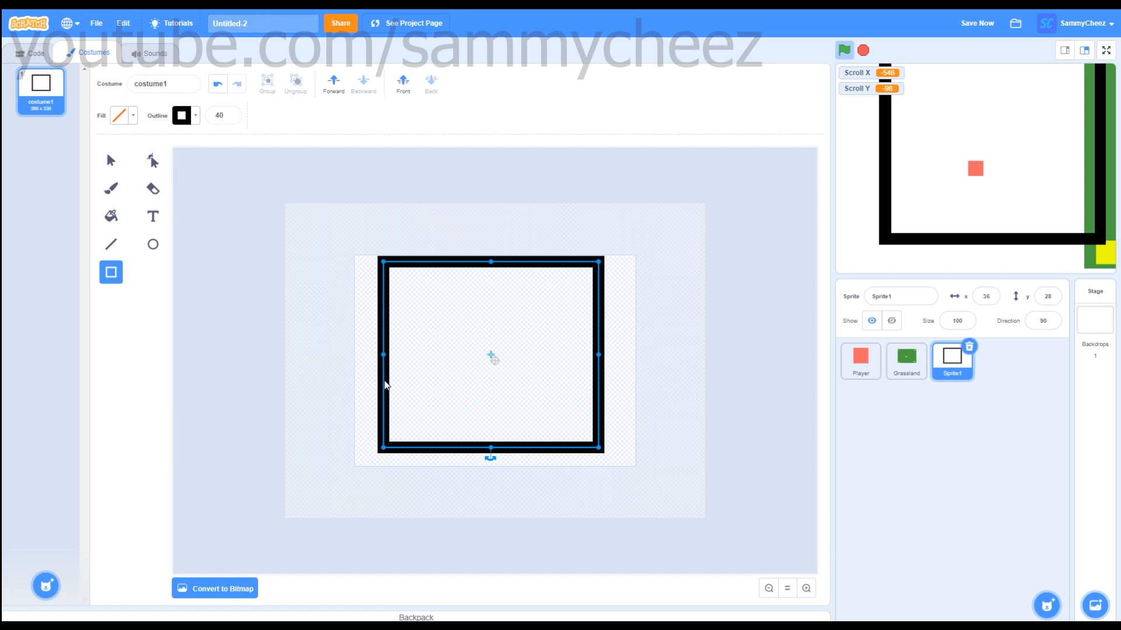
pyautogui.moveTo(383, 355); pyautogui.dragTo(360, 355)
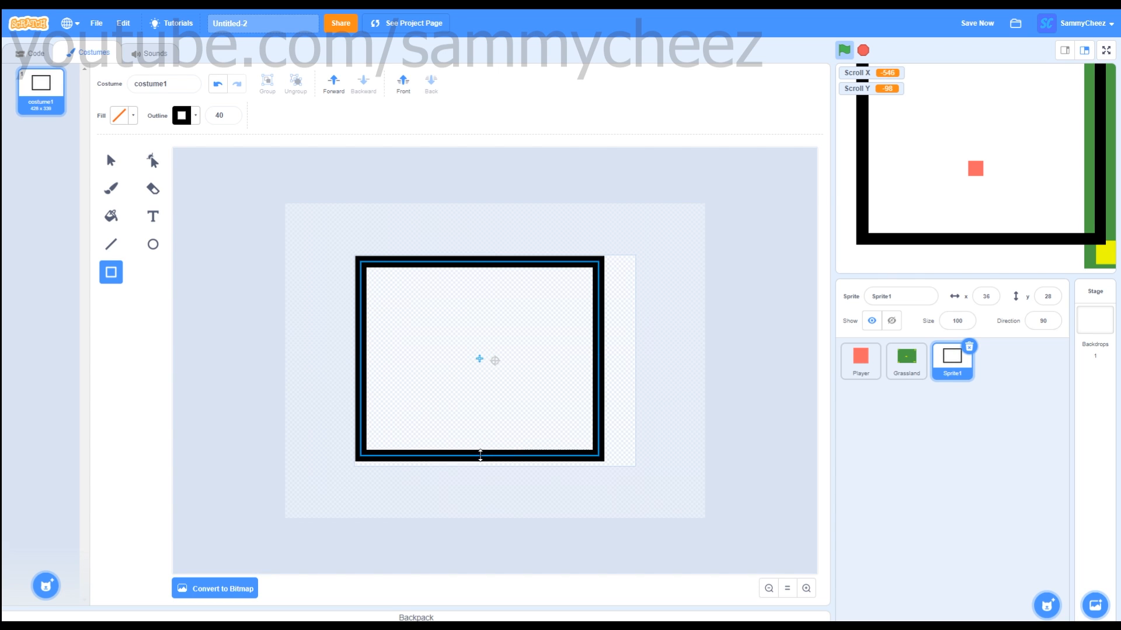
pyautogui.moveTo(480, 456); pyautogui.dragTo(479, 470)
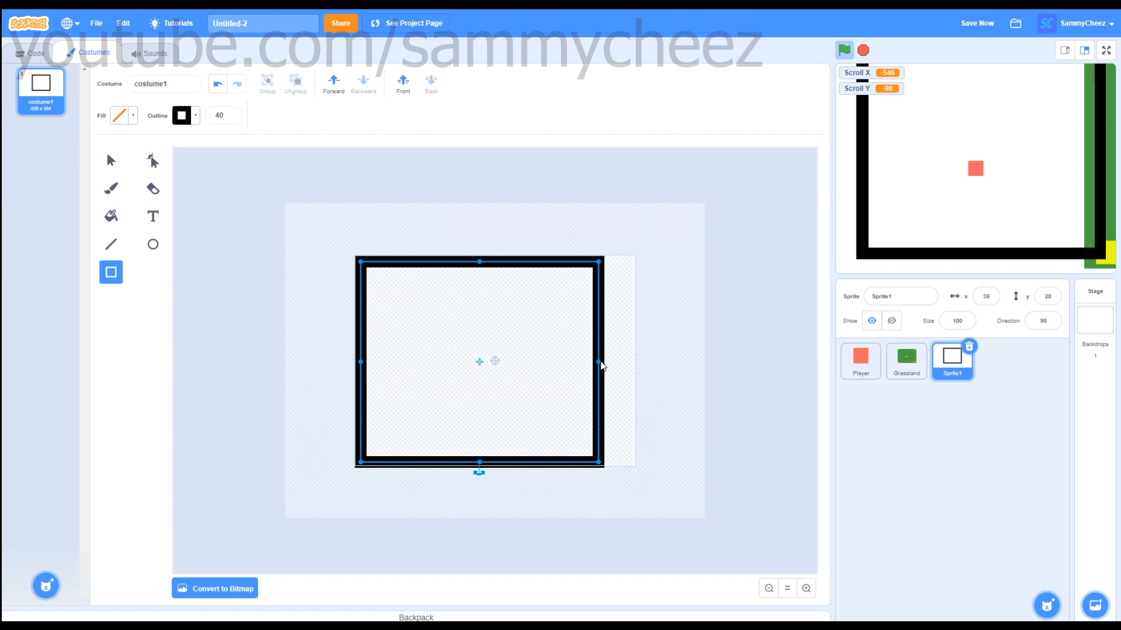
pyautogui.moveTo(600, 362); pyautogui.dragTo(632, 362)
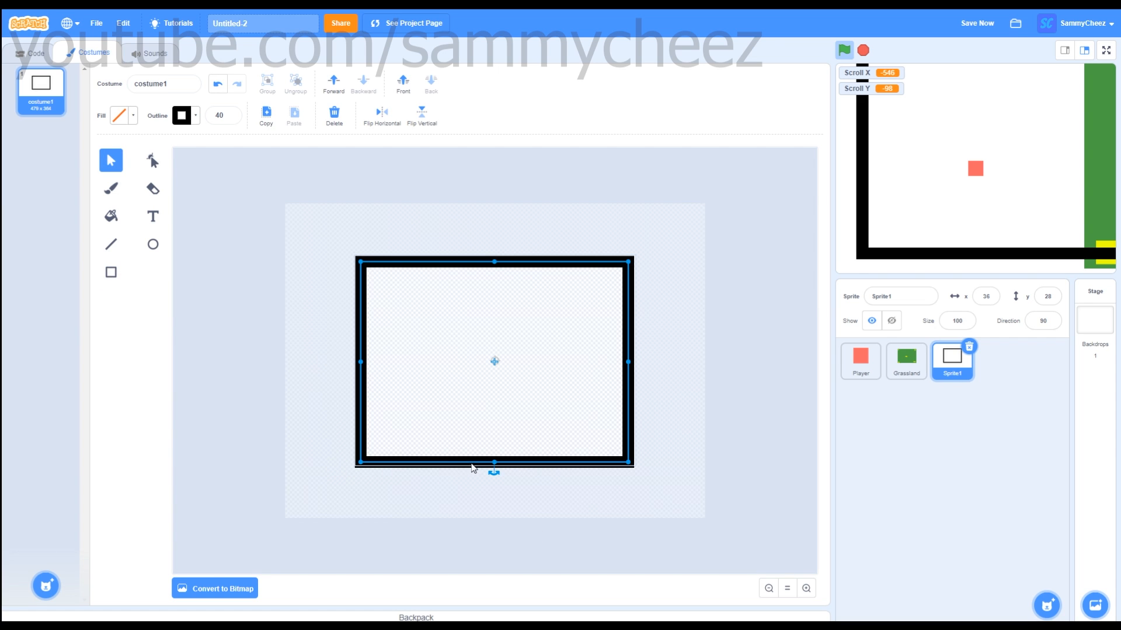
pyautogui.moveTo(494, 463); pyautogui.dragTo(494, 457)
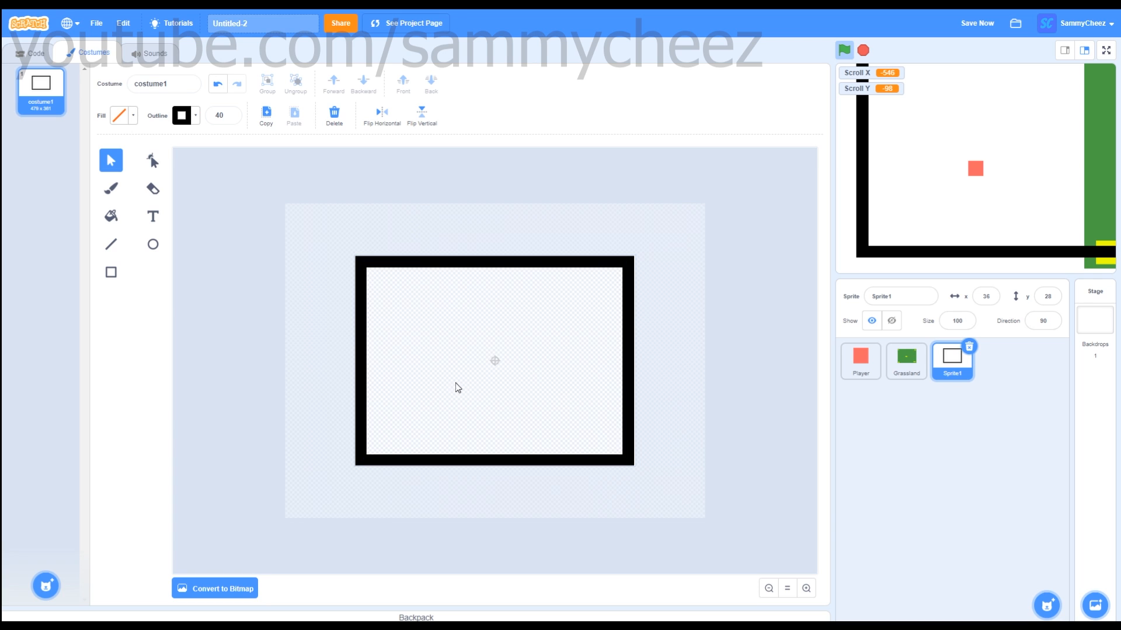
pyautogui.click(32, 53)
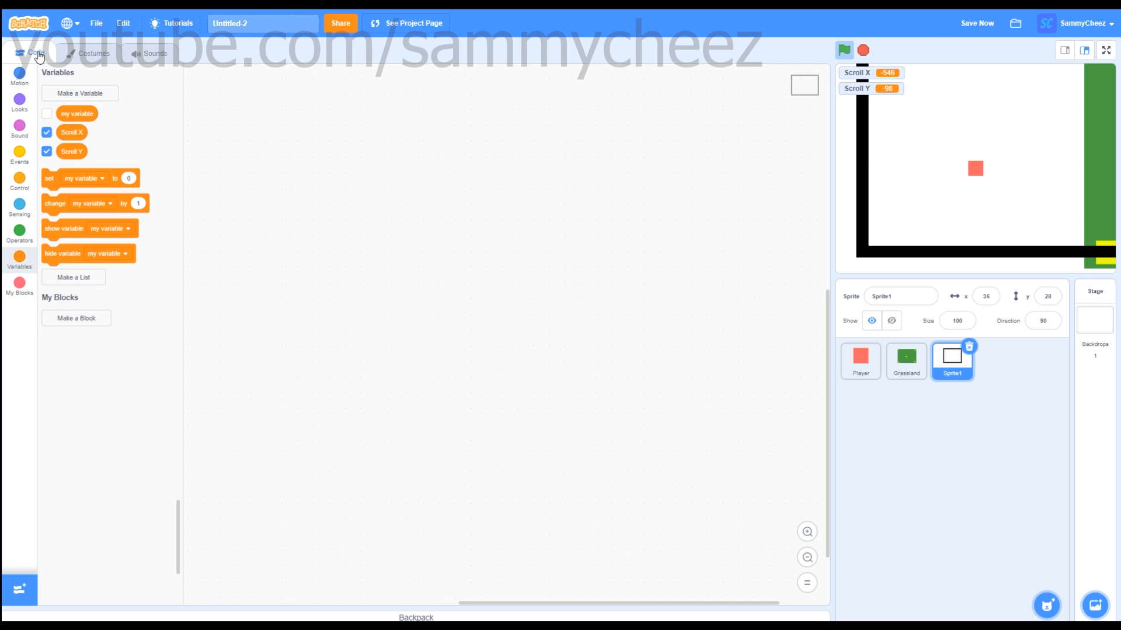
# On receiving Start, go to x:0 y:0, go to the front layer and show.
pyautogui.click(19, 155)
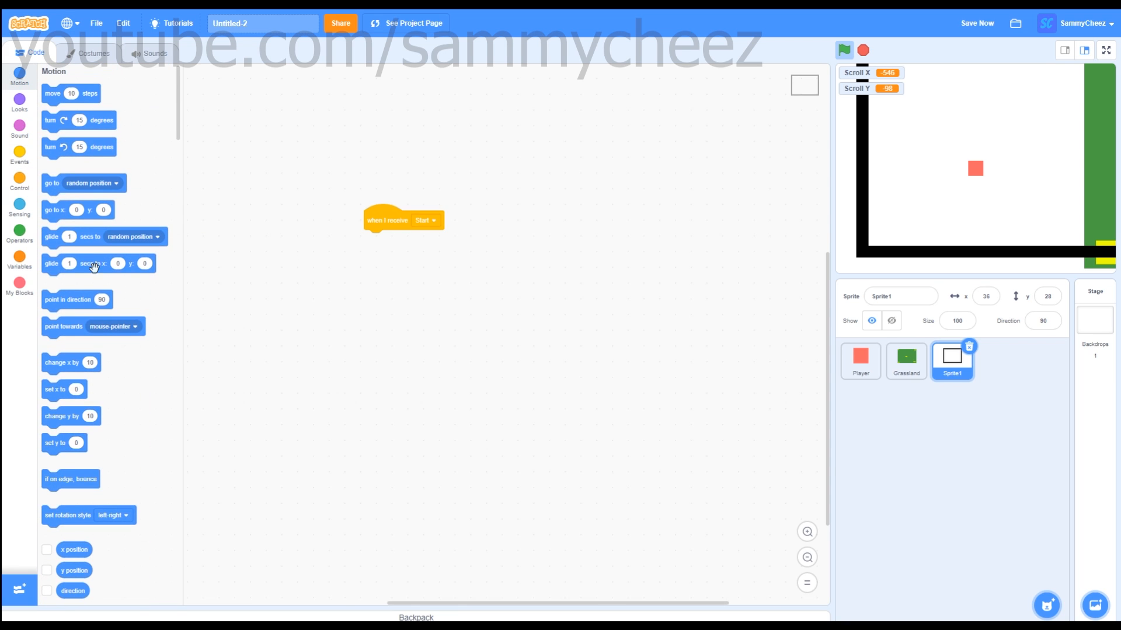
pyautogui.moveTo(77, 210); pyautogui.dragTo(398, 240)
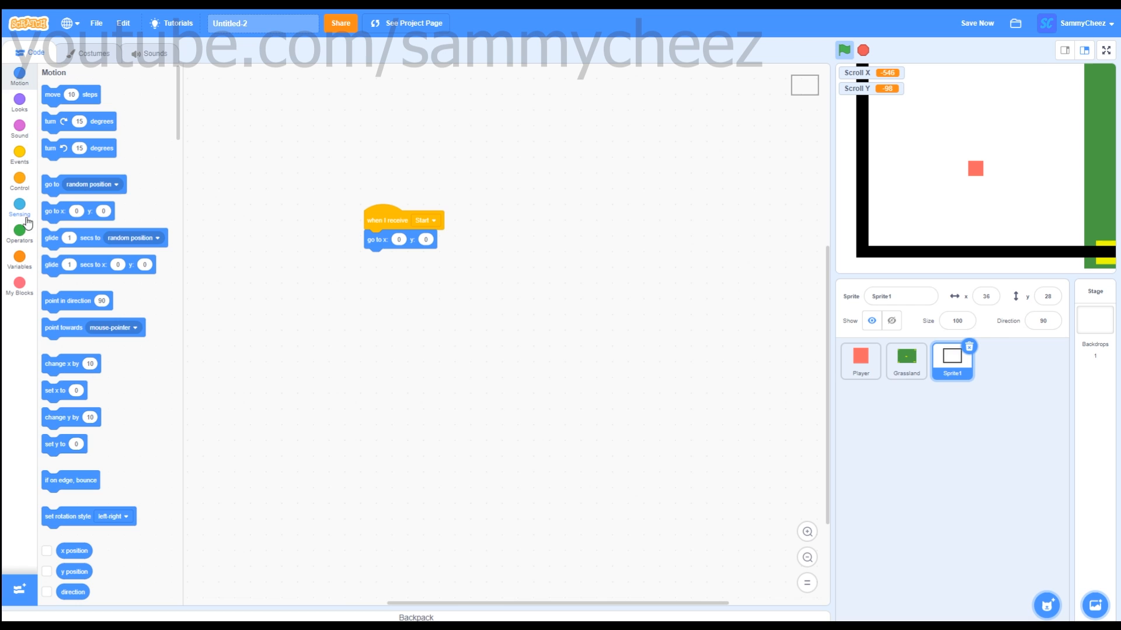
pyautogui.click(20, 104)
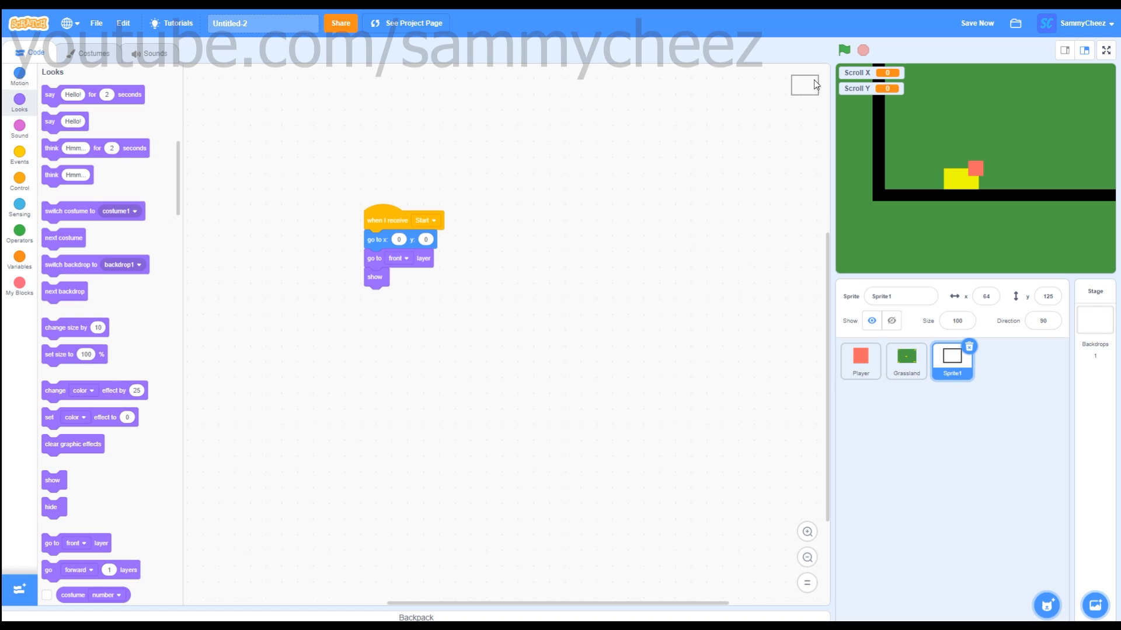
# Run the game a few times with the green flag to check the border.
pyautogui.click(844, 50)
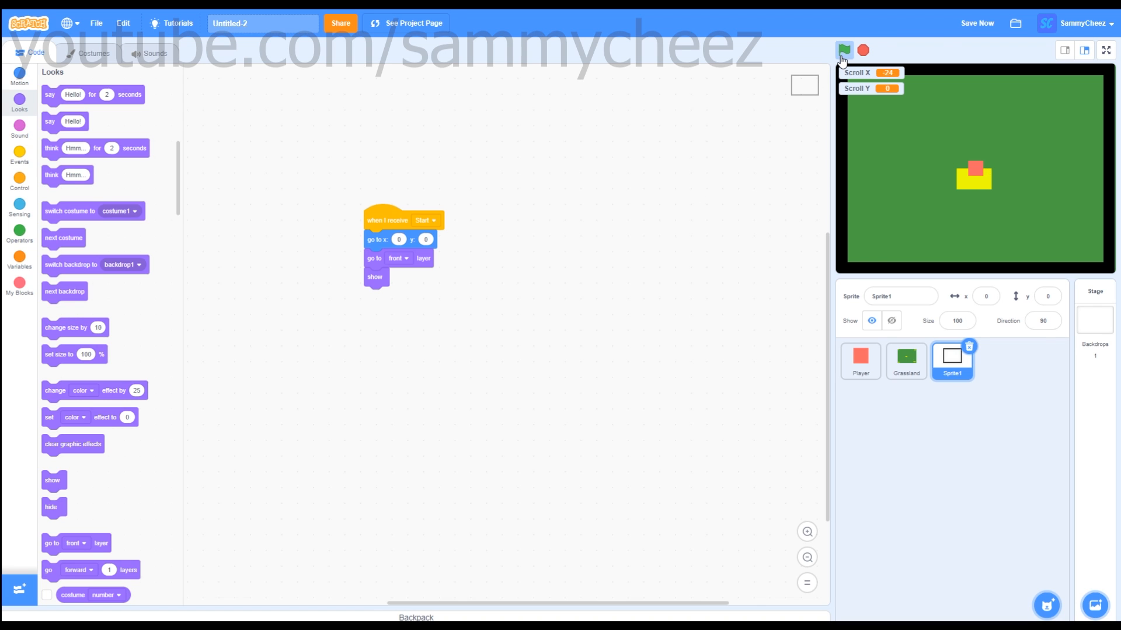
pyautogui.click(844, 50)
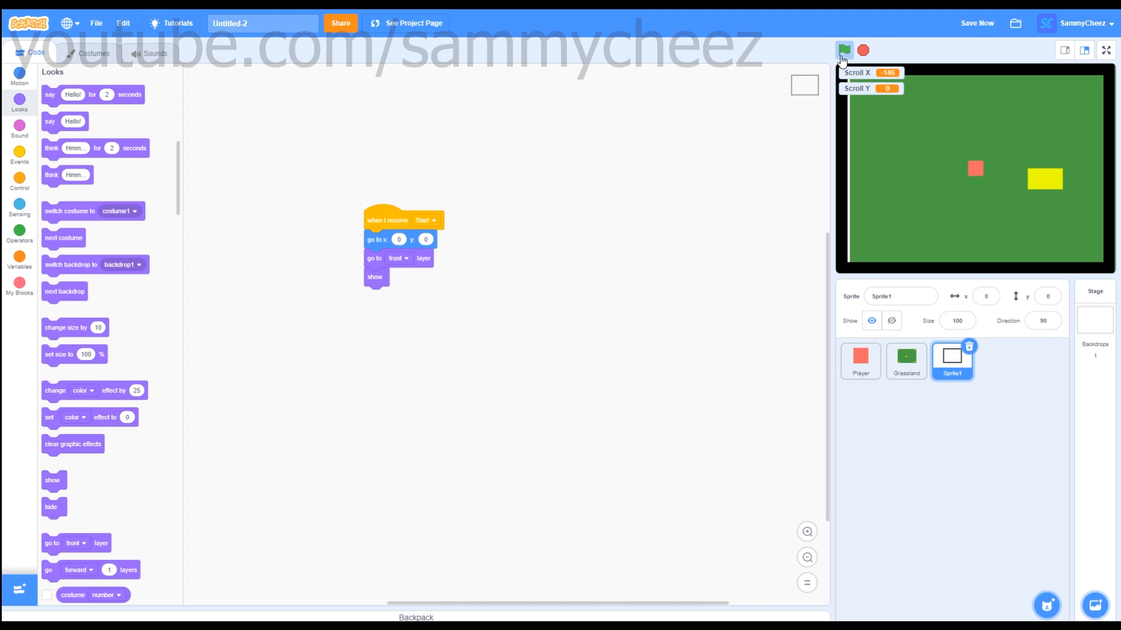
pyautogui.click(844, 50)
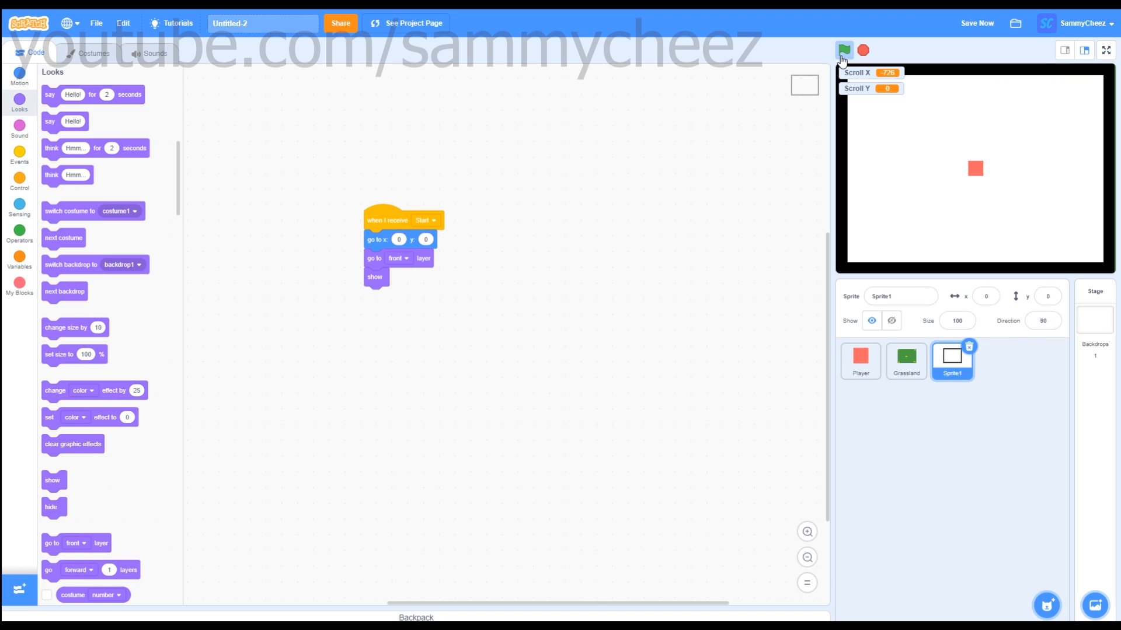
pyautogui.moveTo(1112, 233)
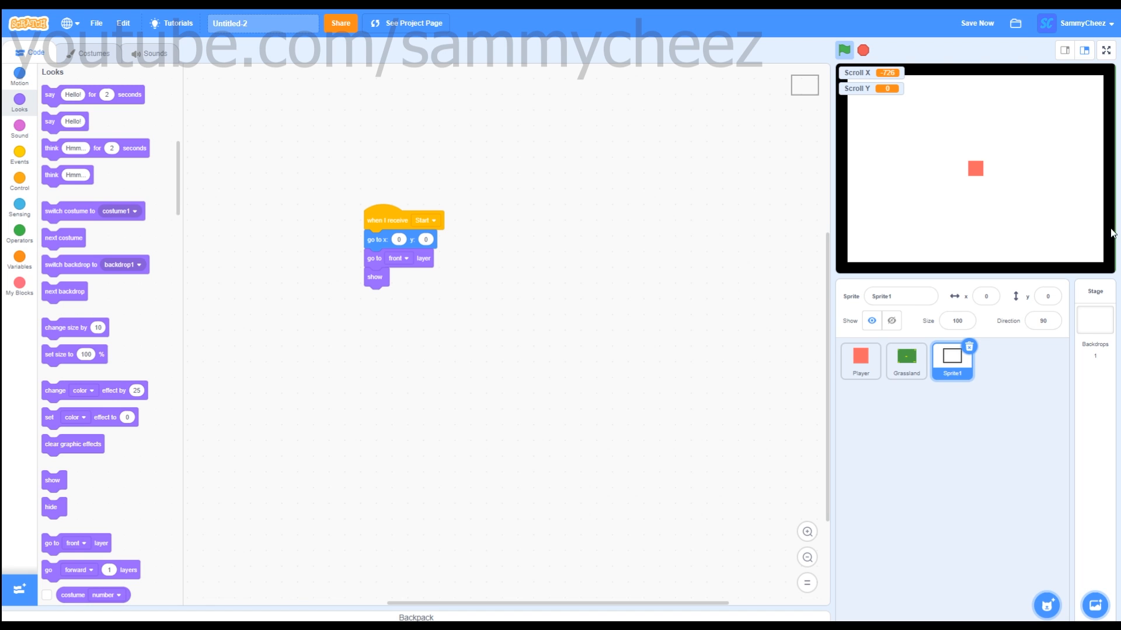
# Widen the frame costume slightly to the right and rename the sprite Border.
pyautogui.click(93, 53)
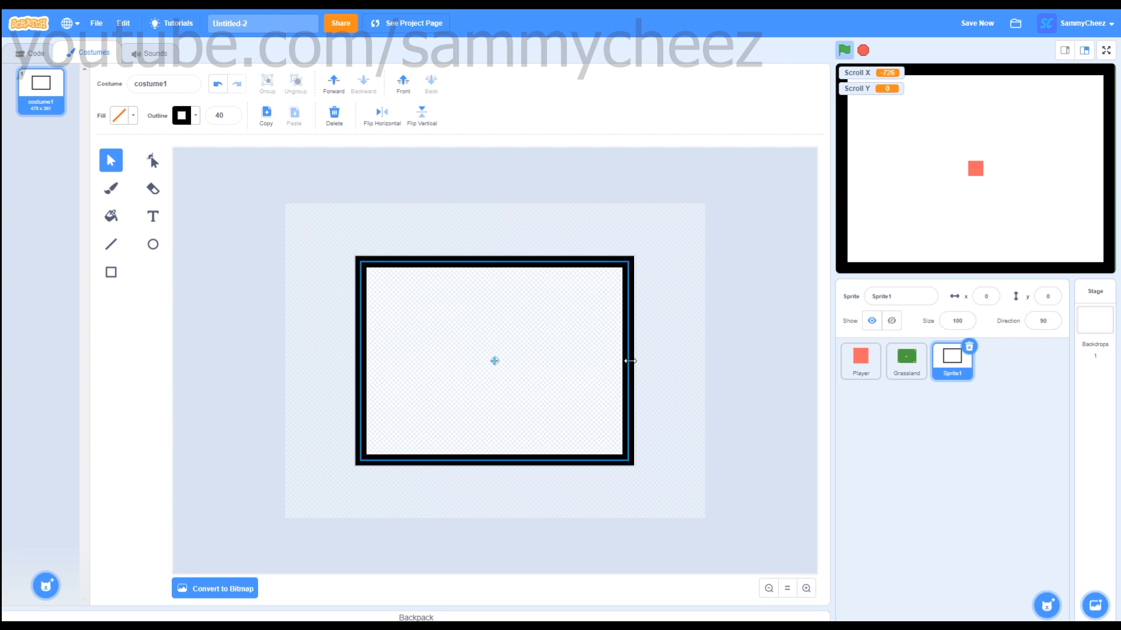
pyautogui.moveTo(629, 360); pyautogui.dragTo(635, 361)
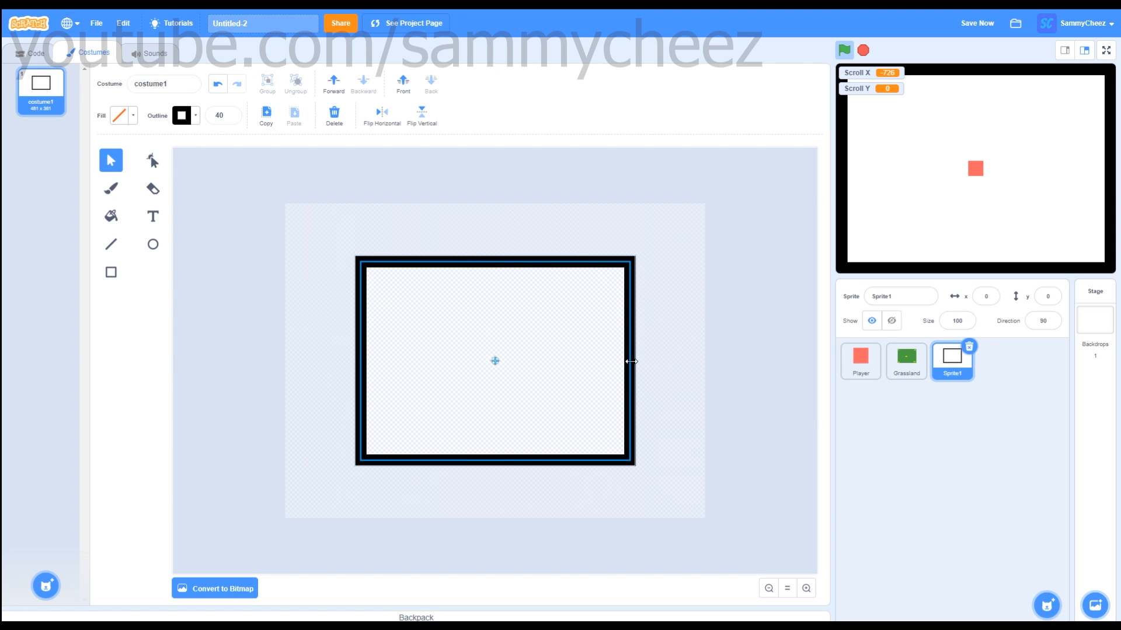
pyautogui.click(30, 53)
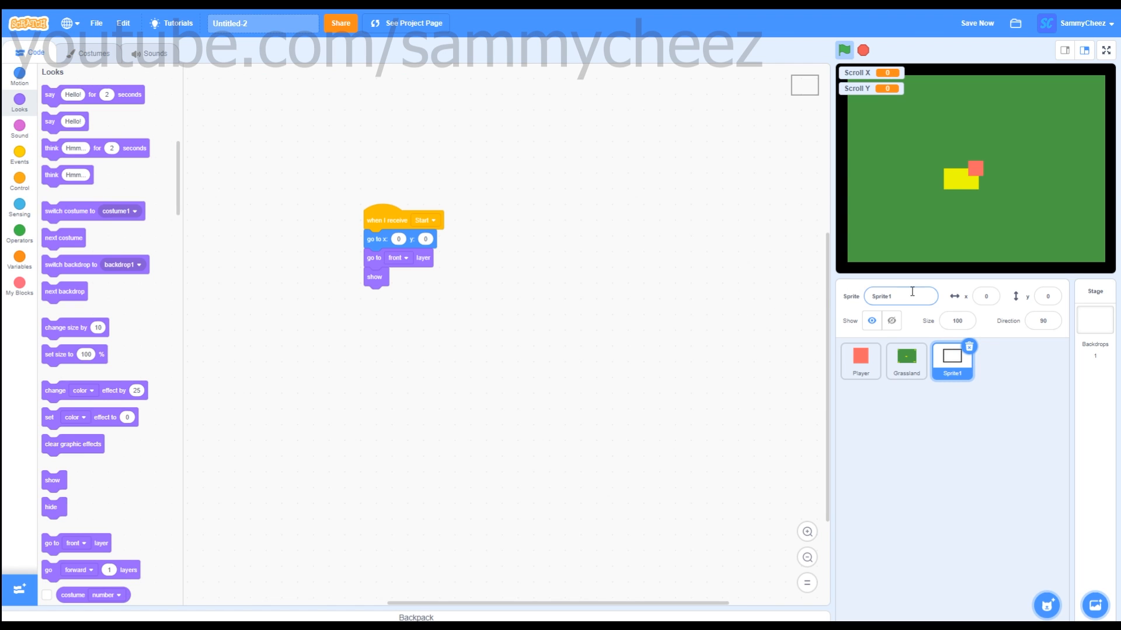
pyautogui.write('Box')
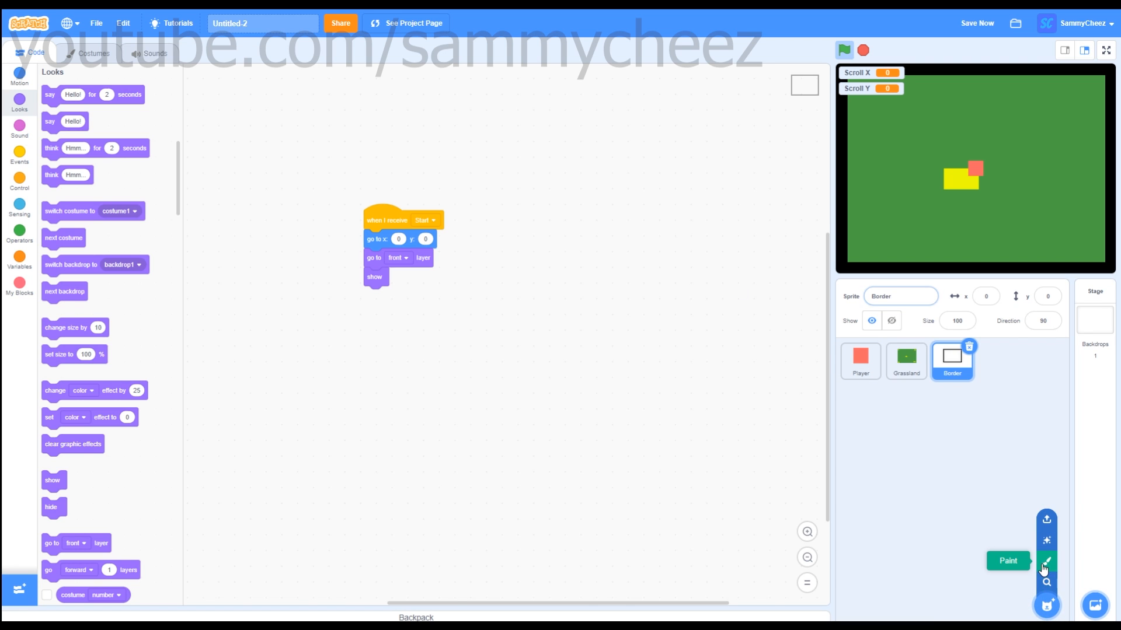
# Paint a new sprite filled entirely with a darker teal, then convert the costume back to vector.
pyautogui.click(1008, 560)
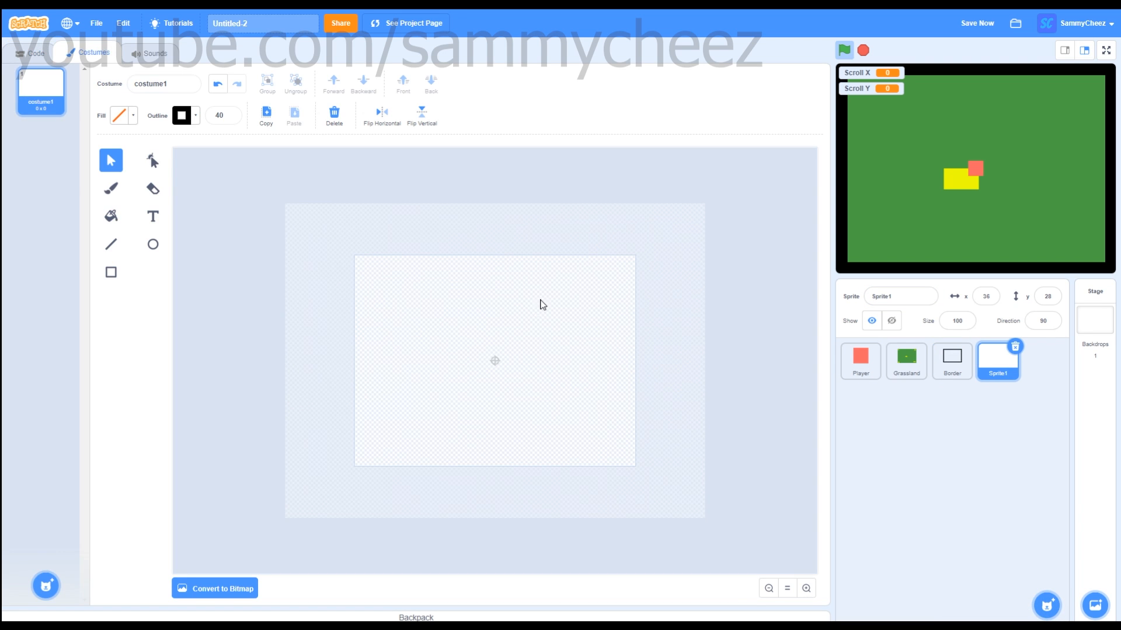
pyautogui.moveTo(637, 318)
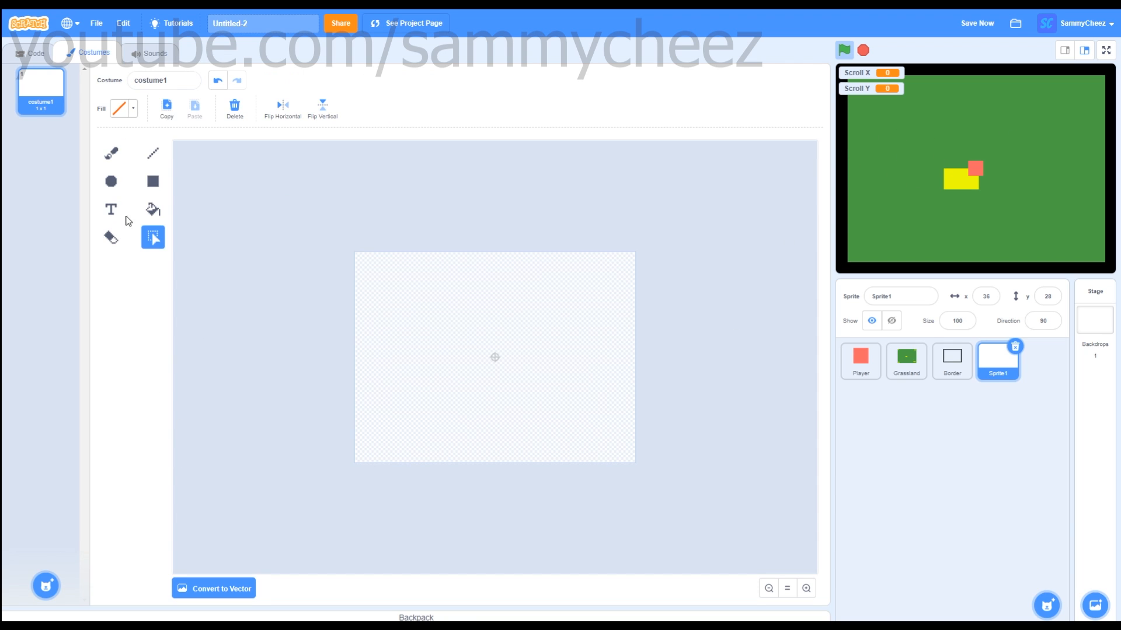
pyautogui.click(152, 208)
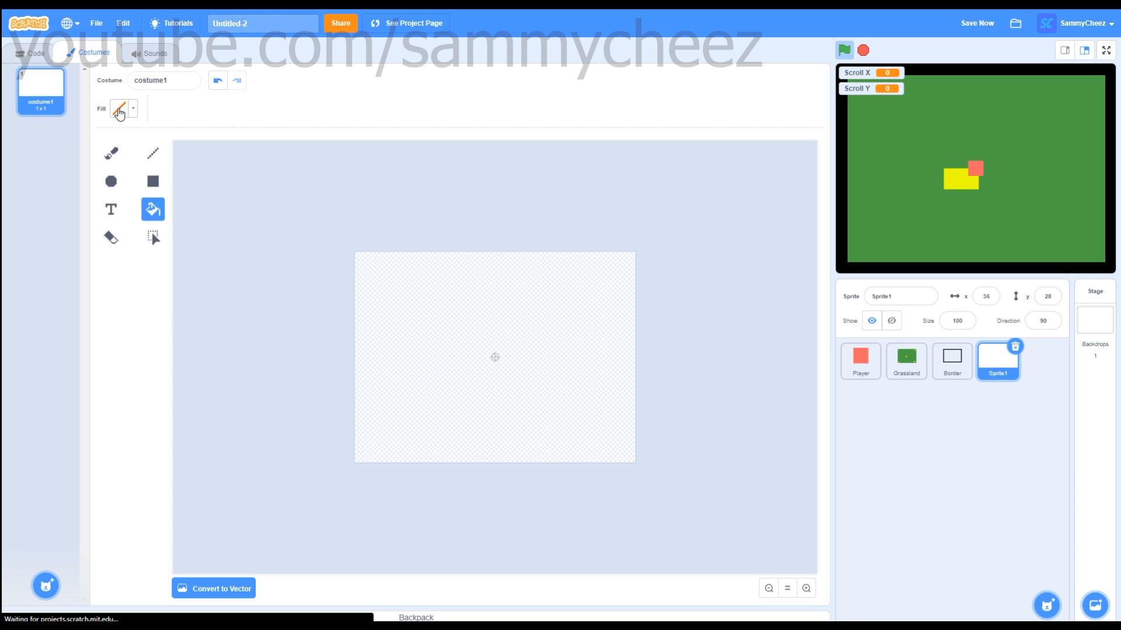
pyautogui.click(120, 109)
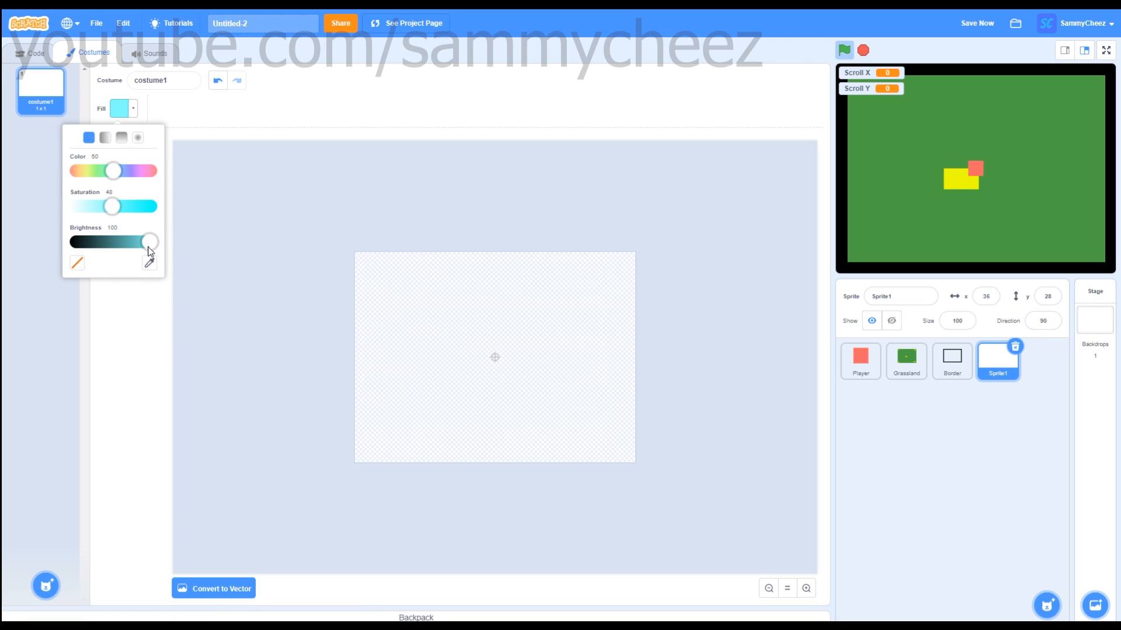
pyautogui.moveTo(151, 241); pyautogui.dragTo(128, 240)
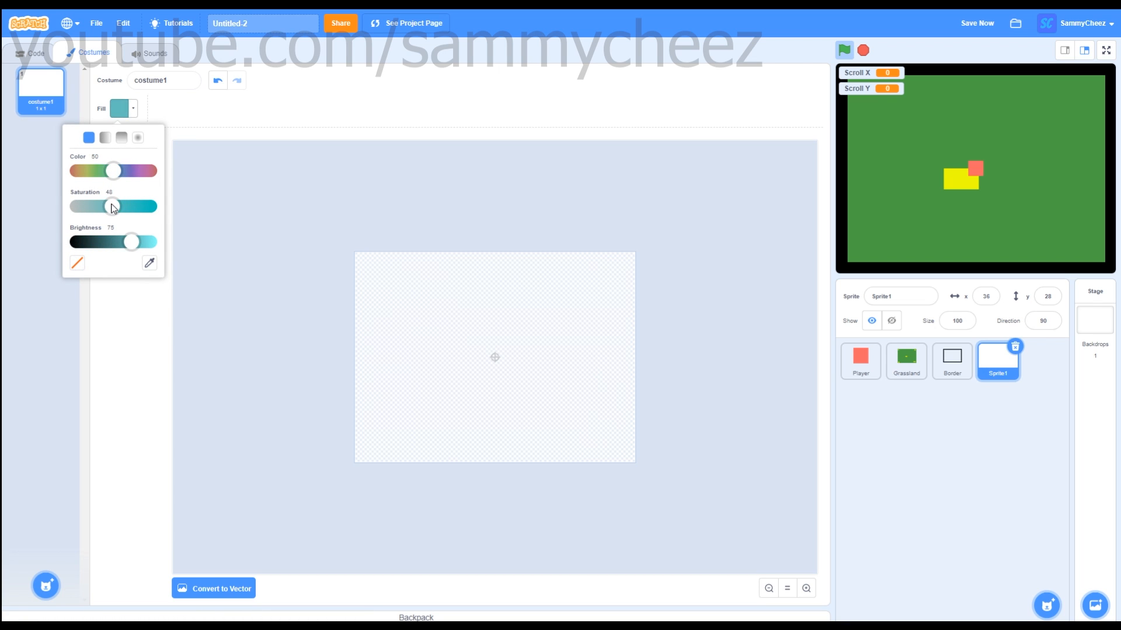
pyautogui.moveTo(113, 206); pyautogui.dragTo(127, 206)
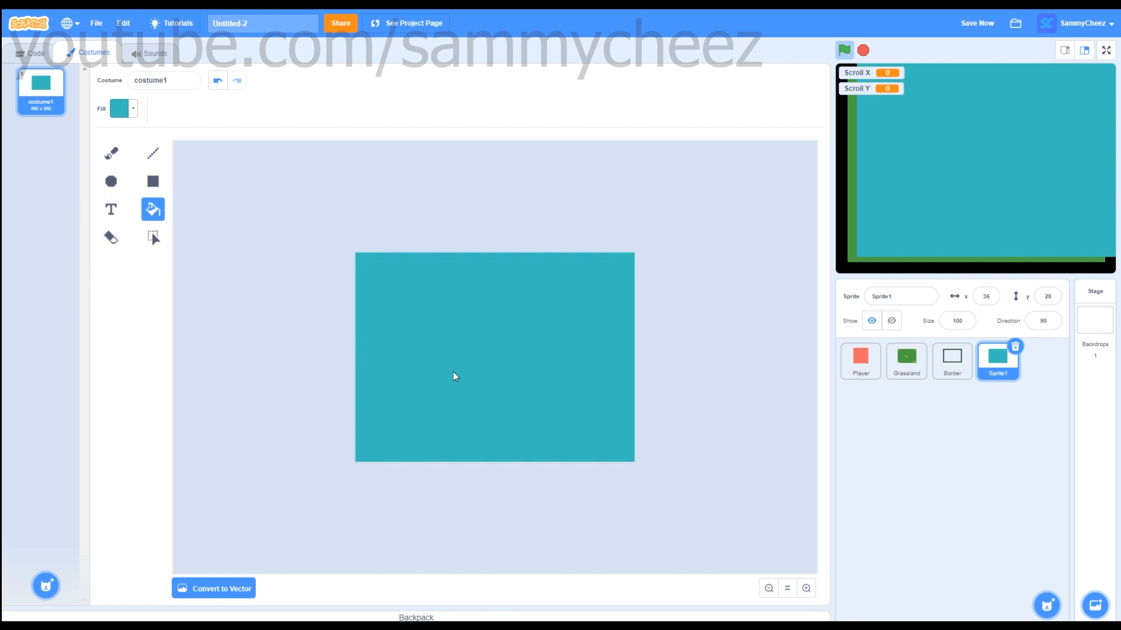
pyautogui.click(220, 588)
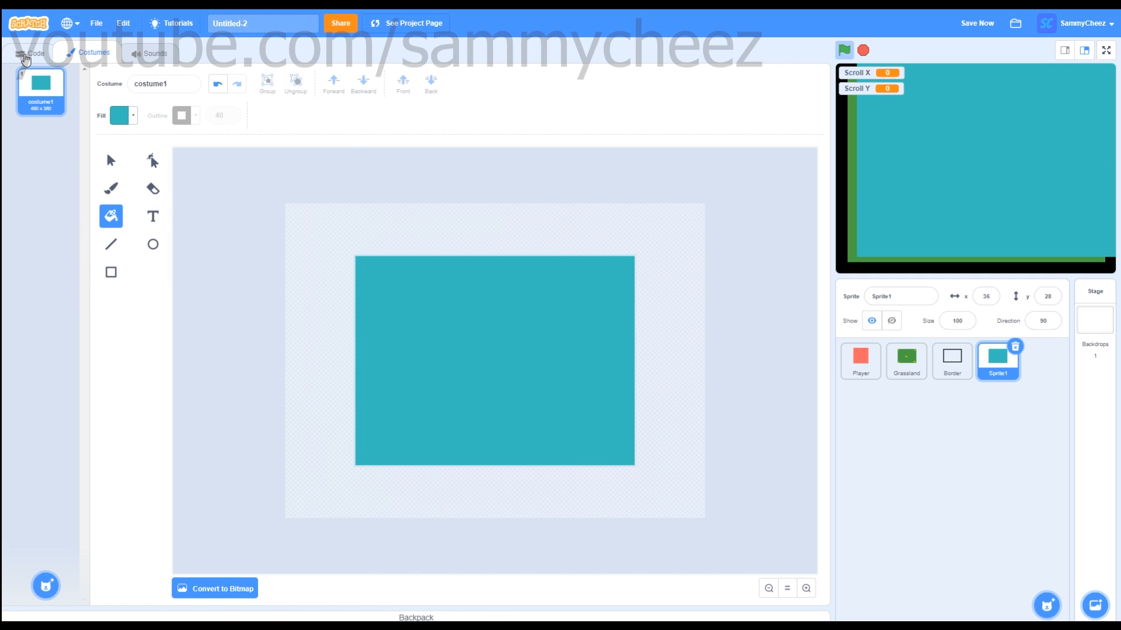
# Copy Grassland's scrolling scripts onto the teal sprite with y offset 530 + Scroll Y and test-run it.
pyautogui.click(36, 53)
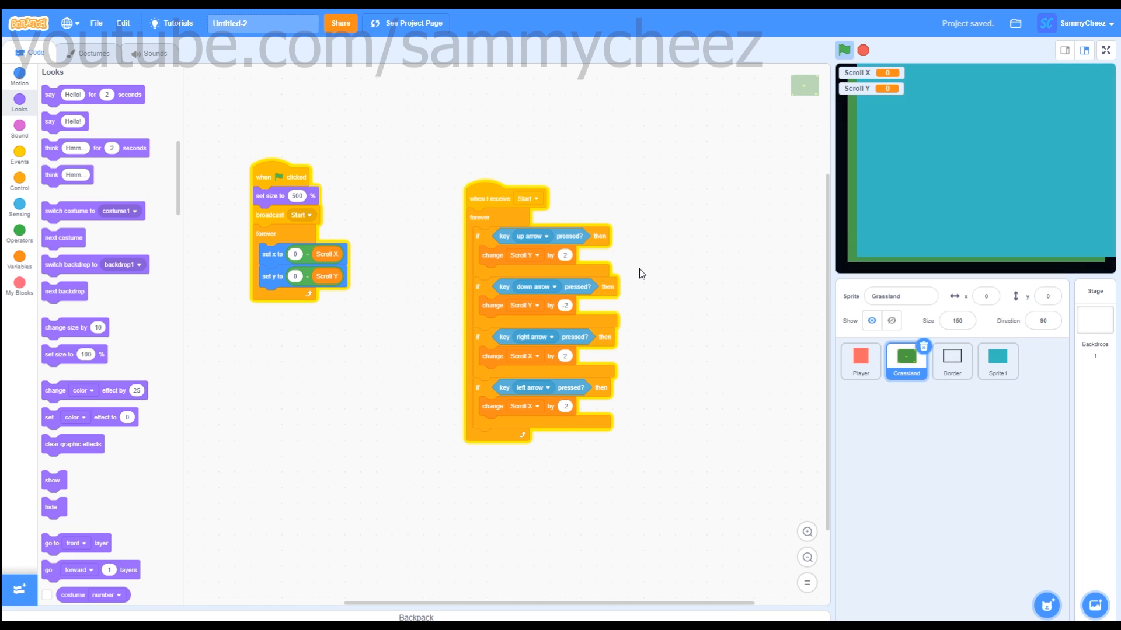
pyautogui.moveTo(486, 199); pyautogui.dragTo(504, 162)
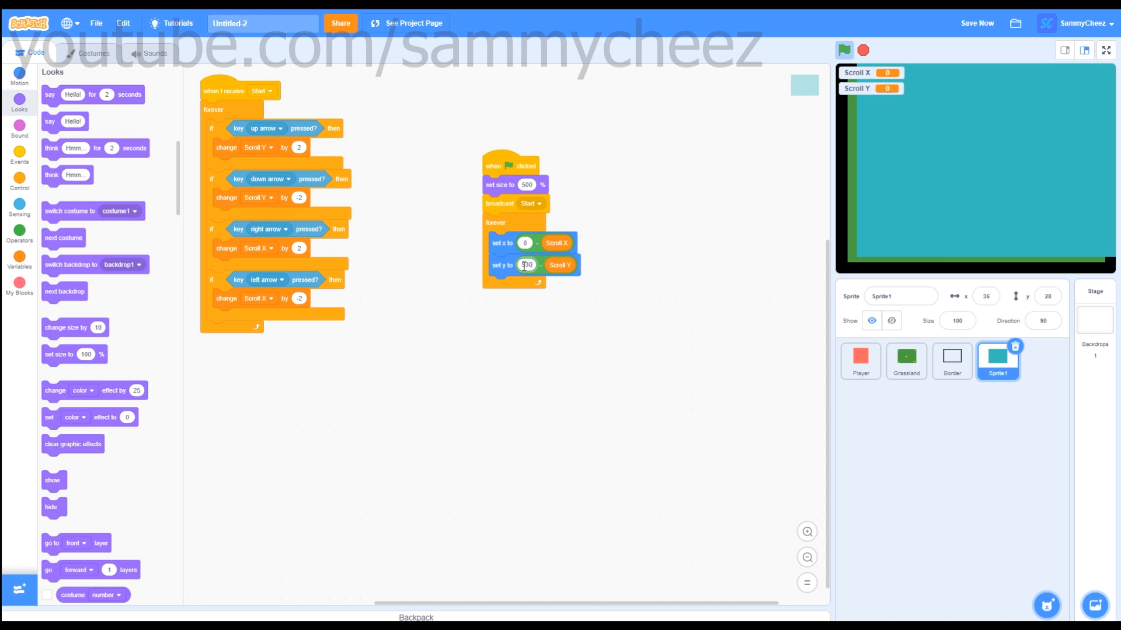
pyautogui.click(844, 51)
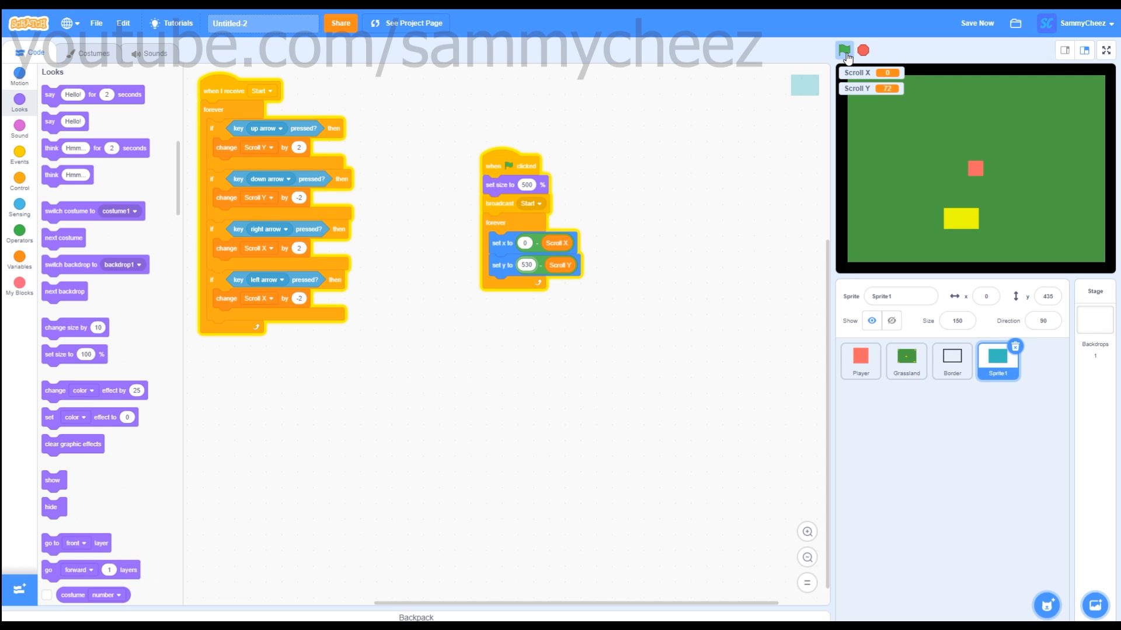
pyautogui.click(844, 50)
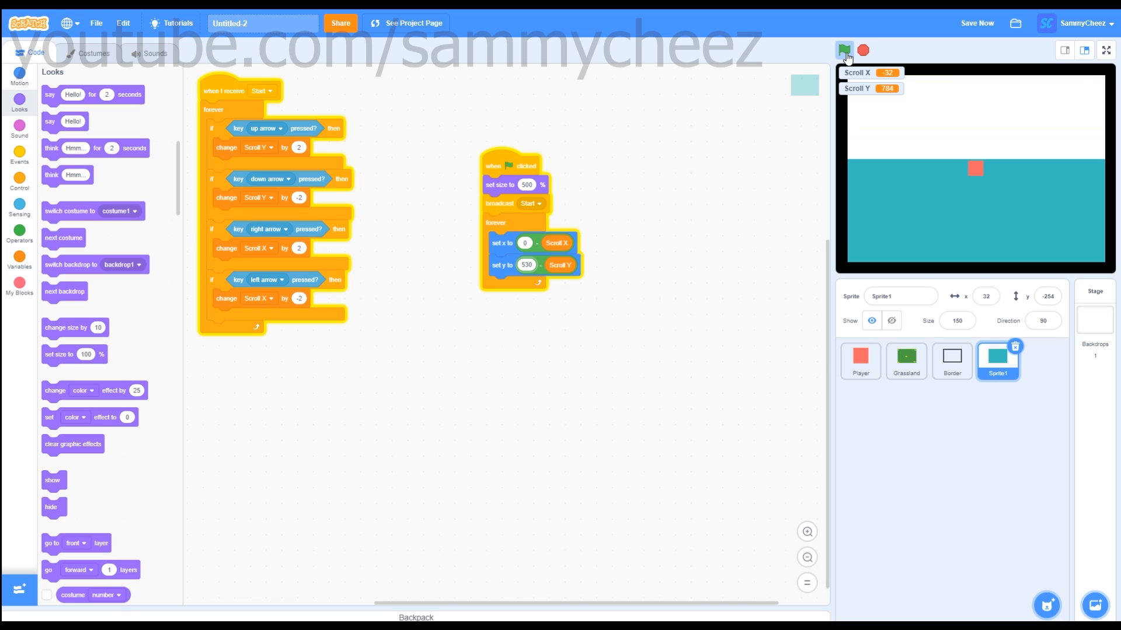
pyautogui.click(844, 50)
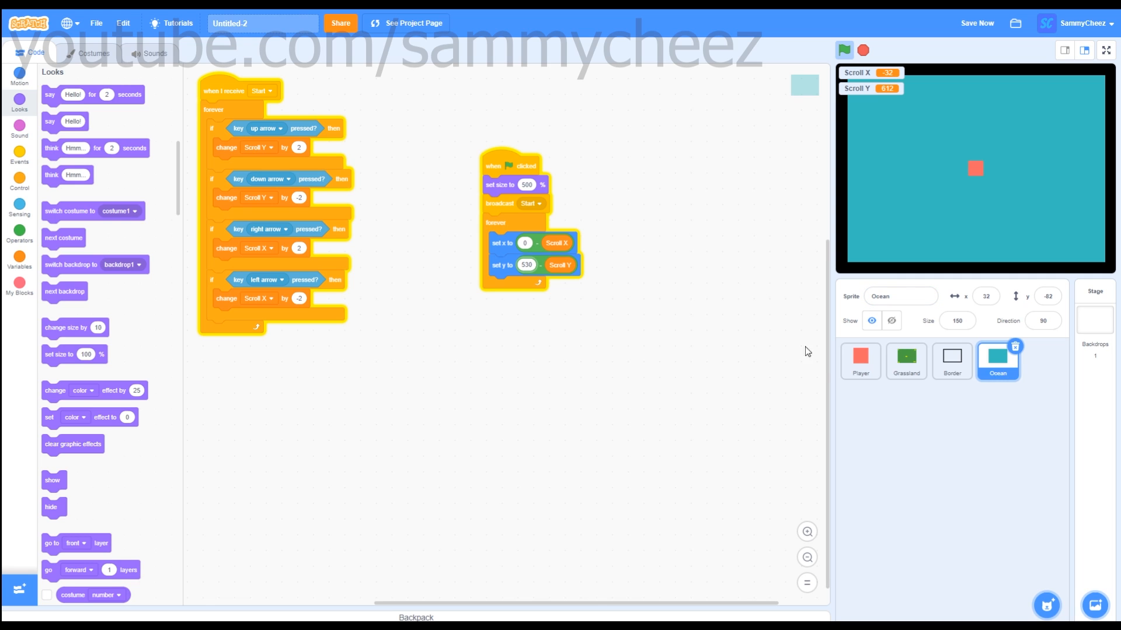
pyautogui.moveTo(899, 418)
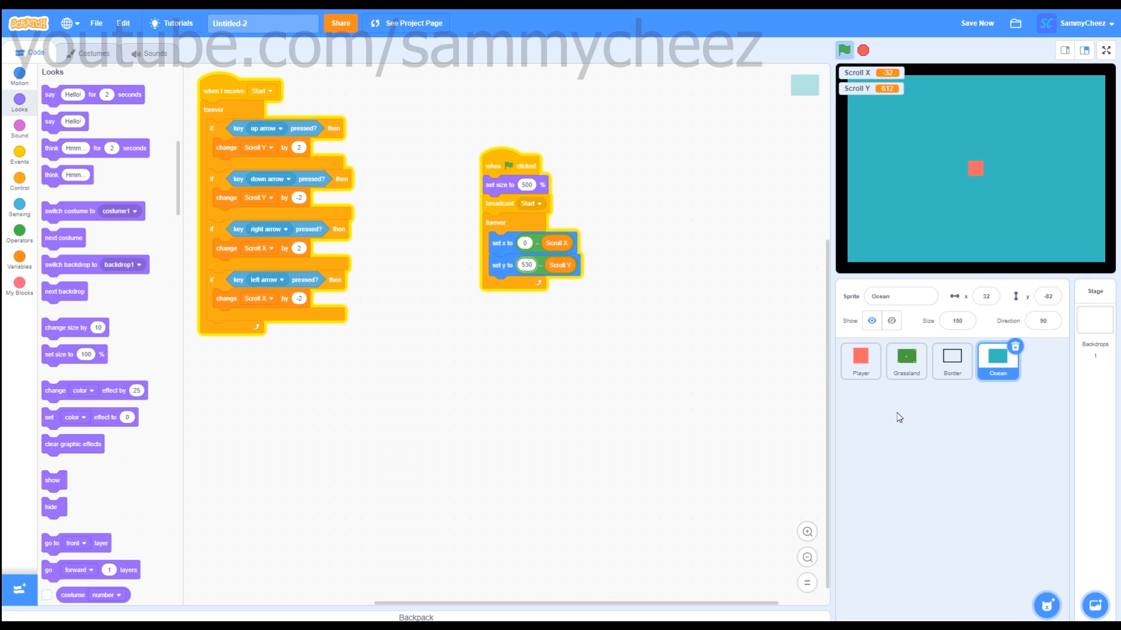
pyautogui.click(906, 361)
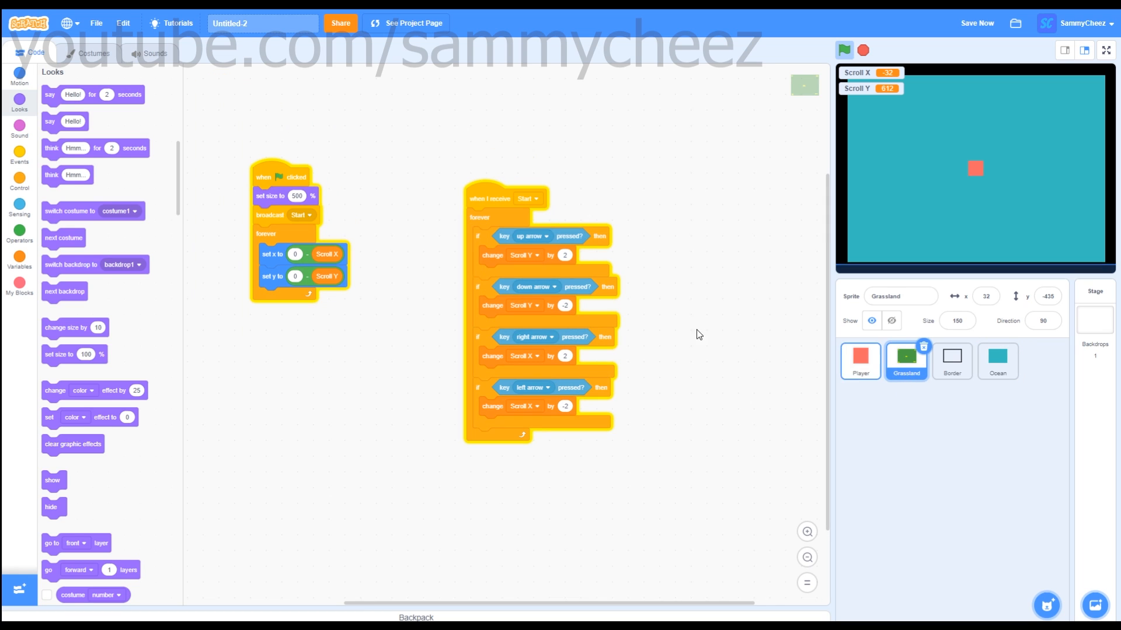
# Delete the extra yellow blocks from Grassland's costume, keeping only the bottom-left one.
pyautogui.click(93, 53)
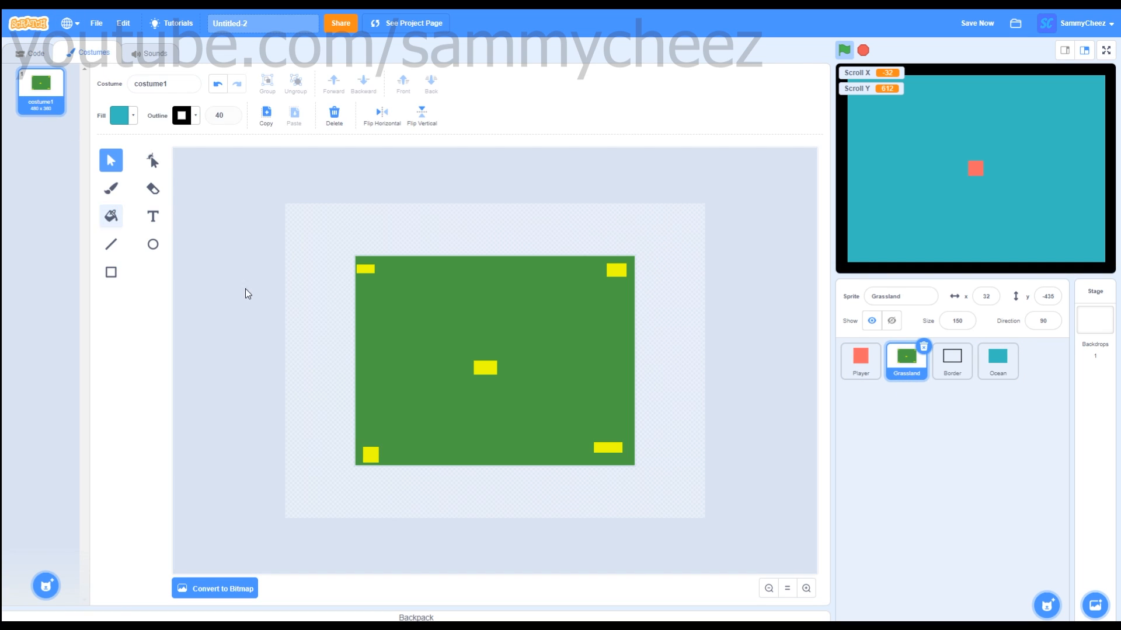
pyautogui.click(370, 270)
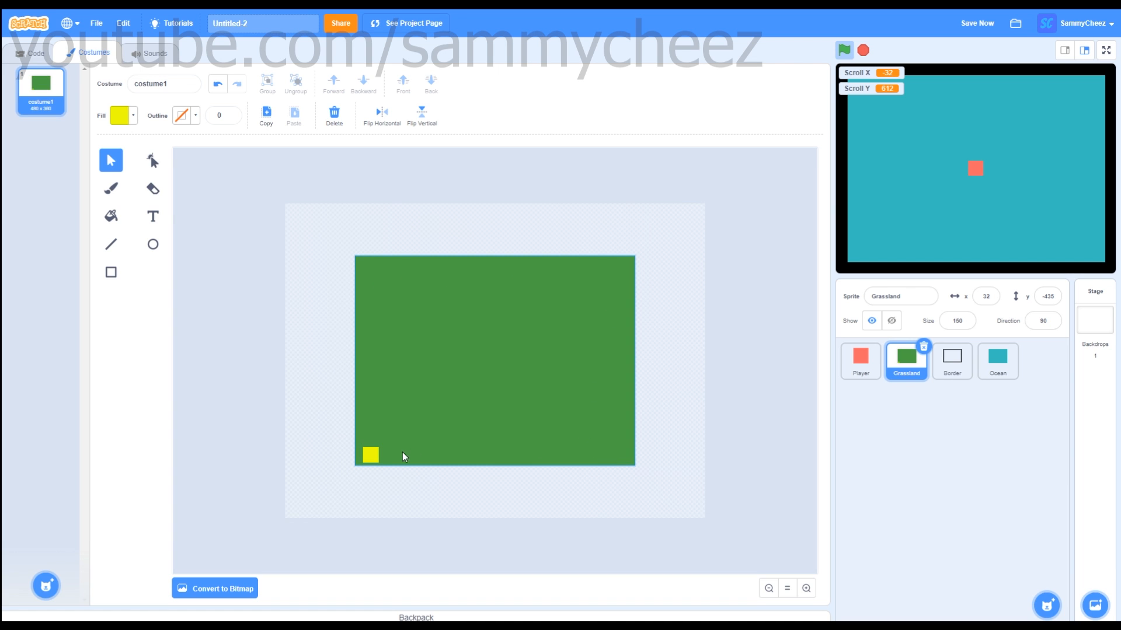
pyautogui.click(111, 272)
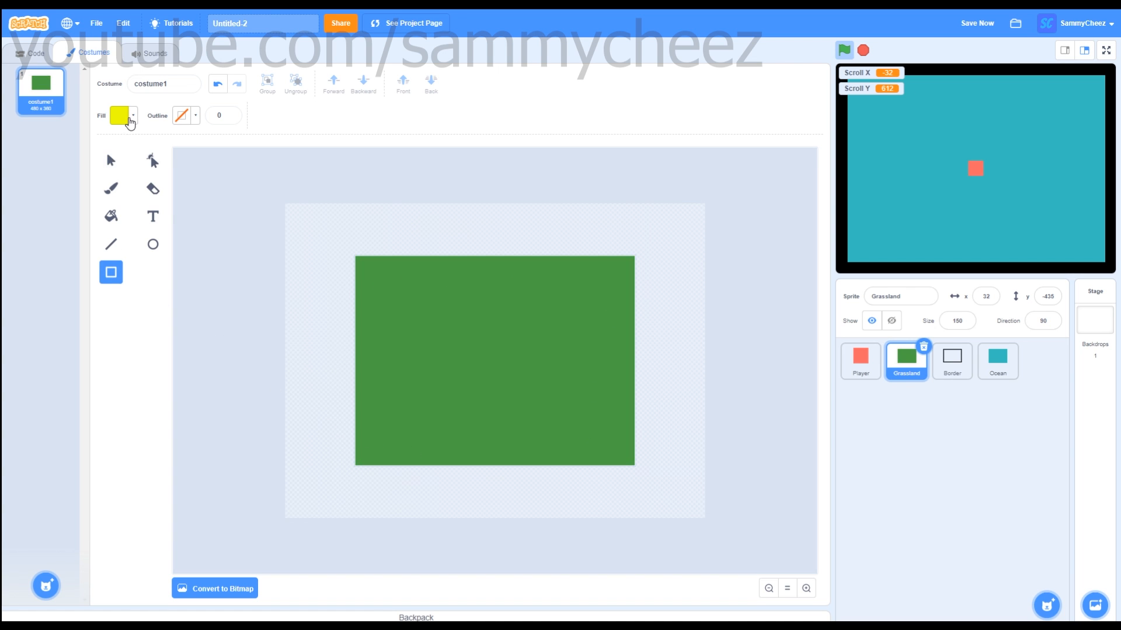
# Set the fill colour to brown by shifting the hue to yellow and darkening it.
pyautogui.click(120, 116)
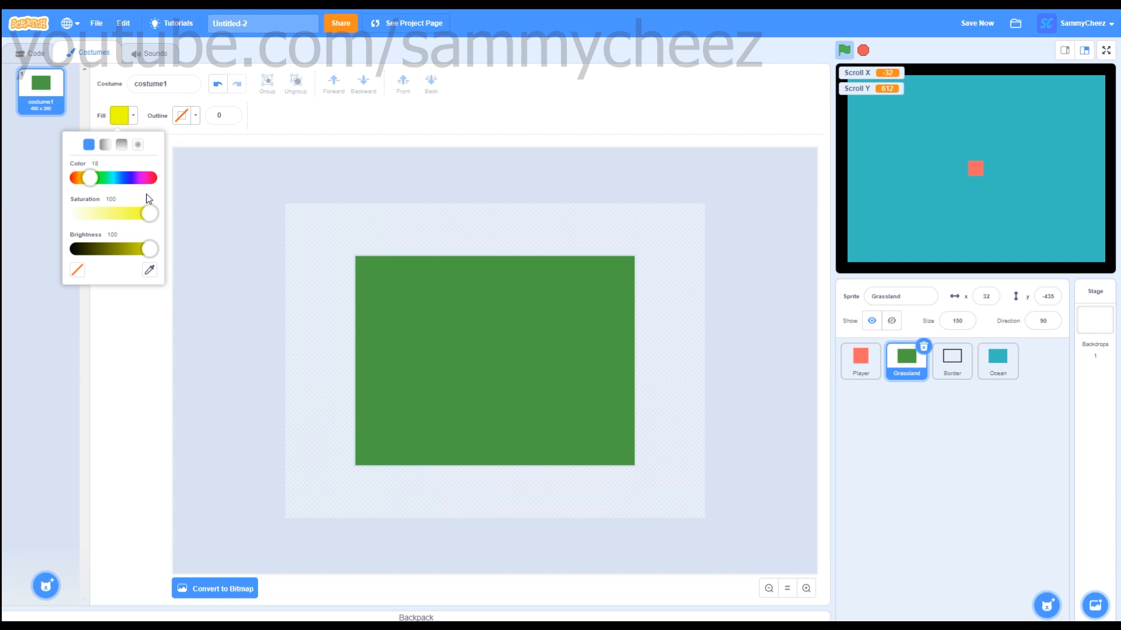
pyautogui.moveTo(85, 178); pyautogui.dragTo(91, 177)
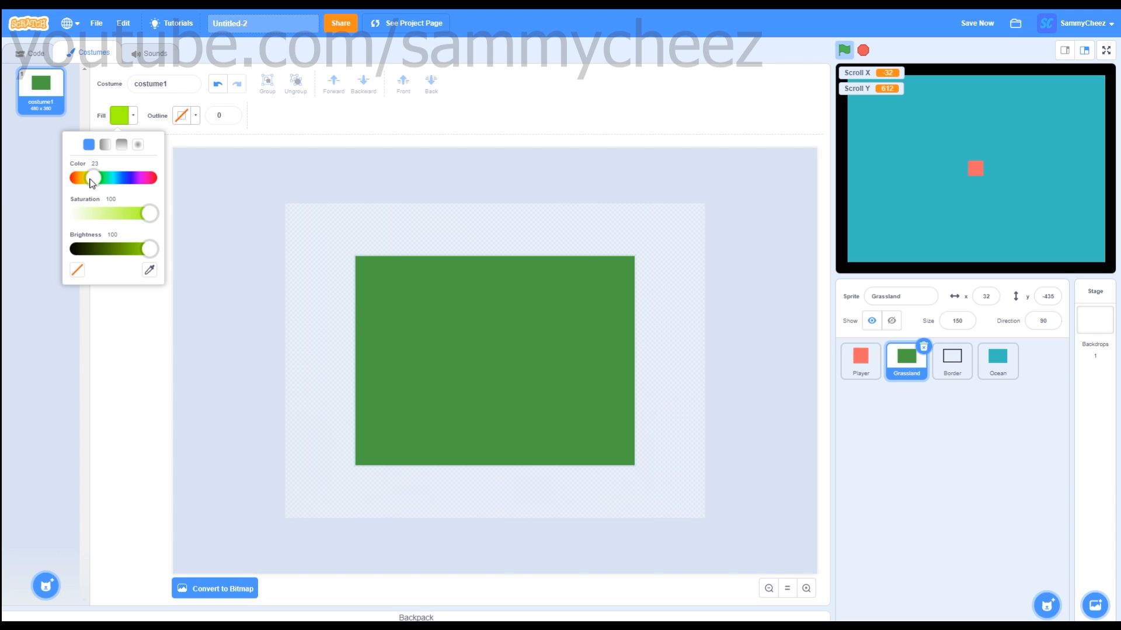
pyautogui.moveTo(92, 178); pyautogui.dragTo(86, 177)
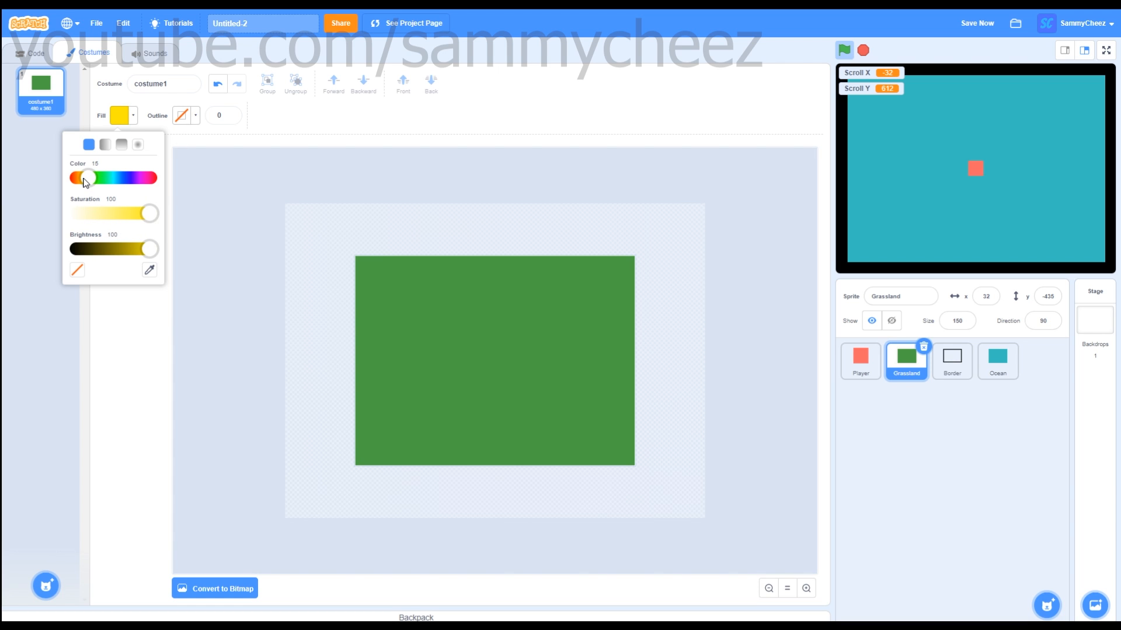
pyautogui.moveTo(148, 247); pyautogui.dragTo(126, 247)
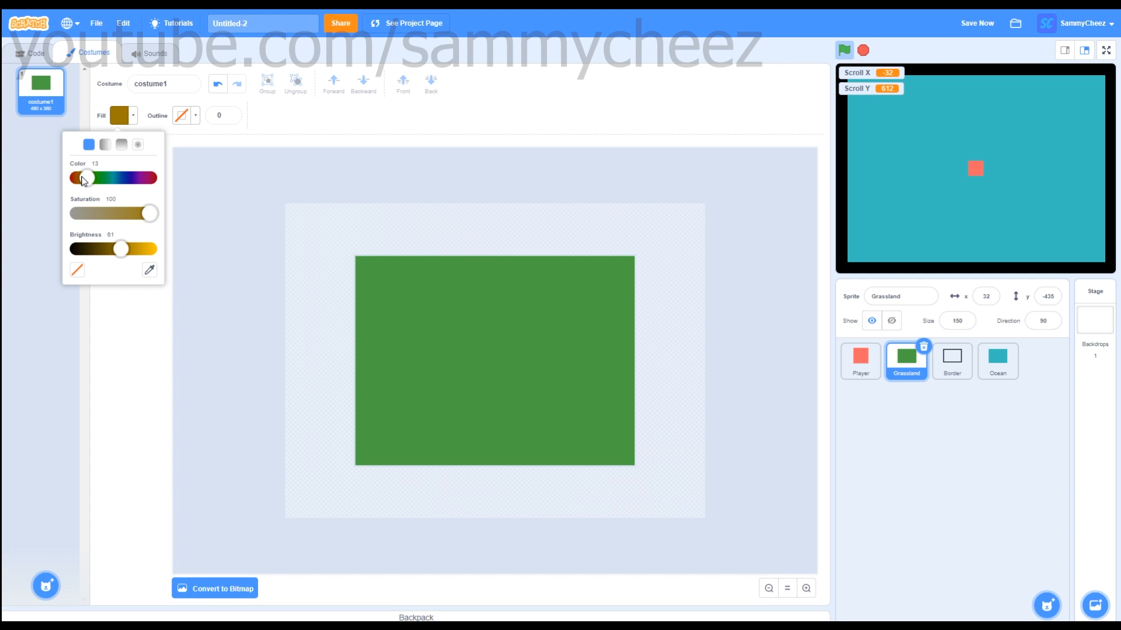
pyautogui.click(82, 178)
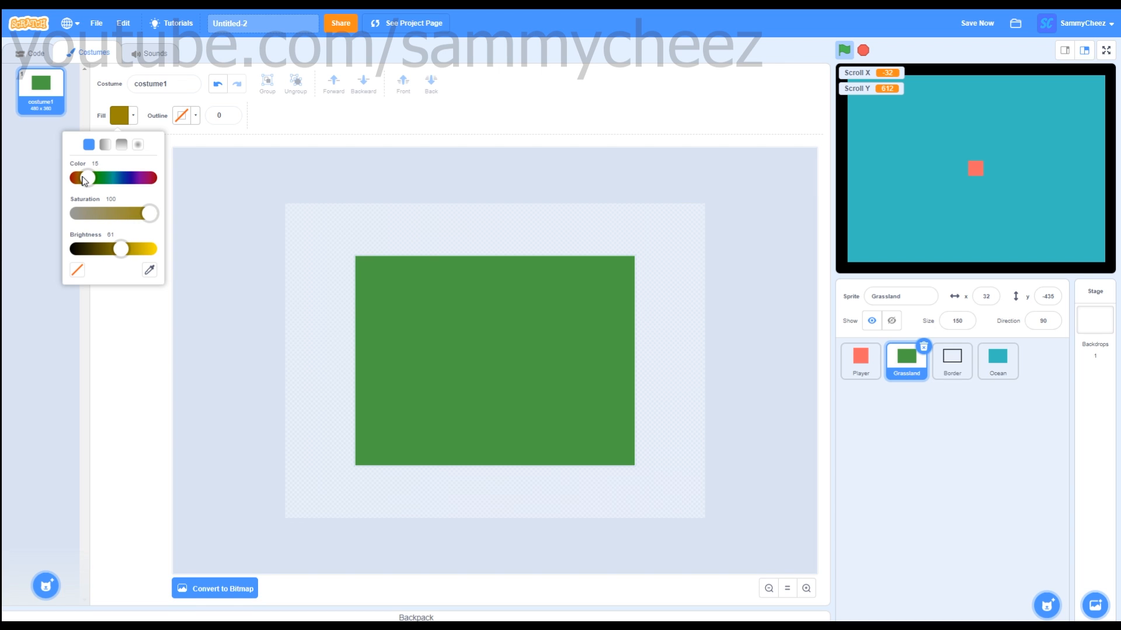
pyautogui.moveTo(85, 178); pyautogui.dragTo(80, 177)
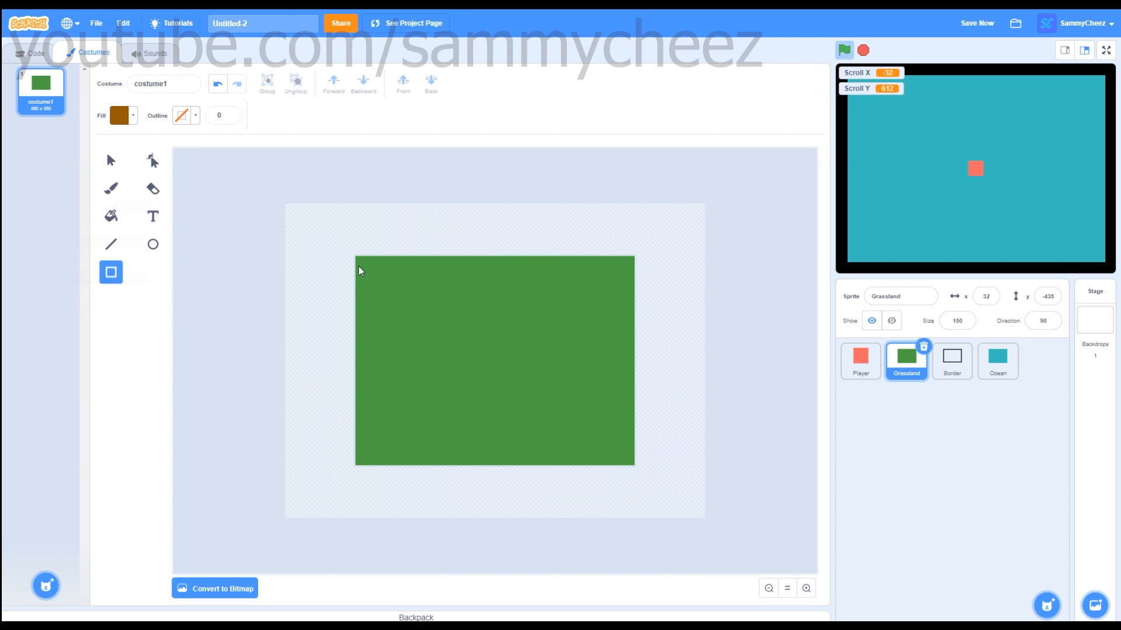
pyautogui.moveTo(471, 346)
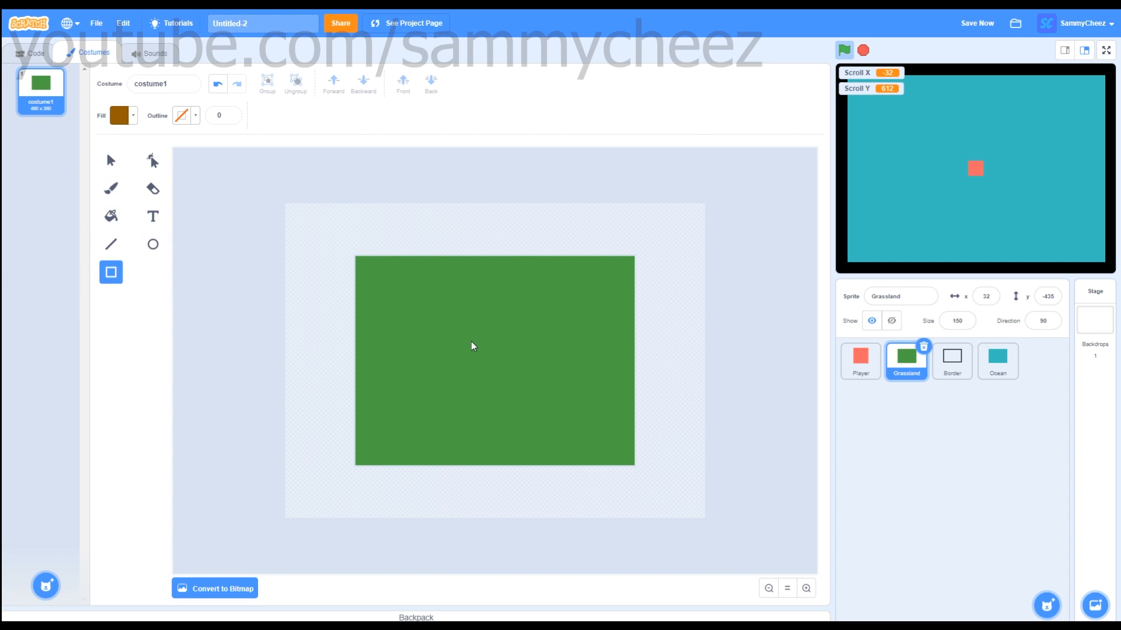
# Draw a brown square and move it to the upper-left area of the grassland.
pyautogui.moveTo(472, 347); pyautogui.dragTo(518, 378)
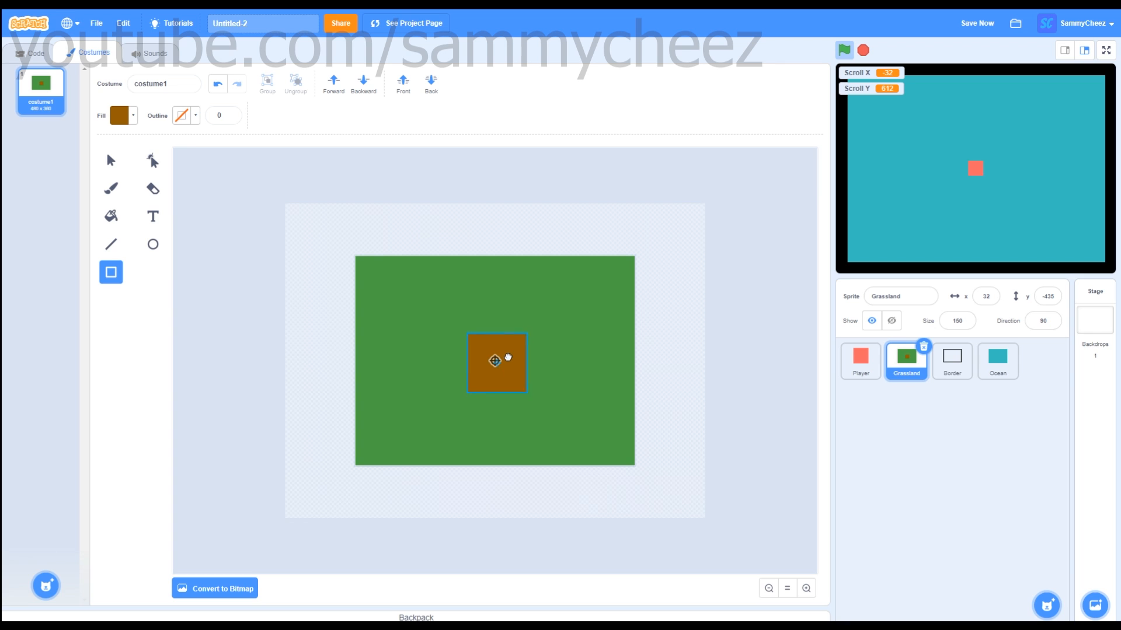
pyautogui.click(493, 360)
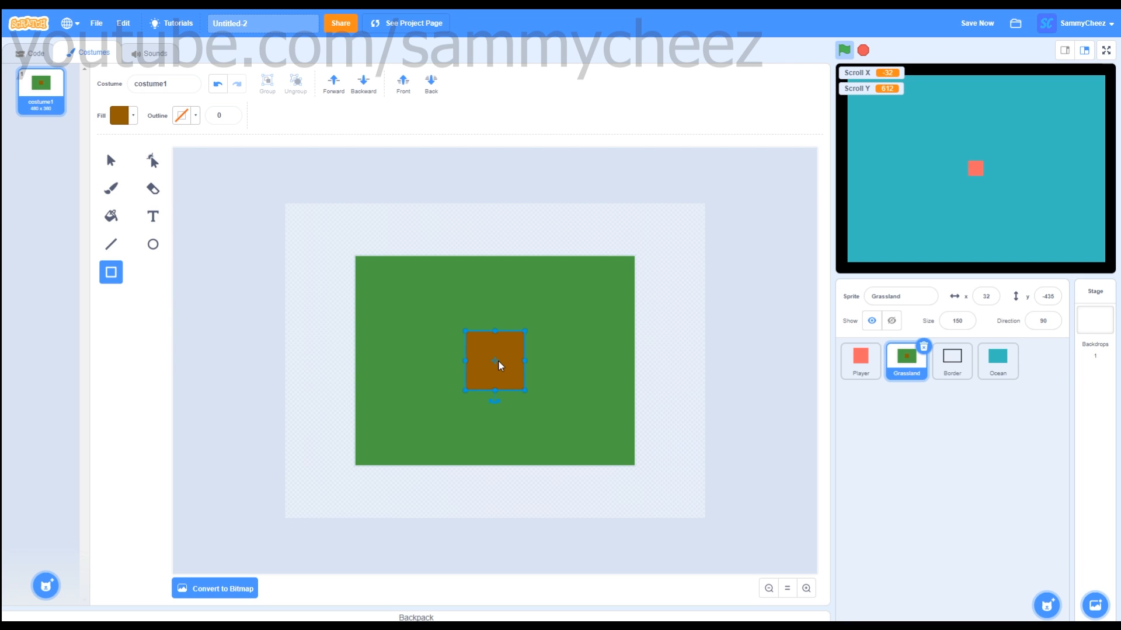
pyautogui.moveTo(500, 366)
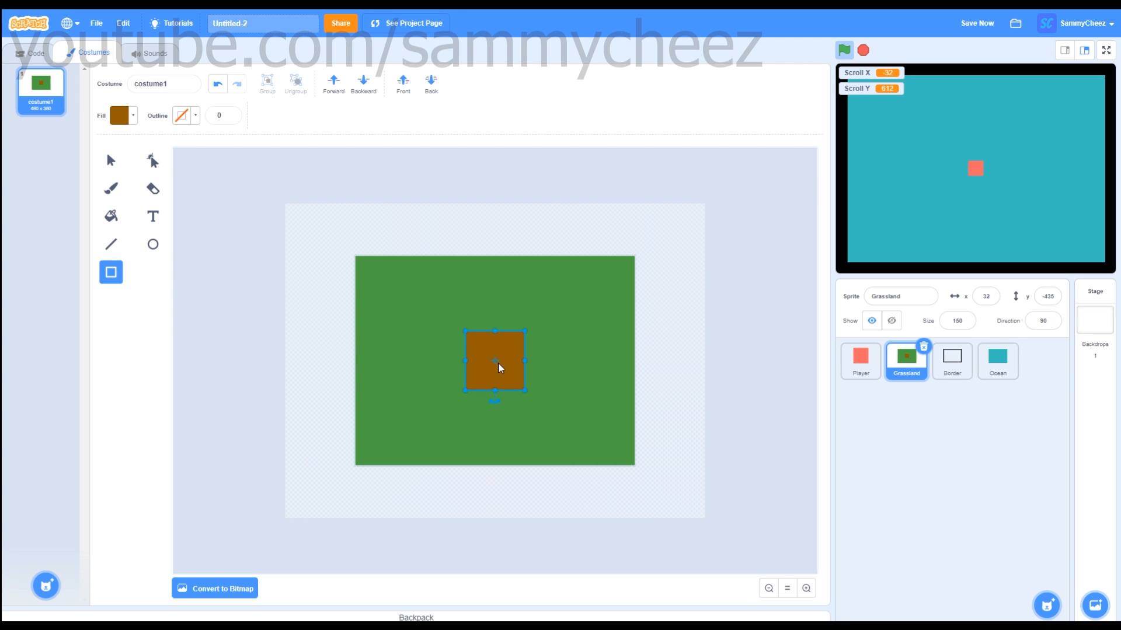
pyautogui.moveTo(495, 361); pyautogui.dragTo(418, 323)
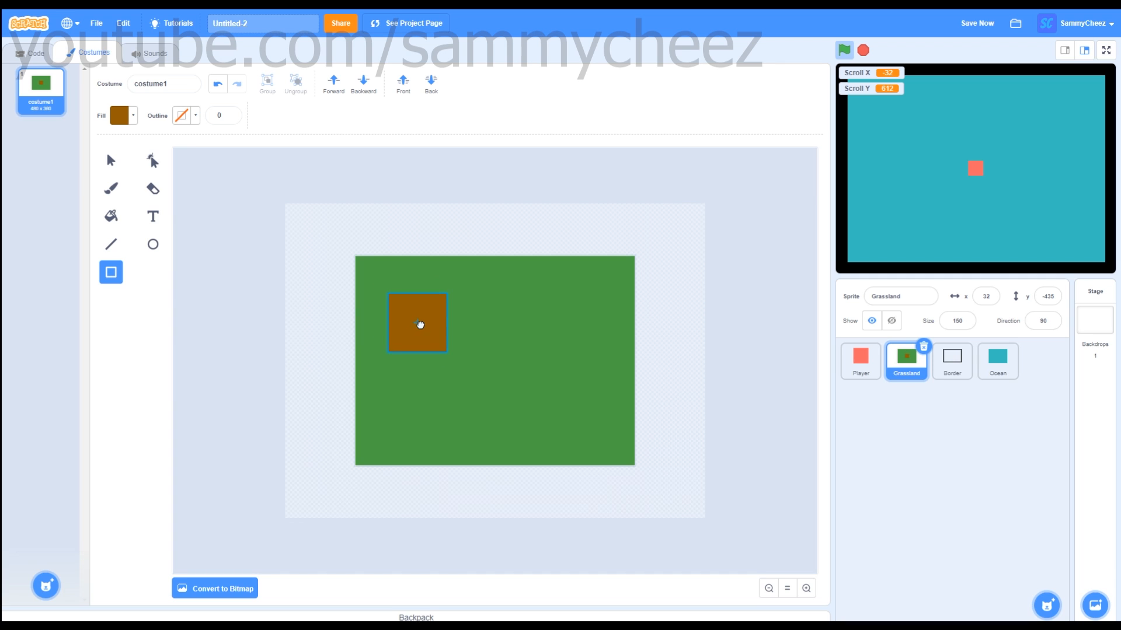
pyautogui.click(111, 272)
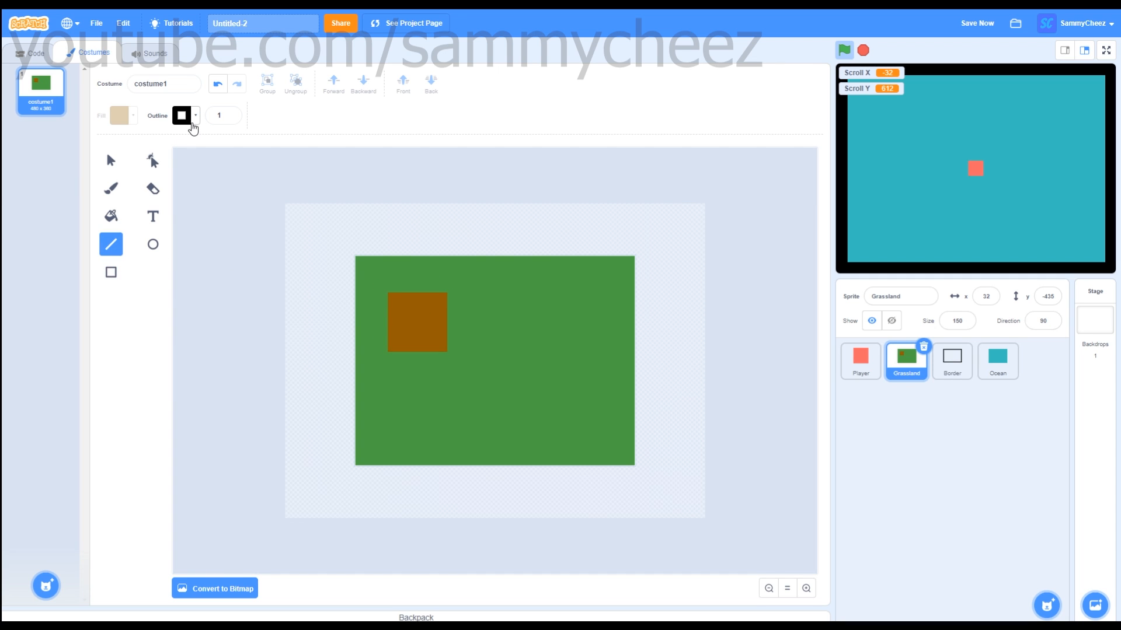
# Set a dark brown outline colour with line width 10 and zoom in on the costume.
pyautogui.click(183, 115)
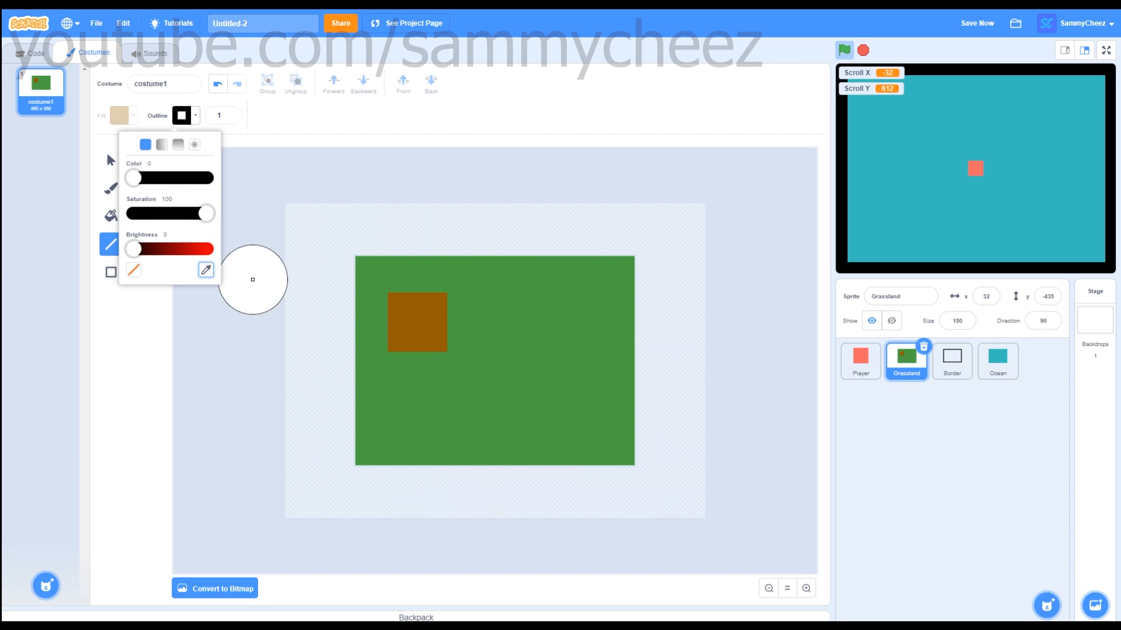
pyautogui.moveTo(132, 247); pyautogui.dragTo(176, 247)
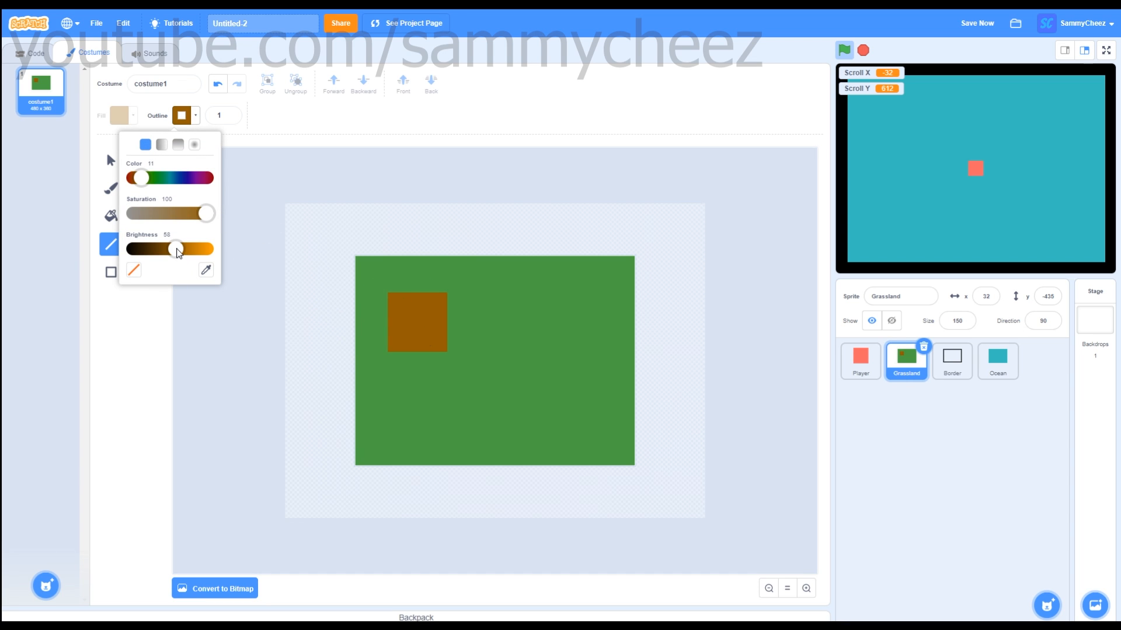
pyautogui.moveTo(178, 247); pyautogui.dragTo(163, 248)
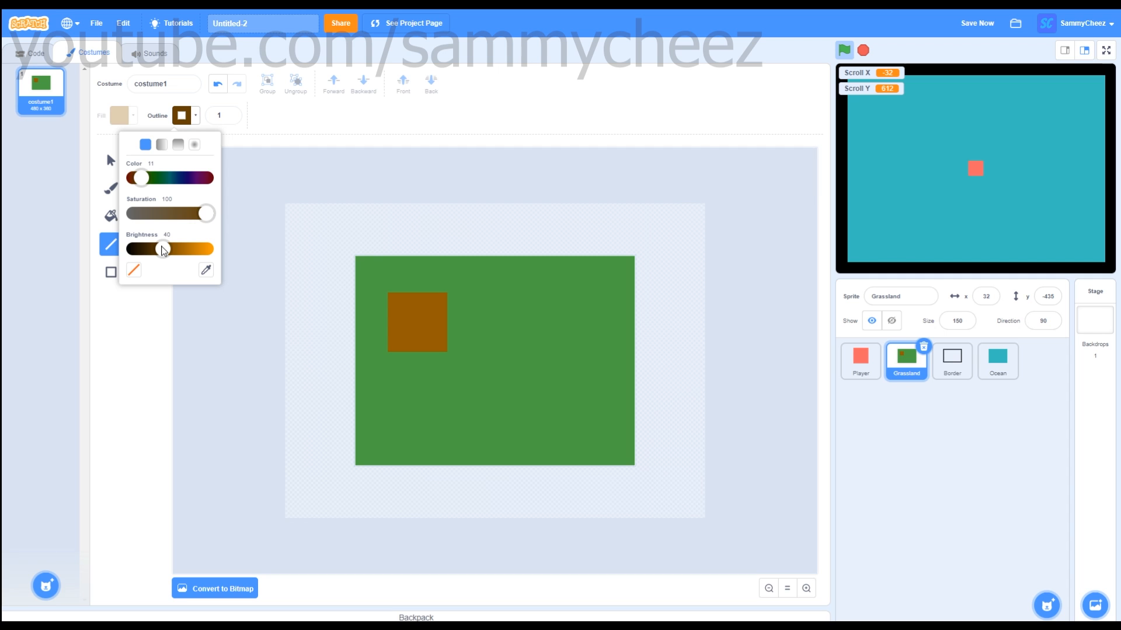
pyautogui.click(222, 116)
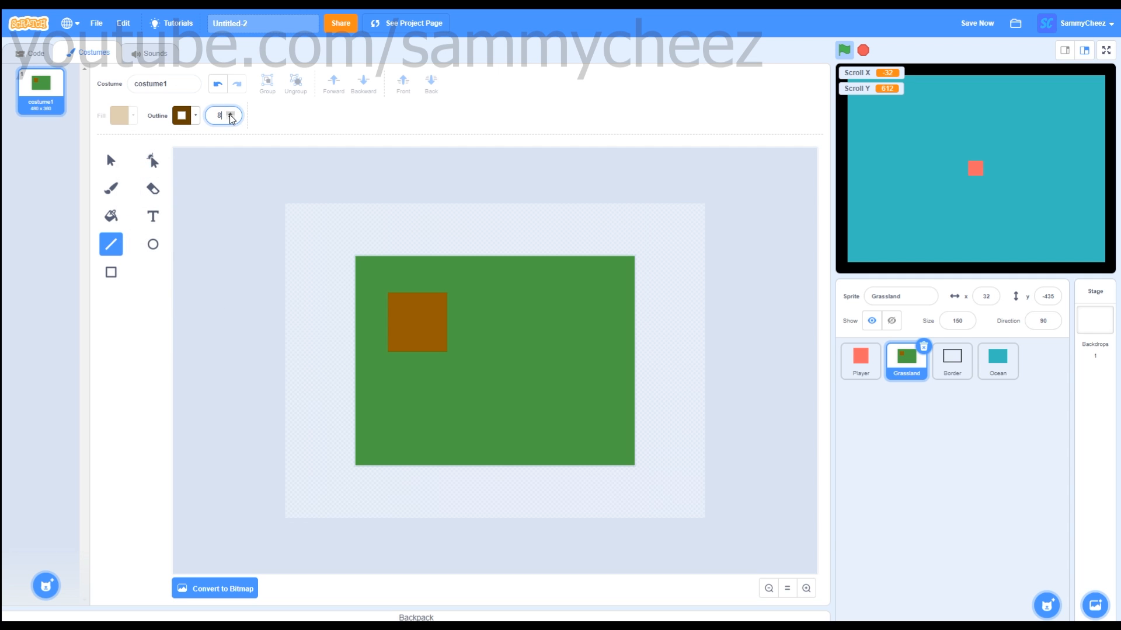
pyautogui.click(231, 112)
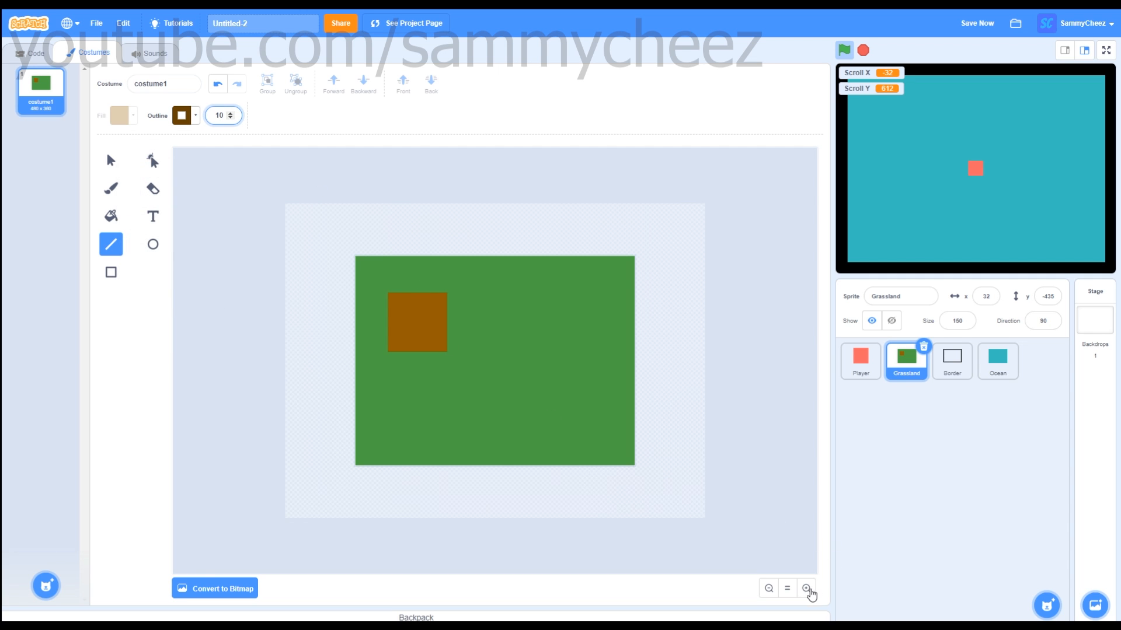
pyautogui.click(806, 589)
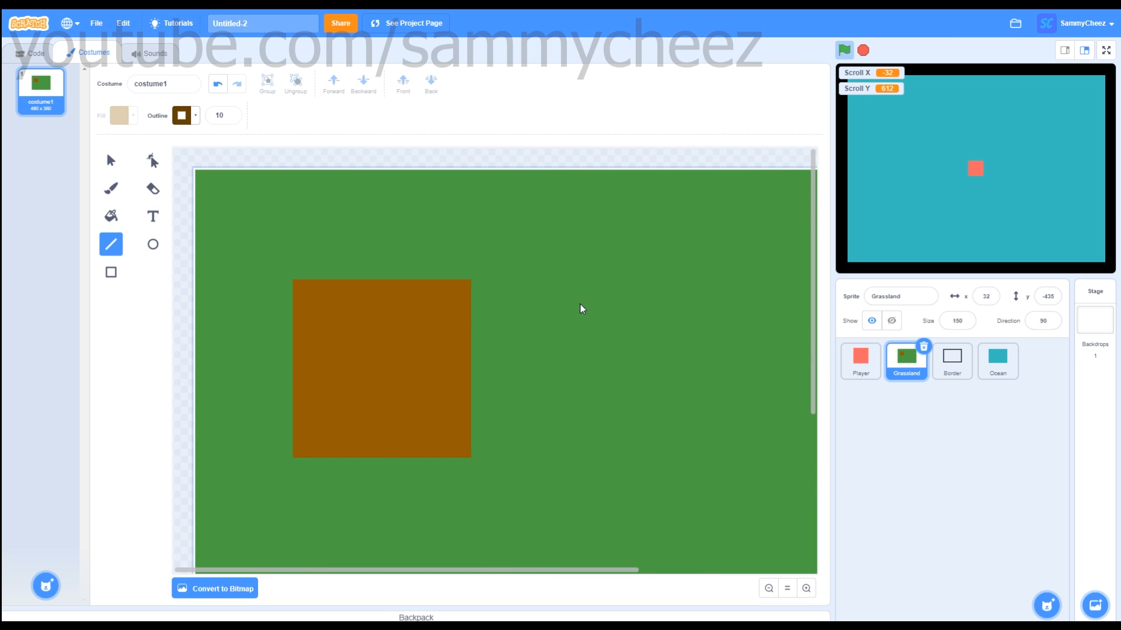
# Draw dark brown edges around the square and two corner-to-corner diagonals forming an X.
pyautogui.moveTo(471, 279); pyautogui.dragTo(492, 410)
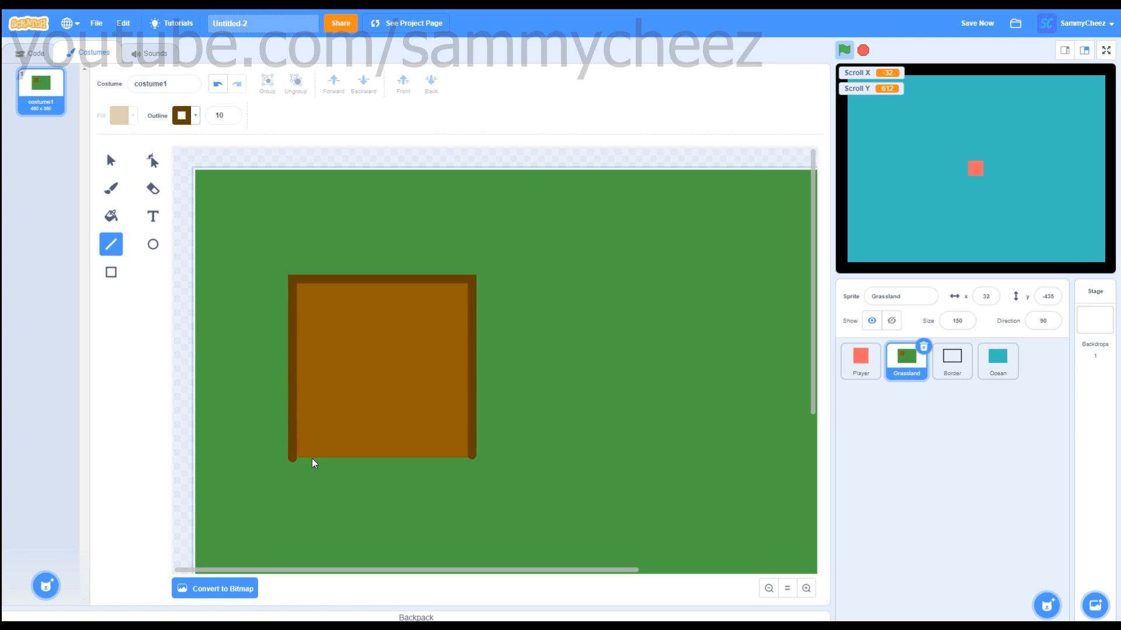
pyautogui.moveTo(311, 461); pyautogui.dragTo(474, 465)
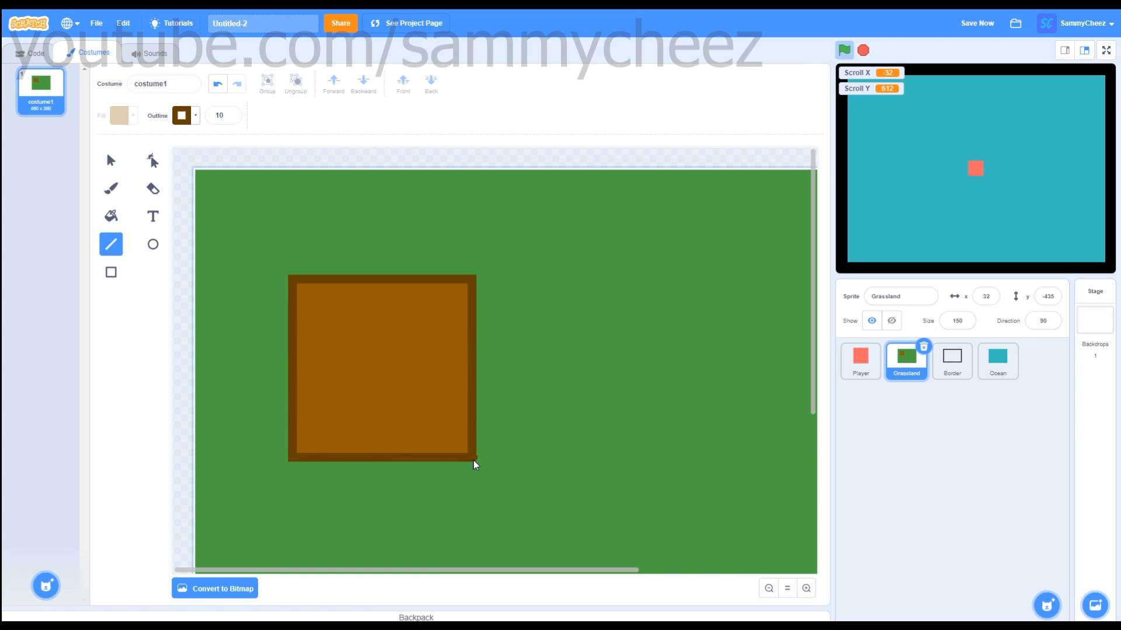
pyautogui.moveTo(293, 290)
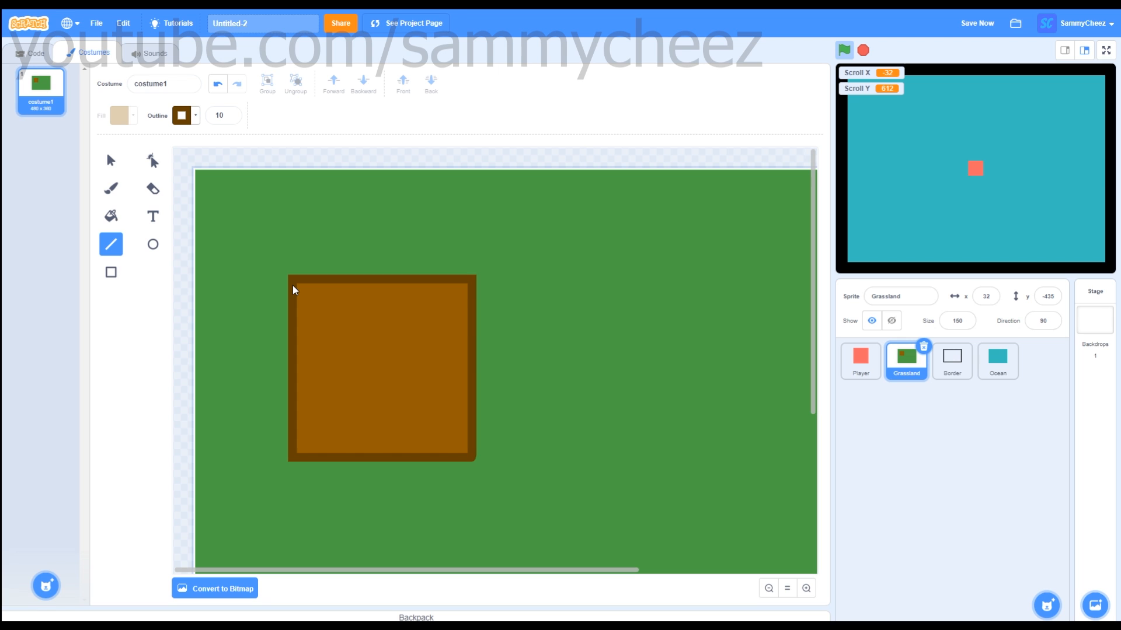
pyautogui.moveTo(293, 289); pyautogui.dragTo(380, 368)
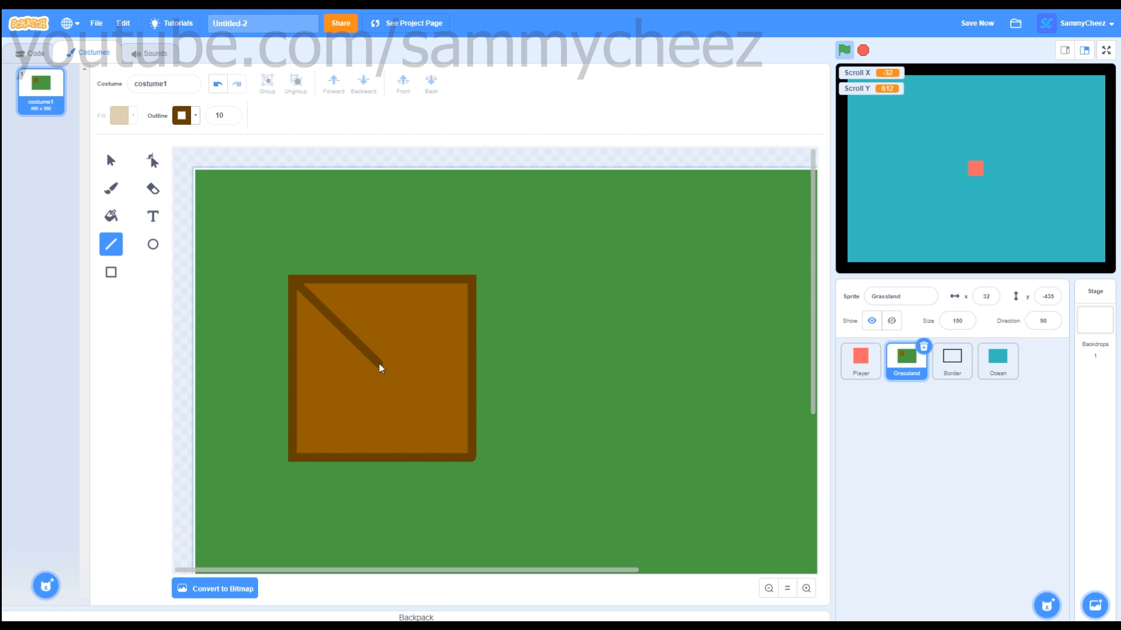
pyautogui.click(217, 85)
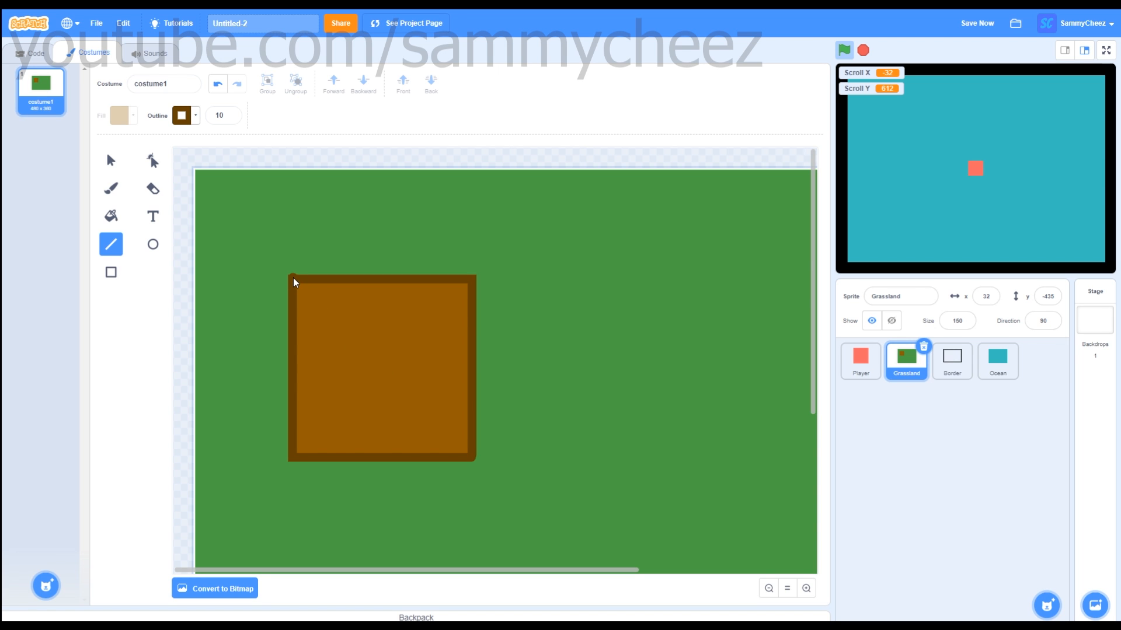
pyautogui.moveTo(293, 283); pyautogui.dragTo(379, 382)
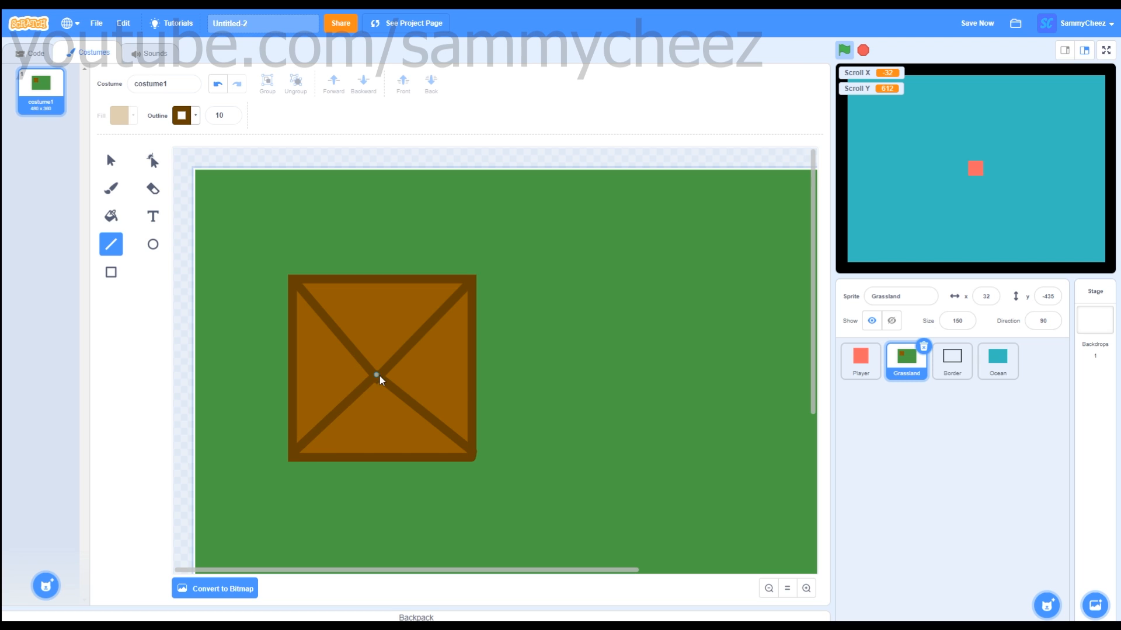
pyautogui.moveTo(592, 371)
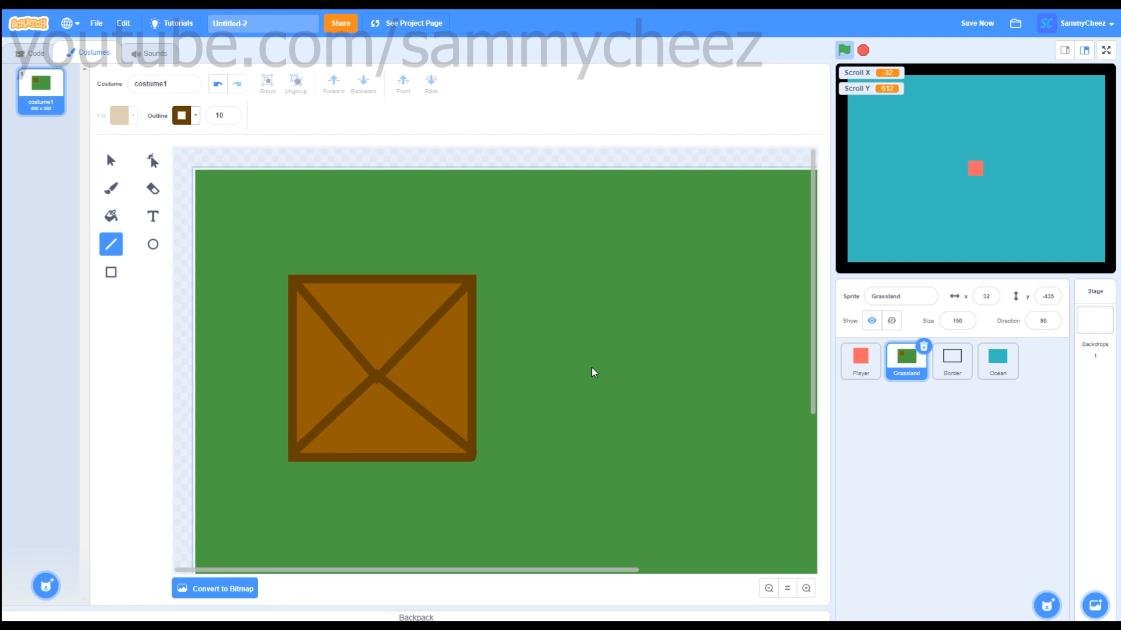
pyautogui.click(111, 160)
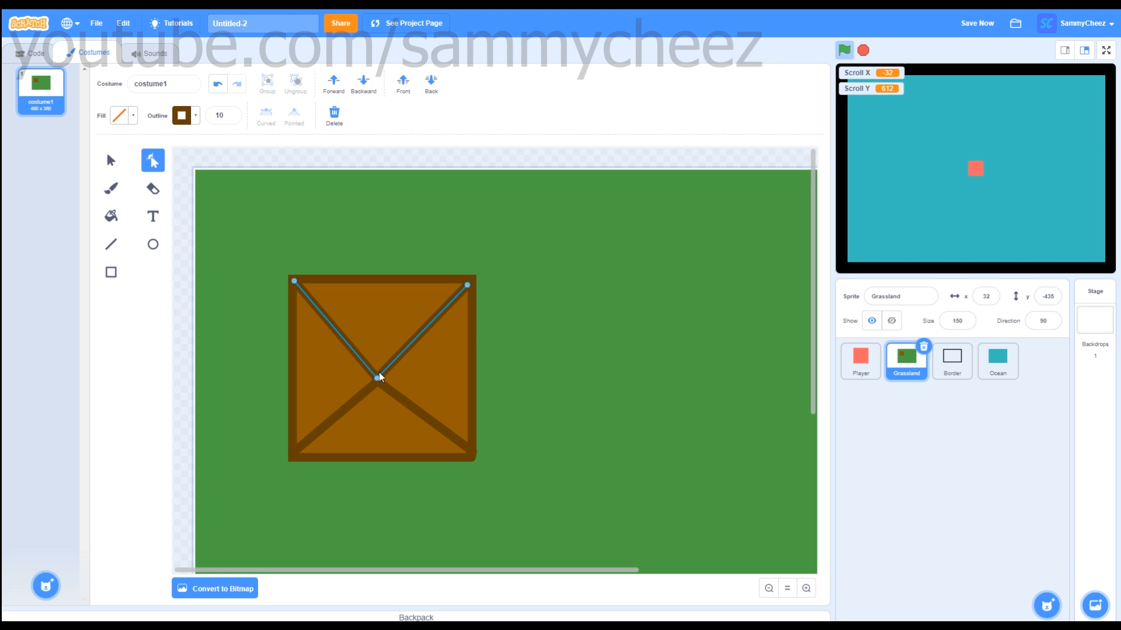
pyautogui.moveTo(378, 377); pyautogui.dragTo(377, 391)
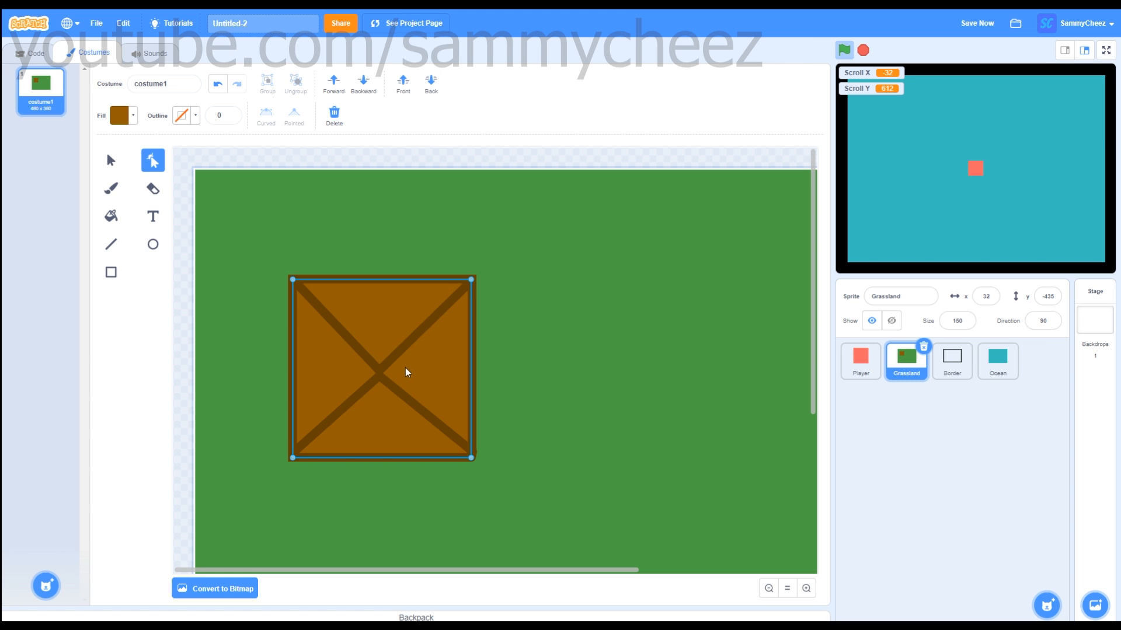
pyautogui.click(111, 160)
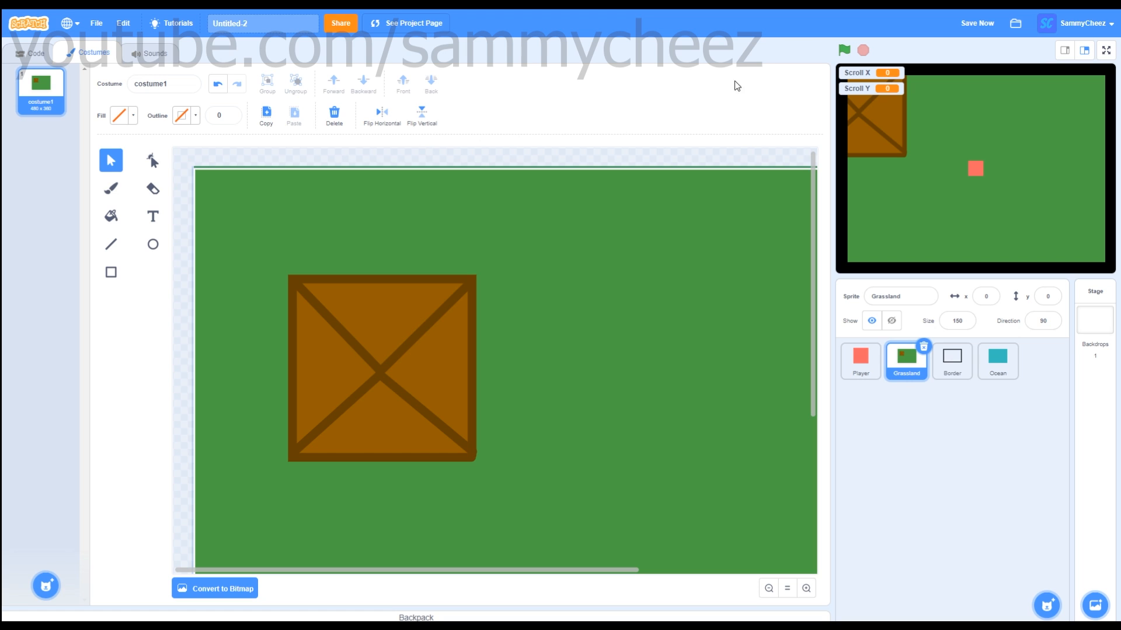
# Run the game with the green flag to see the house scroll under the player.
pyautogui.click(844, 50)
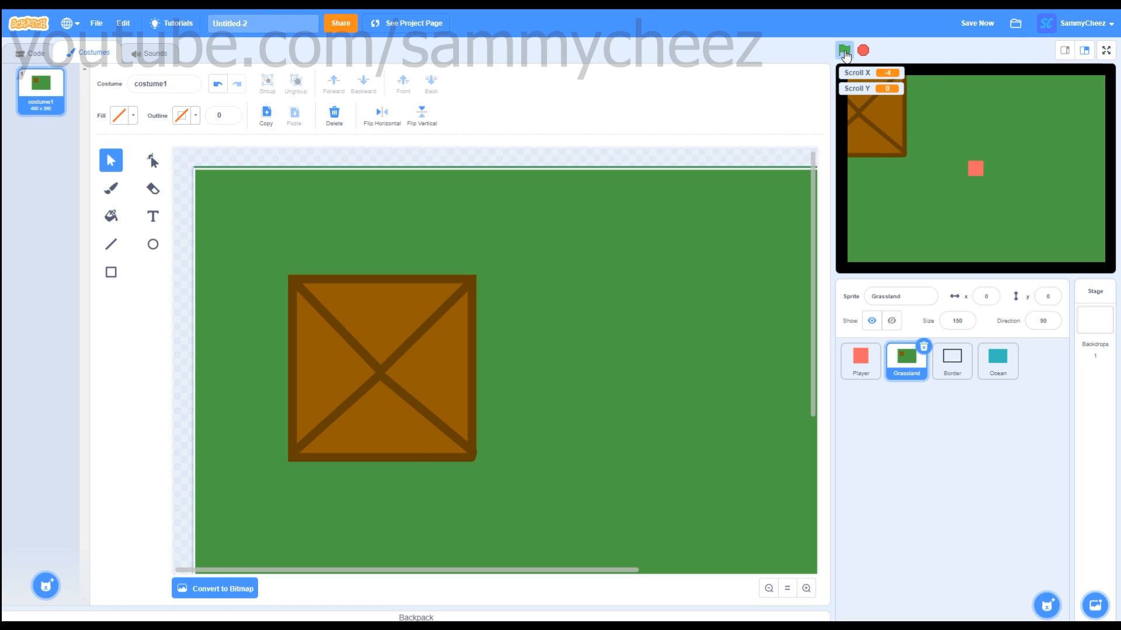
pyautogui.click(844, 50)
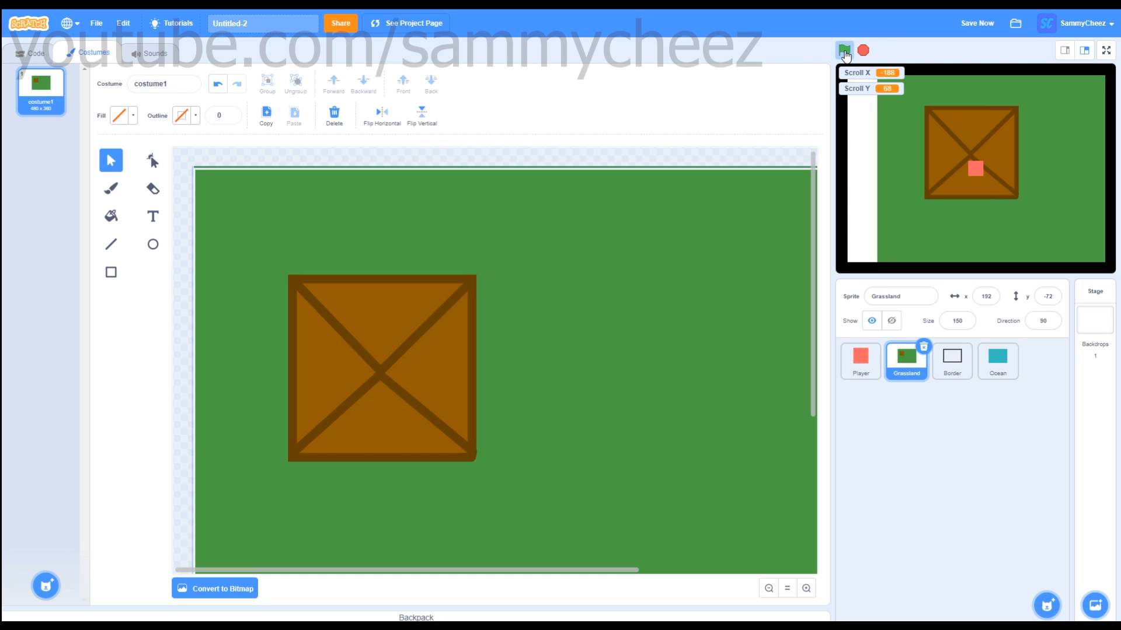